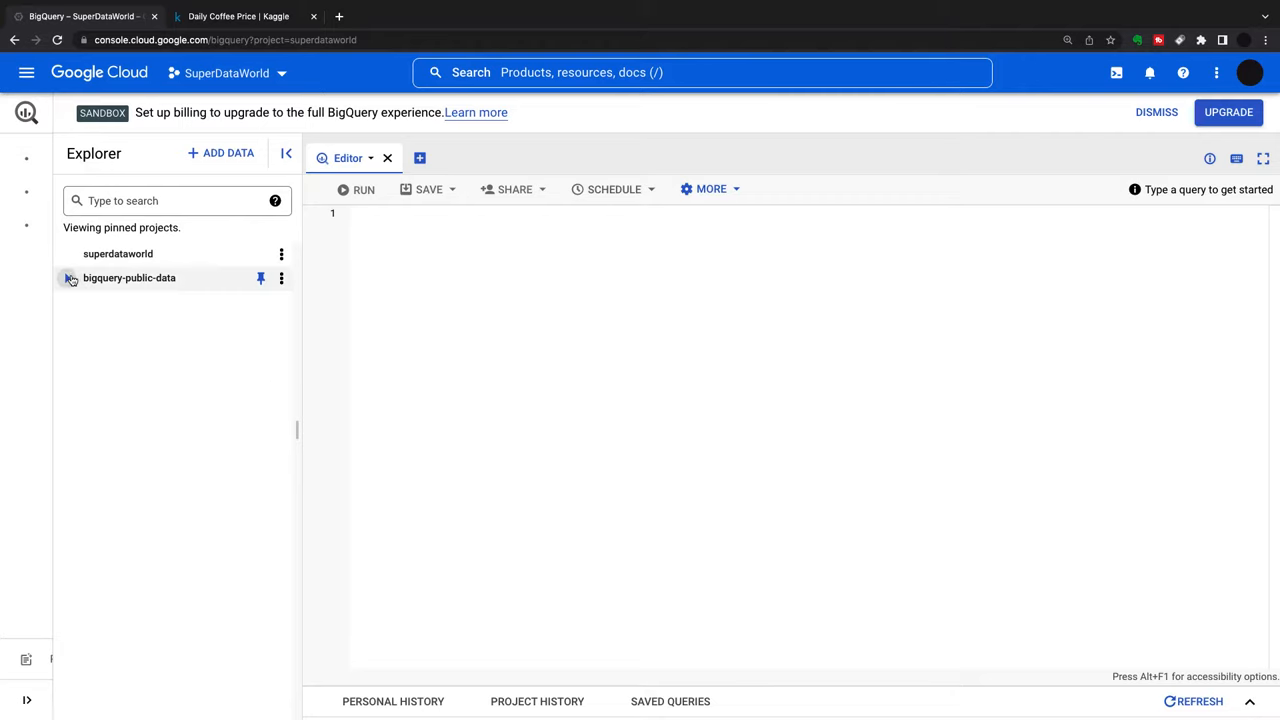
# Expand bigquery-public-data to list its datasets and open the project picker.
pyautogui.click(67, 278)
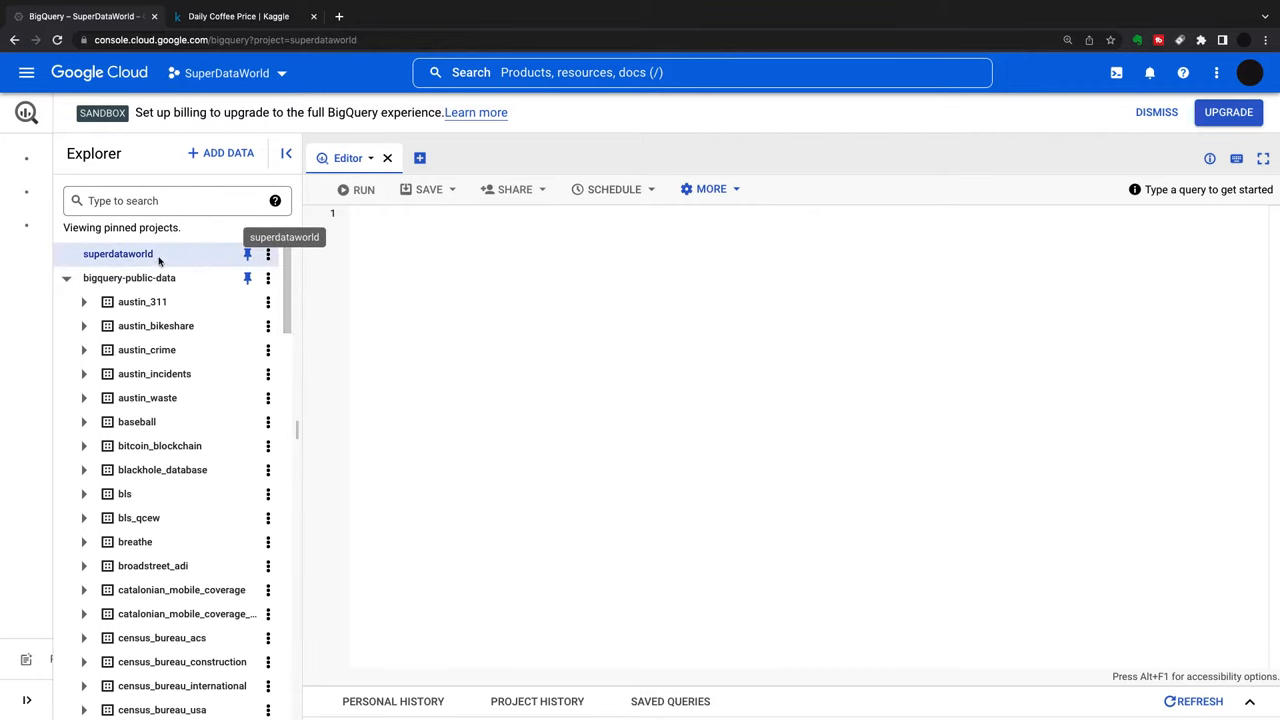
pyautogui.click(286, 72)
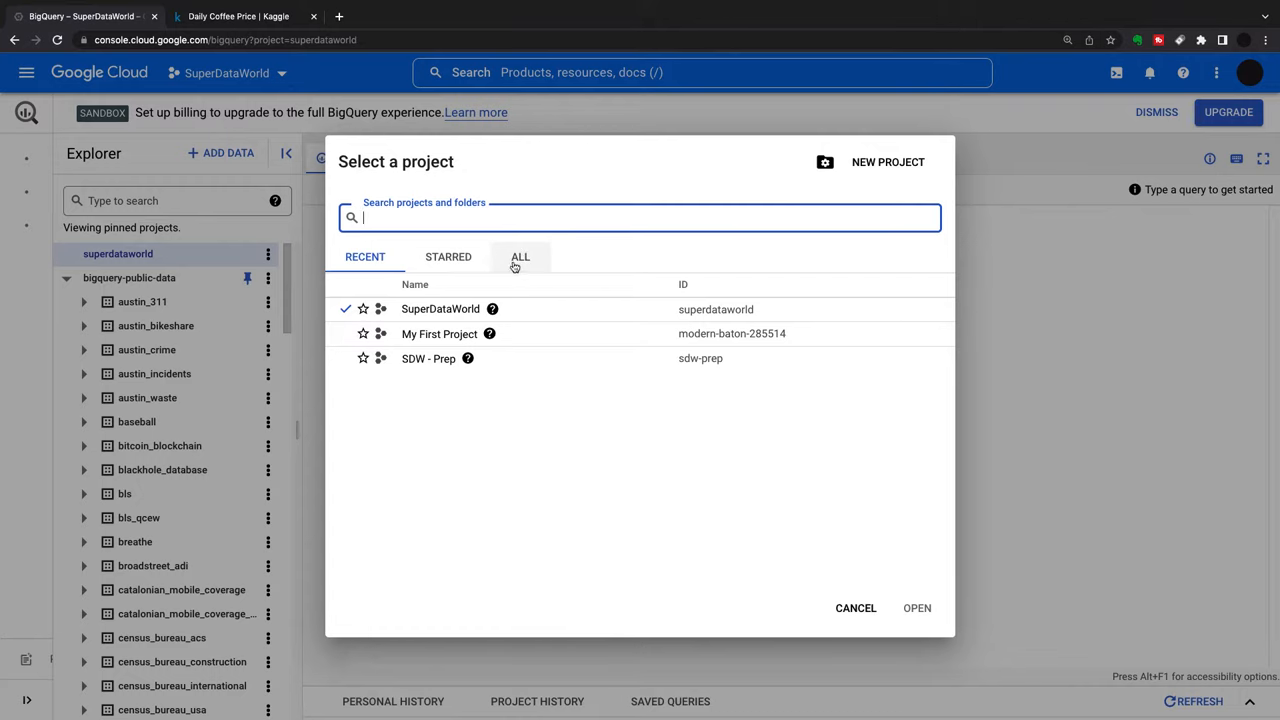
# Start a new project named 'Creating Data' with ID creating-data and no organisation.
pyautogui.click(887, 162)
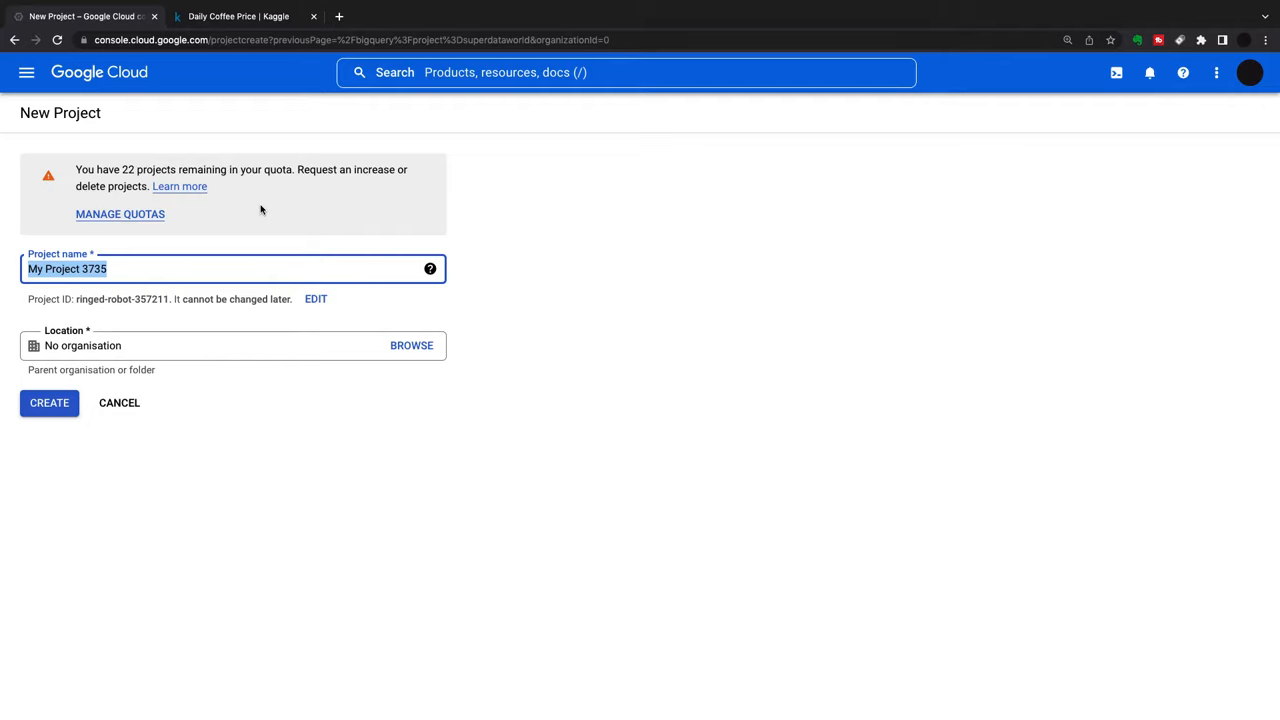
pyautogui.write('Creati')
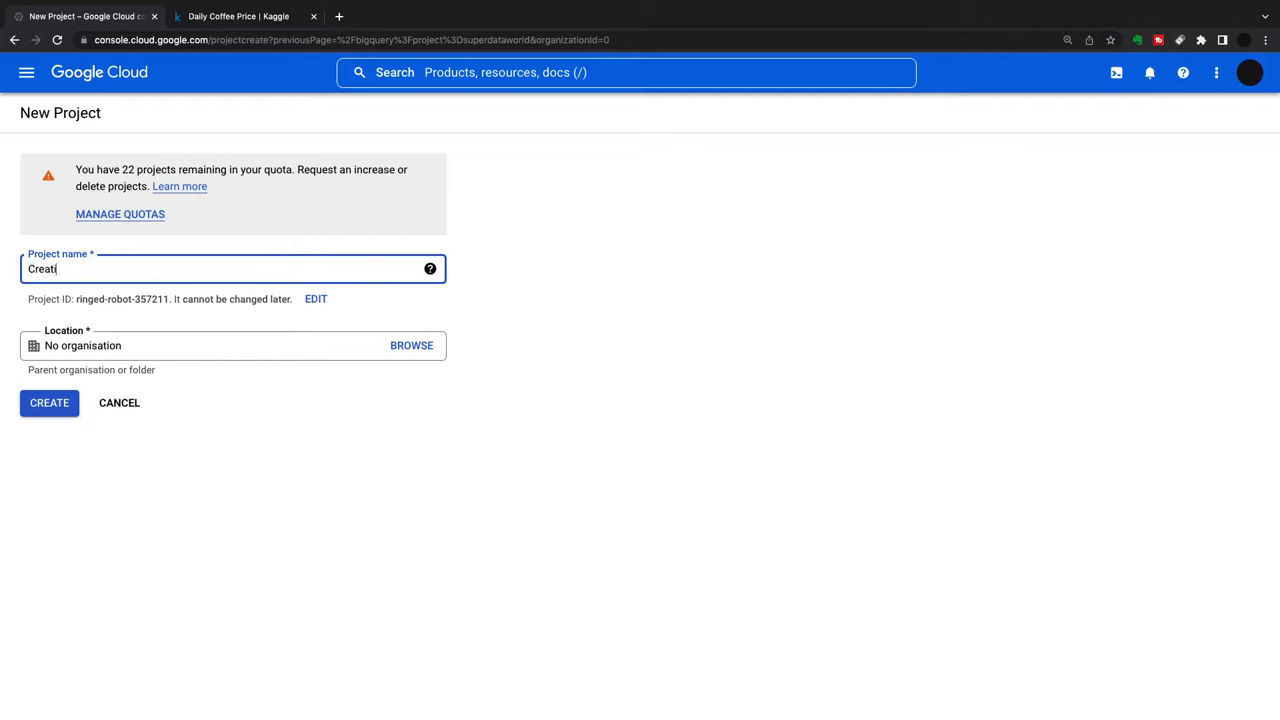
pyautogui.write('ing')
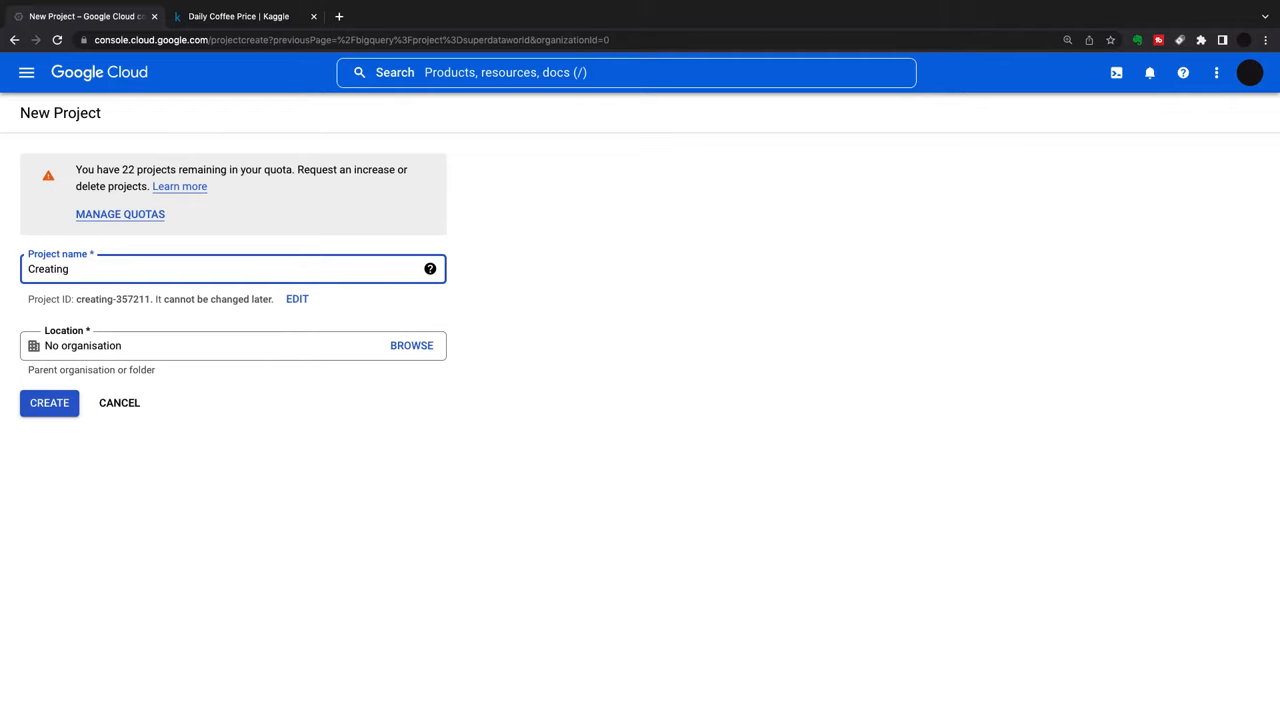
pyautogui.write('Data')
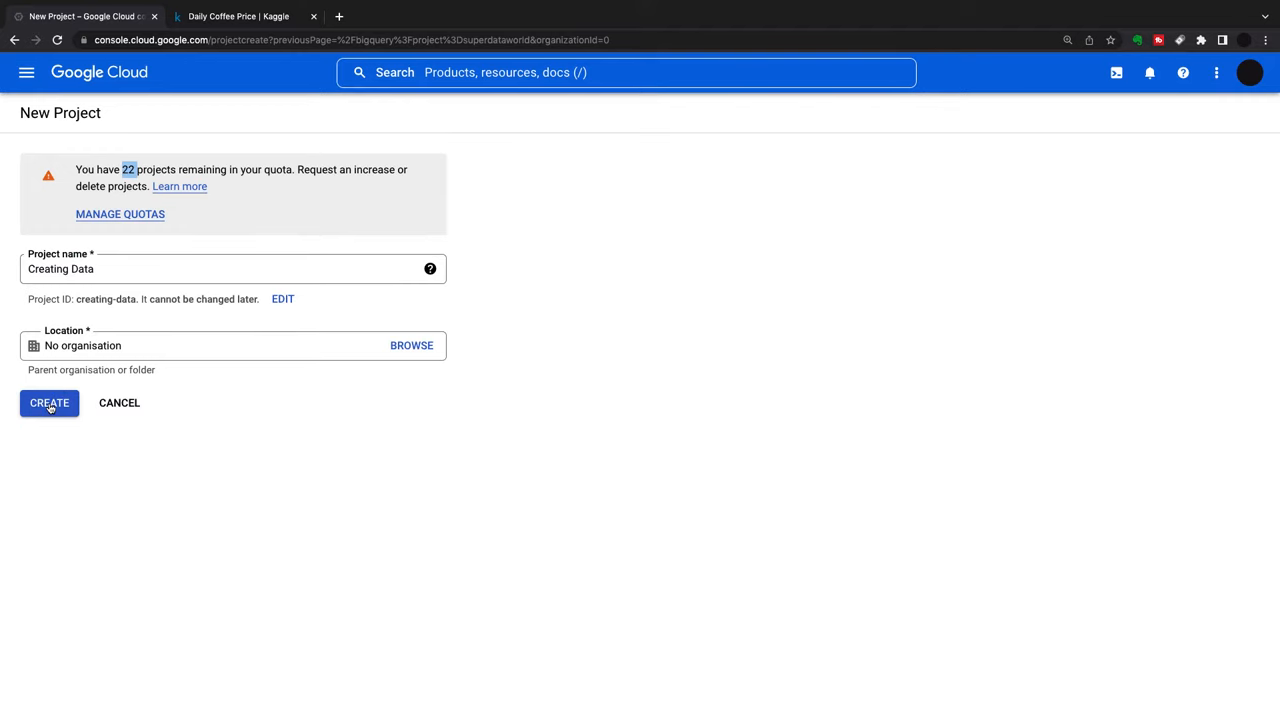
# Create the Creating Data project and select it as the active project.
pyautogui.click(48, 403)
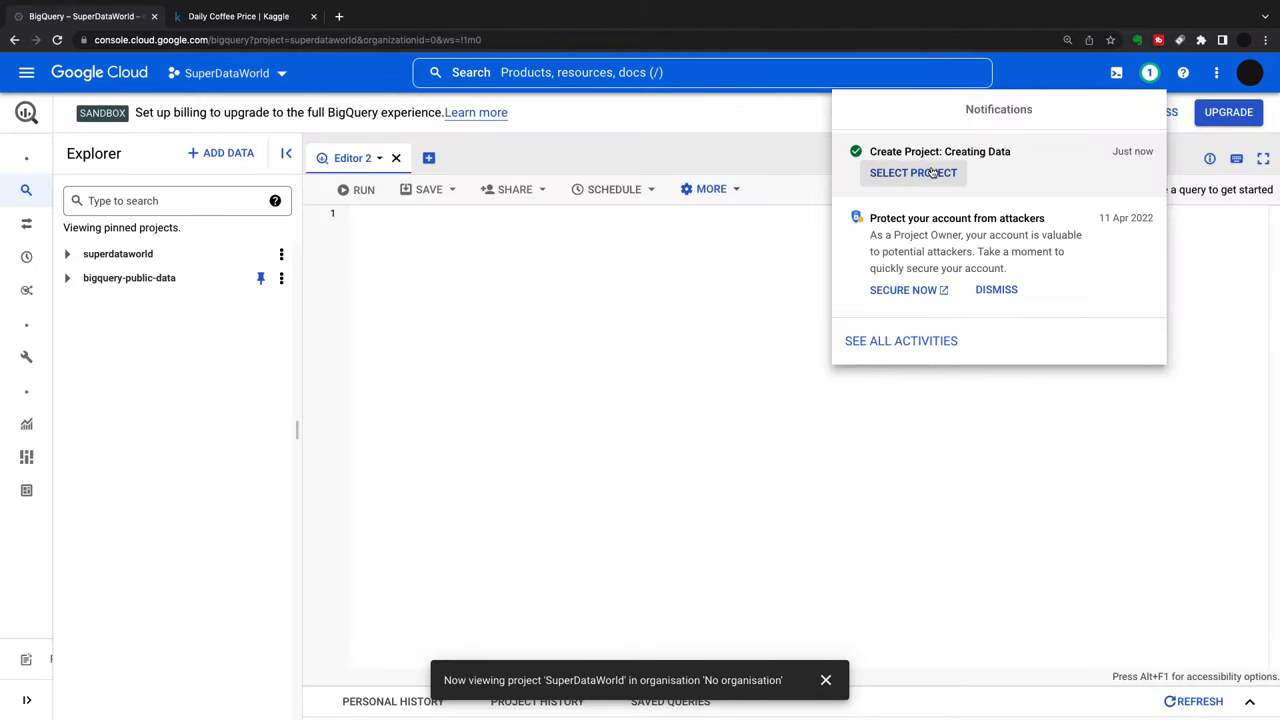
pyautogui.click(912, 172)
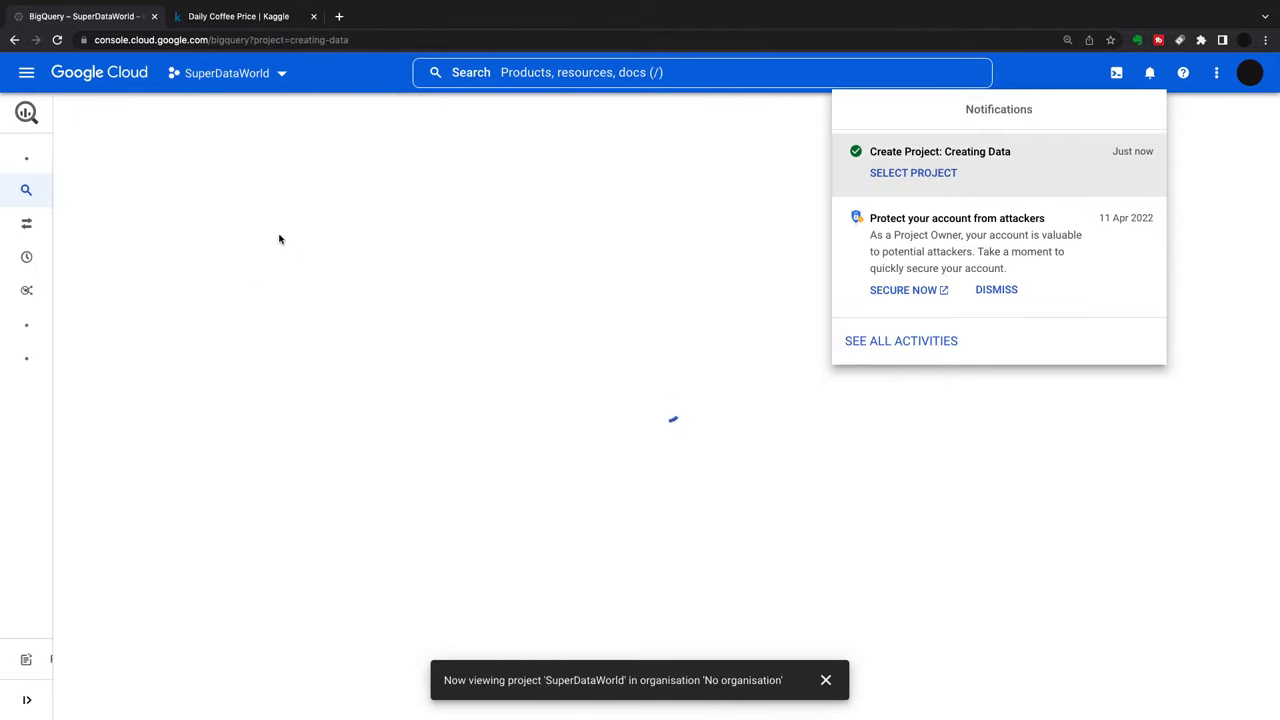
pyautogui.click(913, 173)
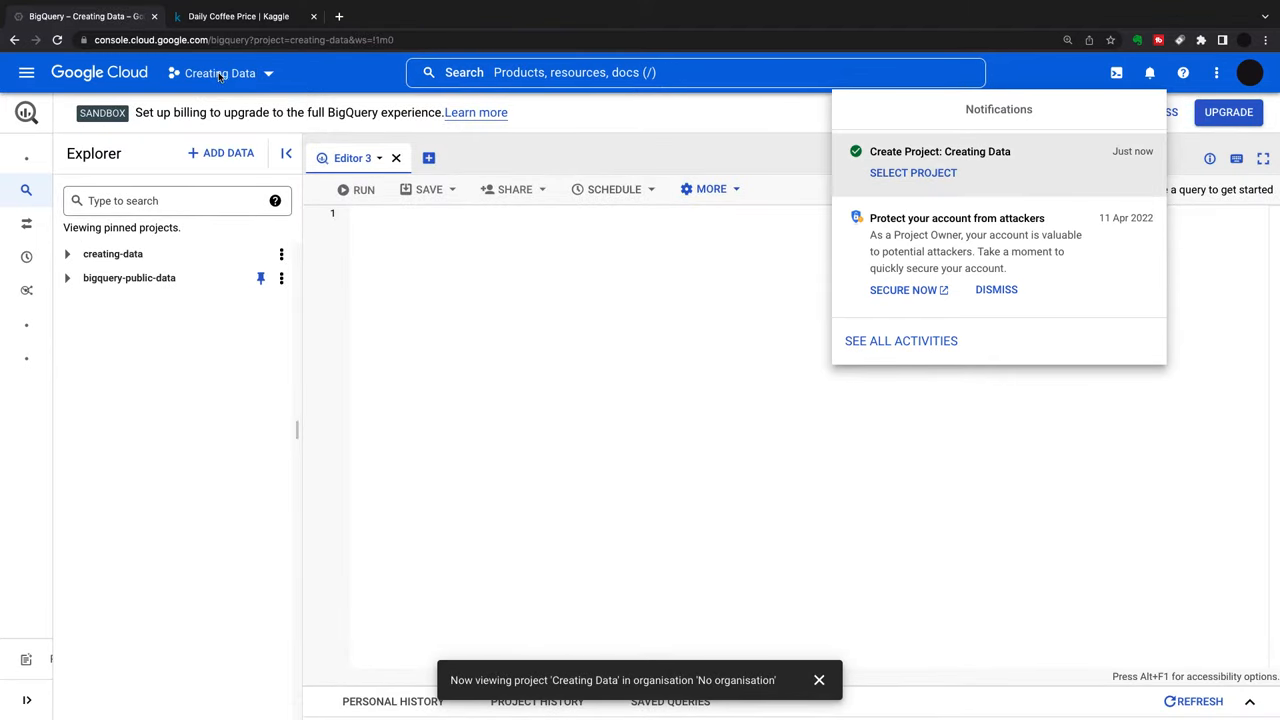
# Confirm Creating Data is active in the project picker, then go to the Kaggle coffee page.
pyautogui.click(241, 72)
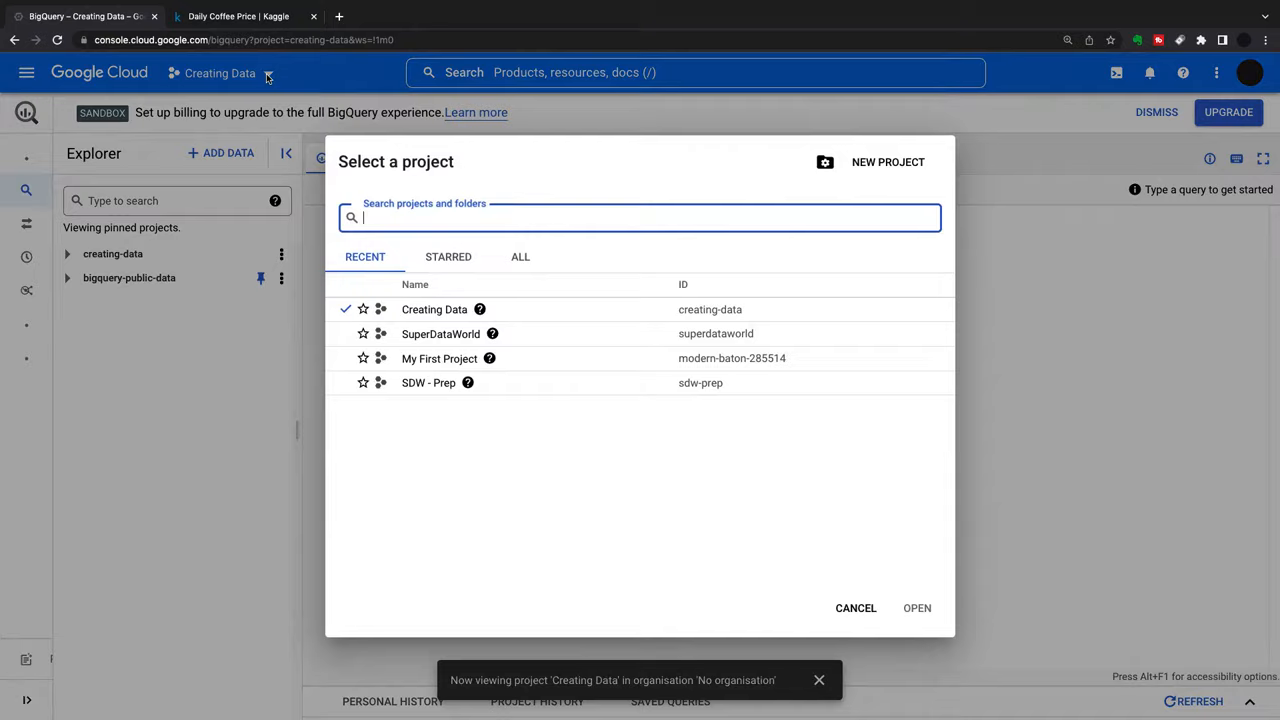
pyautogui.click(855, 608)
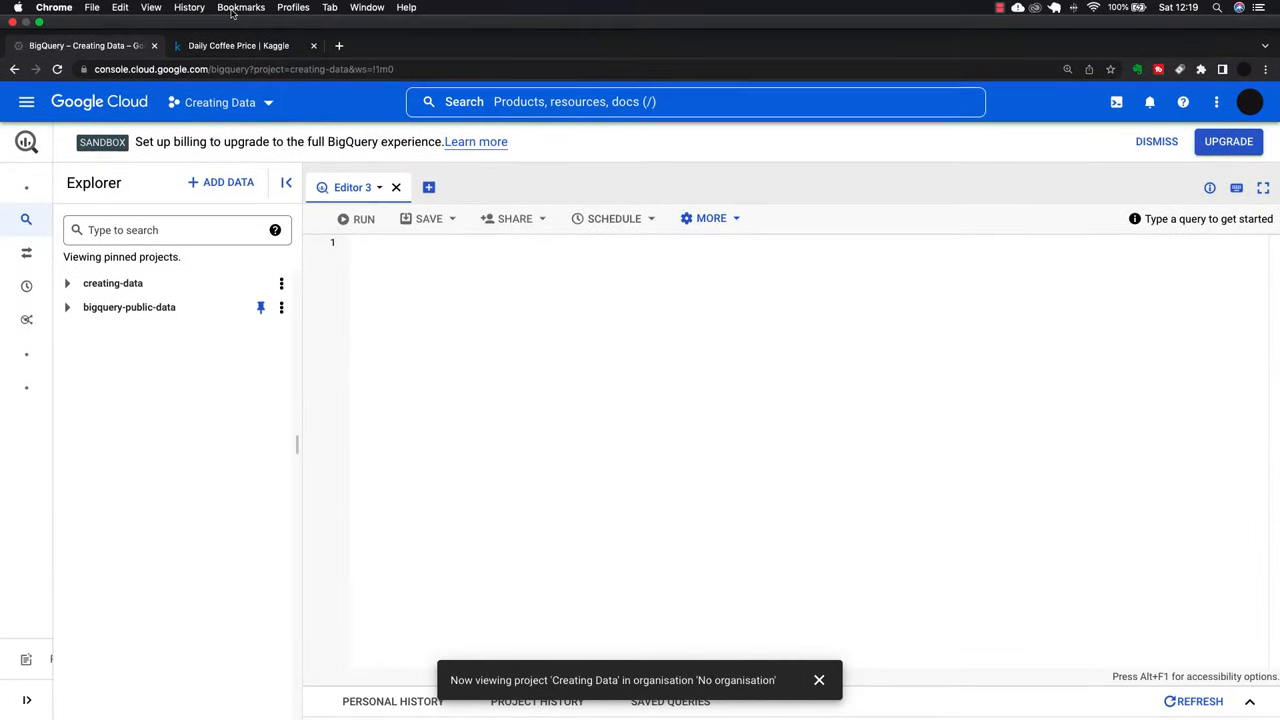
pyautogui.click(245, 46)
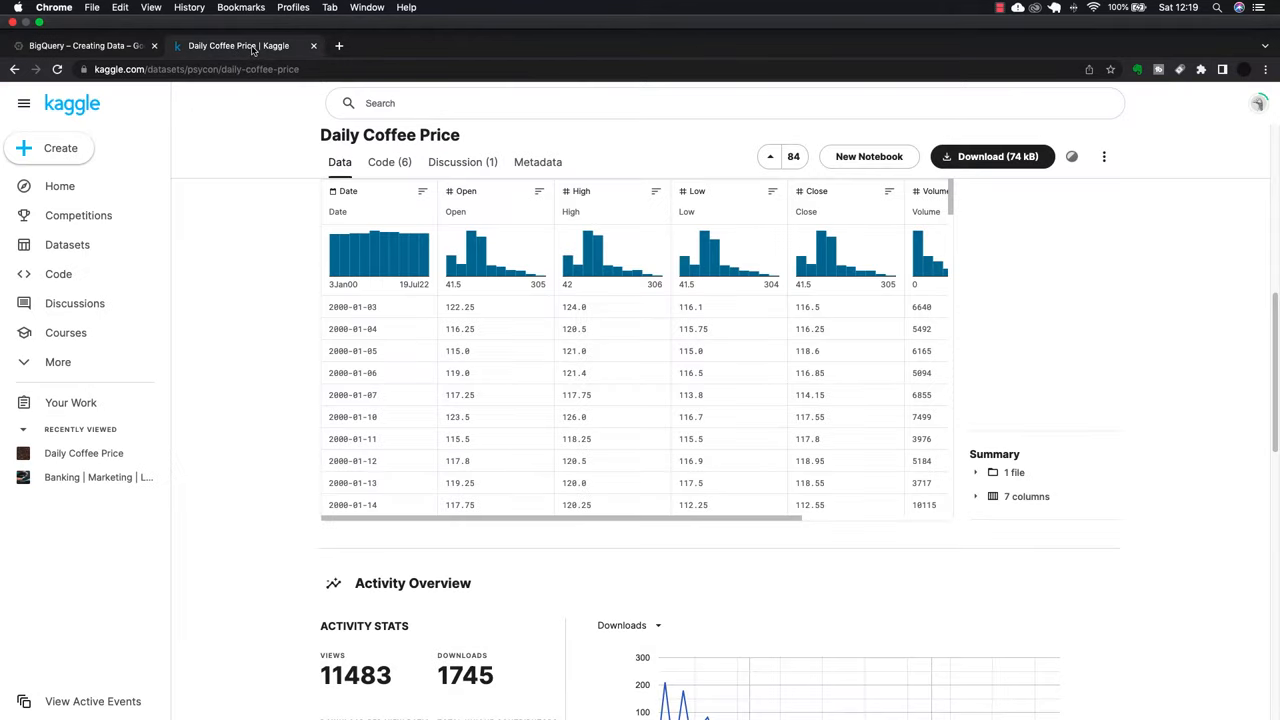
pyautogui.scroll(-3)
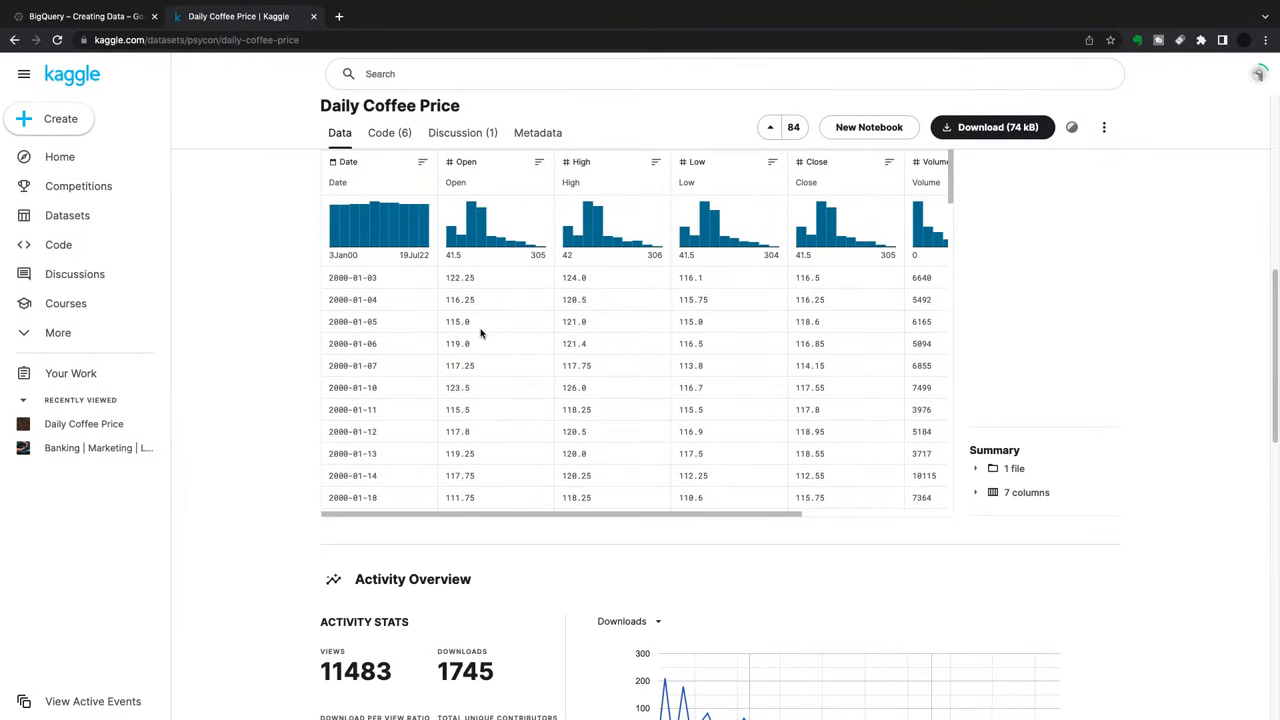
pyautogui.moveTo(416, 213)
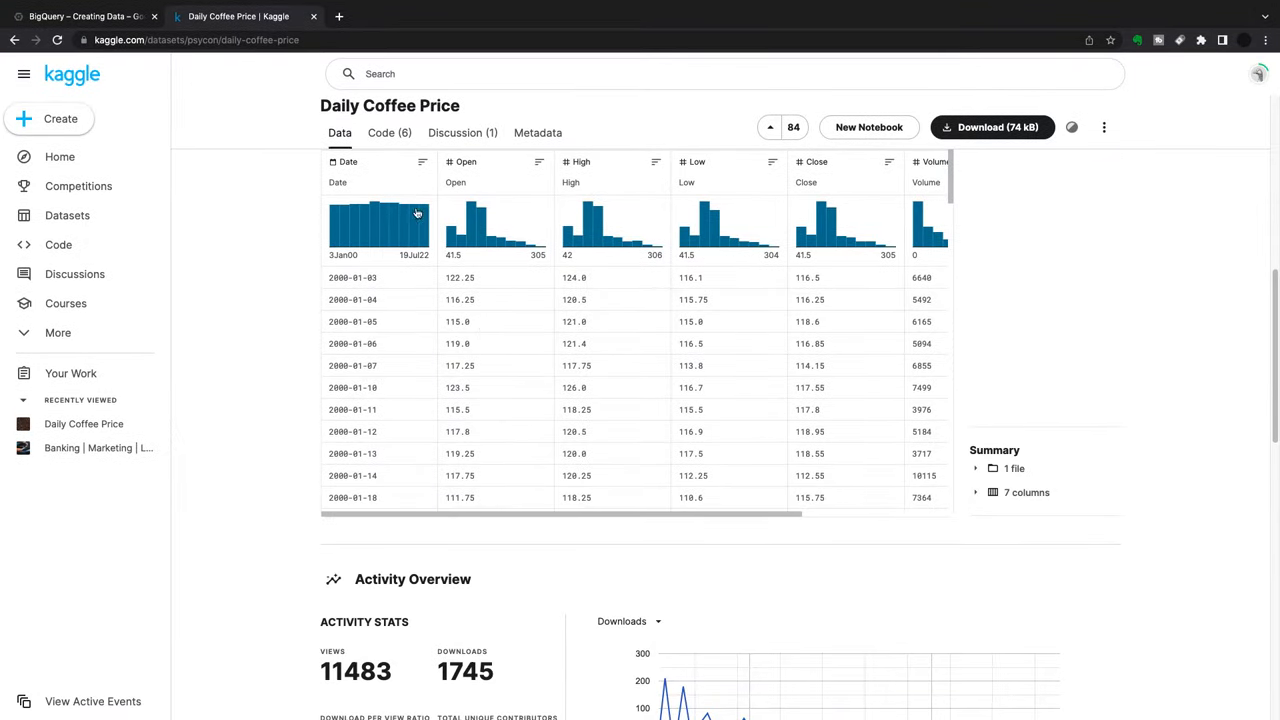
pyautogui.moveTo(380, 125)
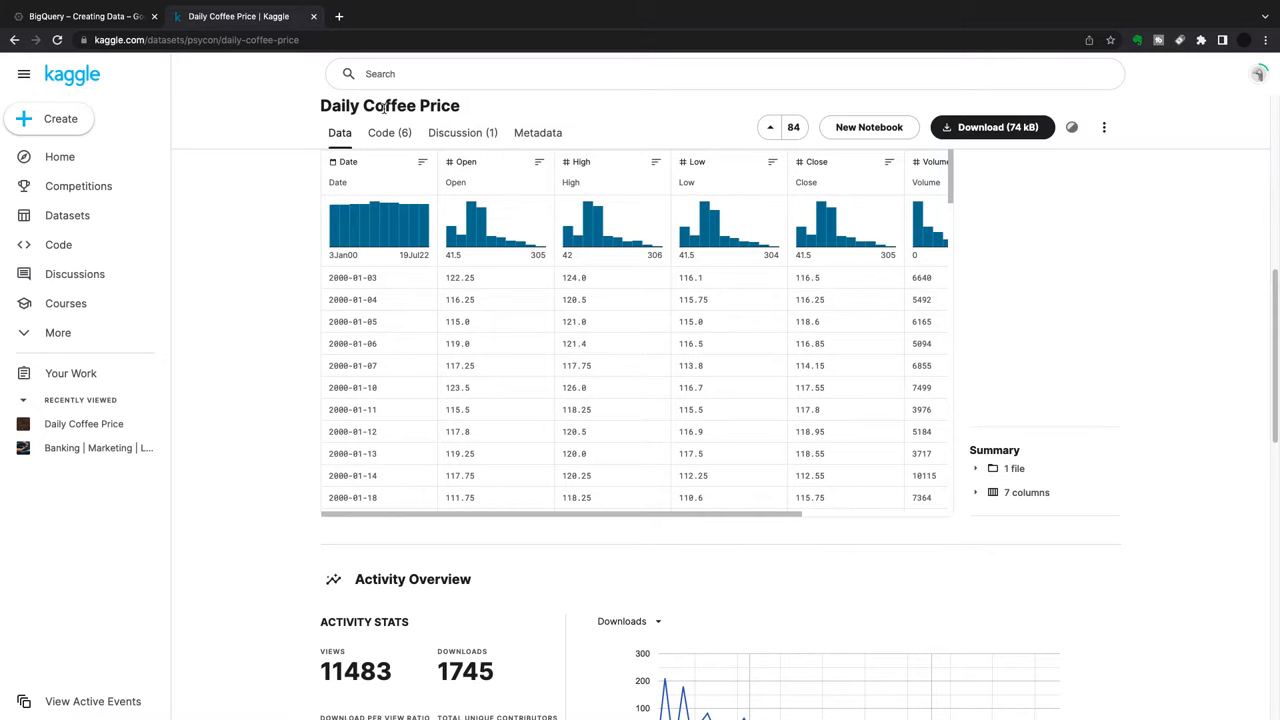
# Back in BigQuery, begin creating a new data set in creating-data.
pyautogui.click(85, 17)
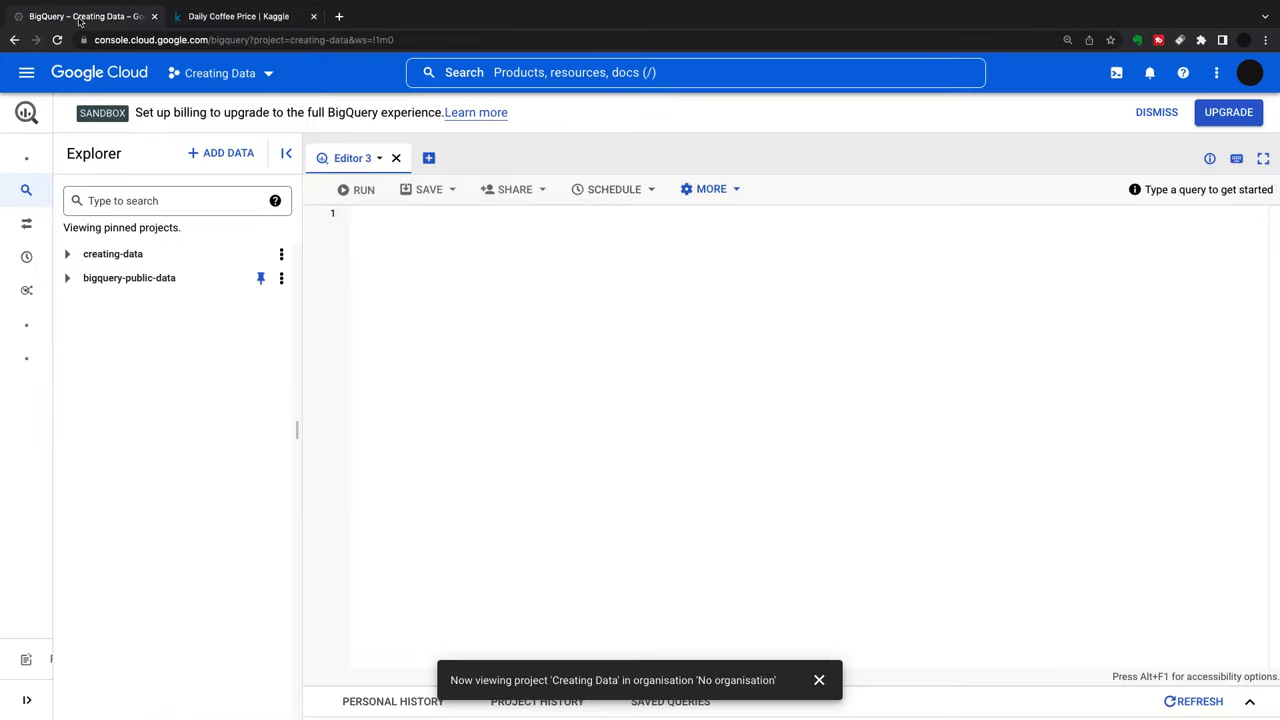
pyautogui.moveTo(282, 253)
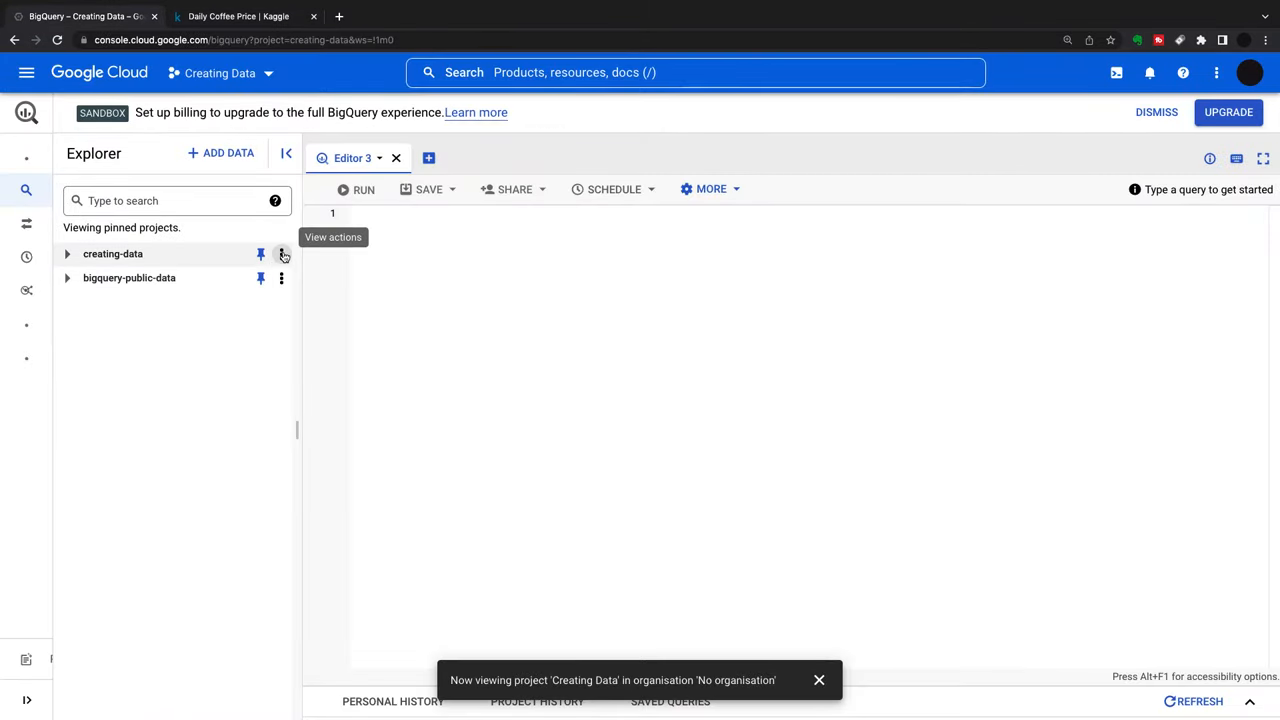
pyautogui.click(283, 254)
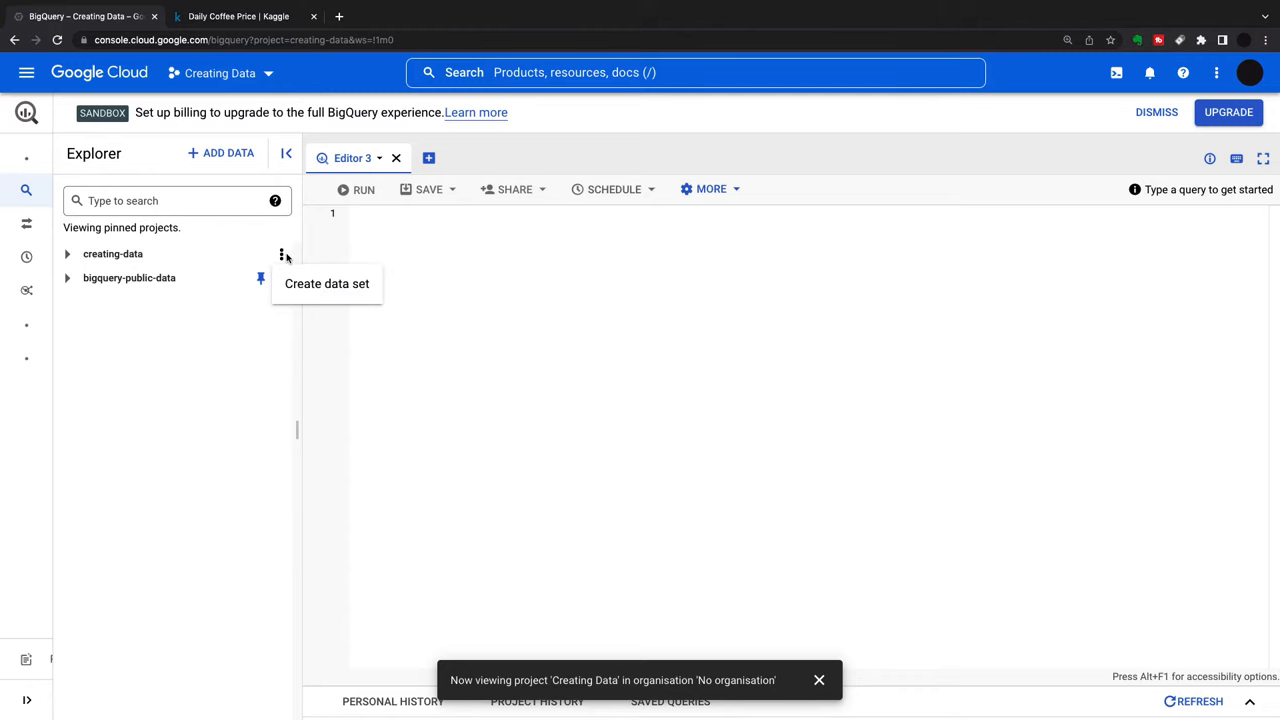
pyautogui.moveTo(327, 290)
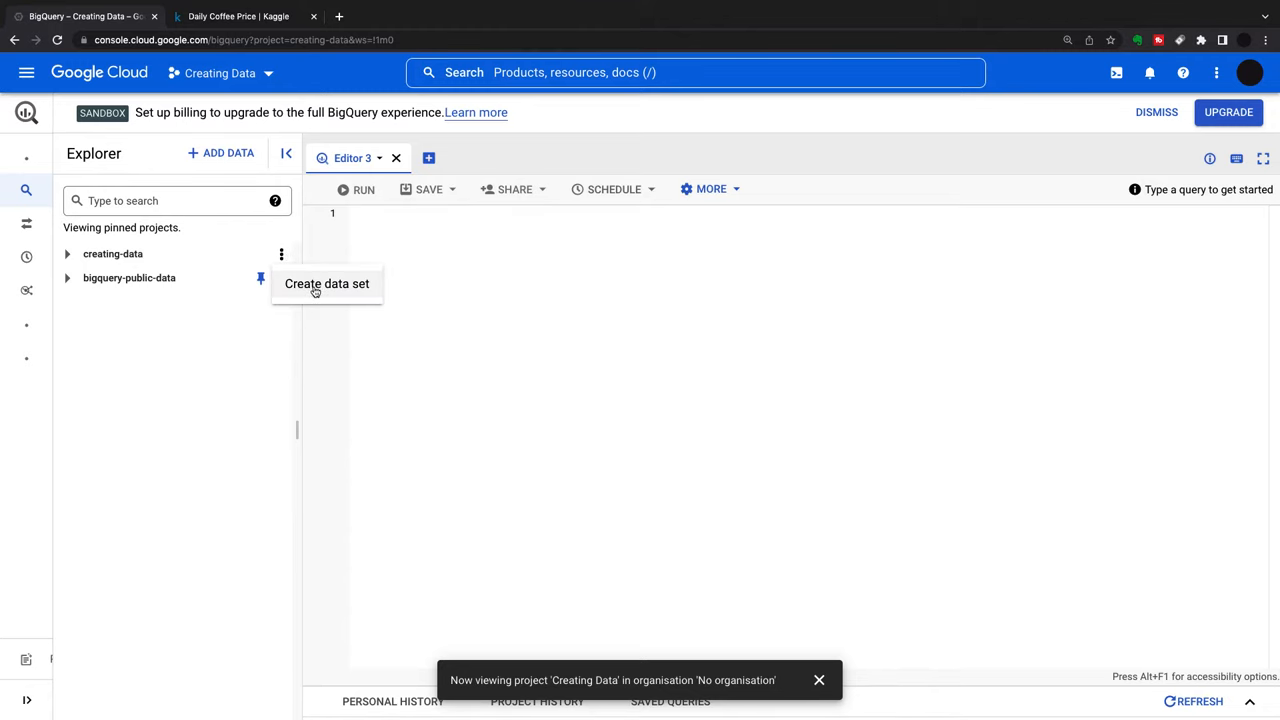
pyautogui.click(327, 283)
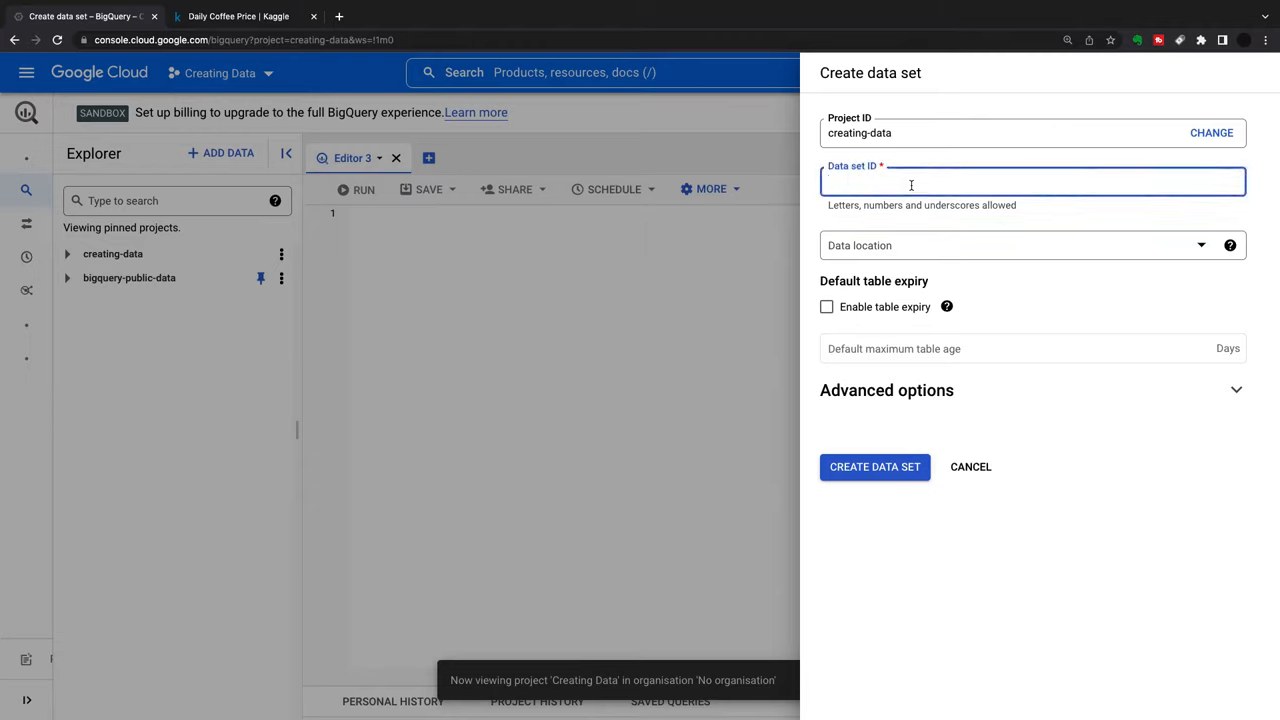
# Name the dataset 'coffee', store it in the EU, and set 10-day table expiry.
pyautogui.write('coff')
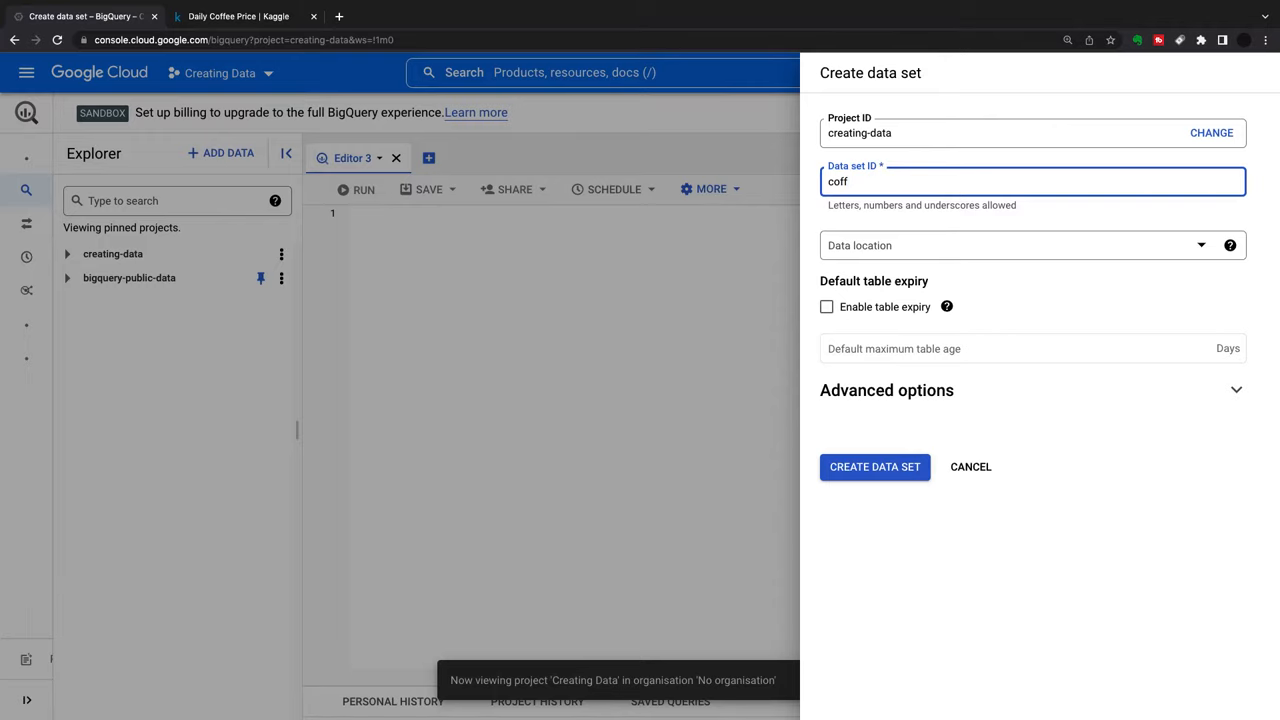
pyautogui.write('ee')
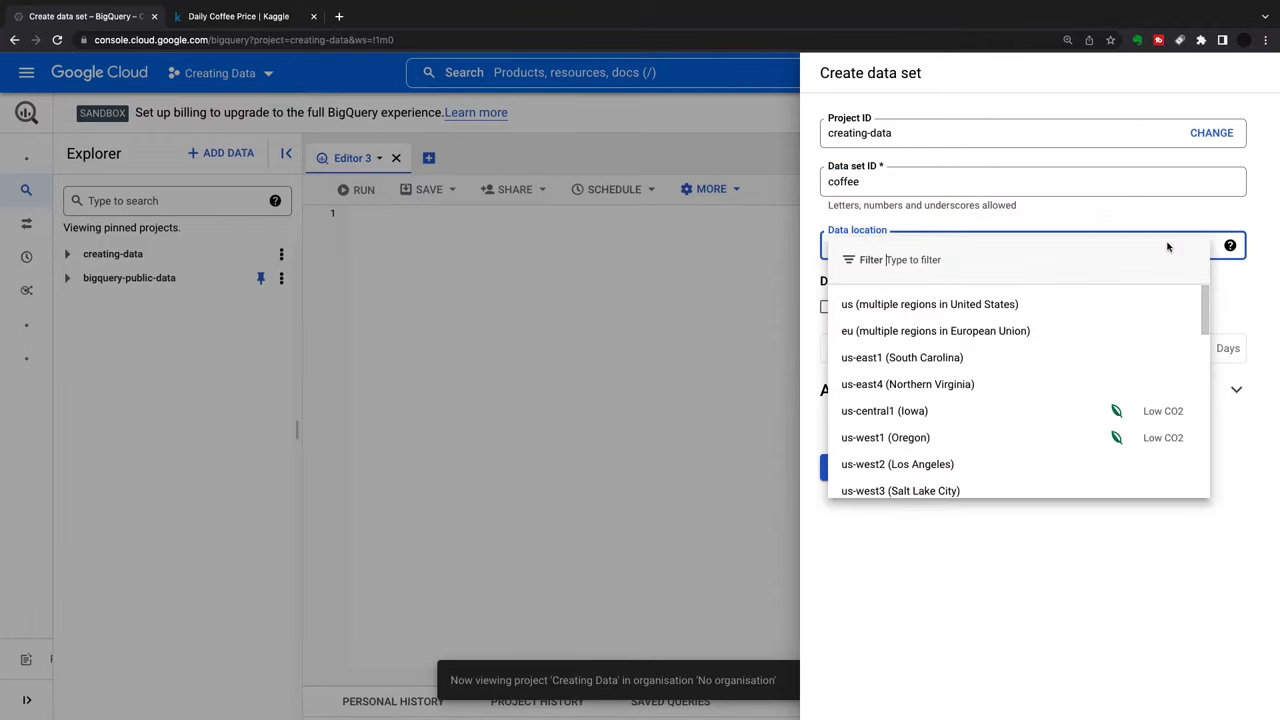
pyautogui.moveTo(897, 359)
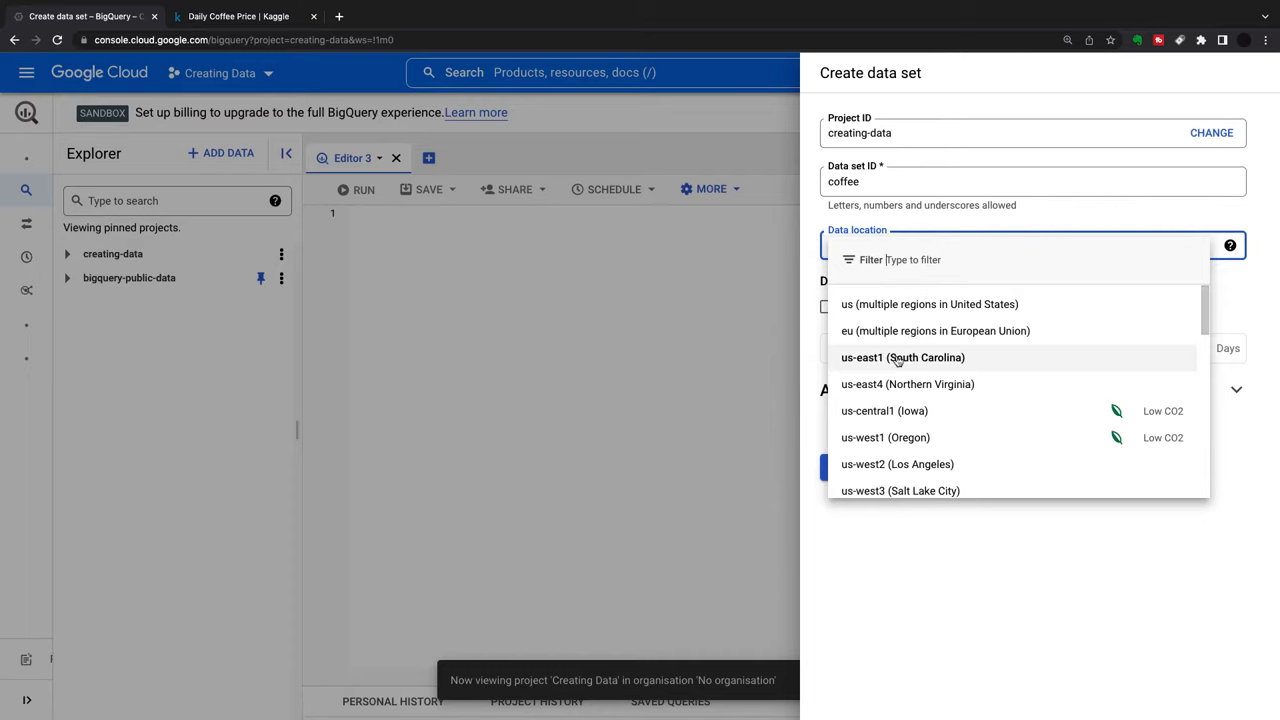
pyautogui.click(925, 330)
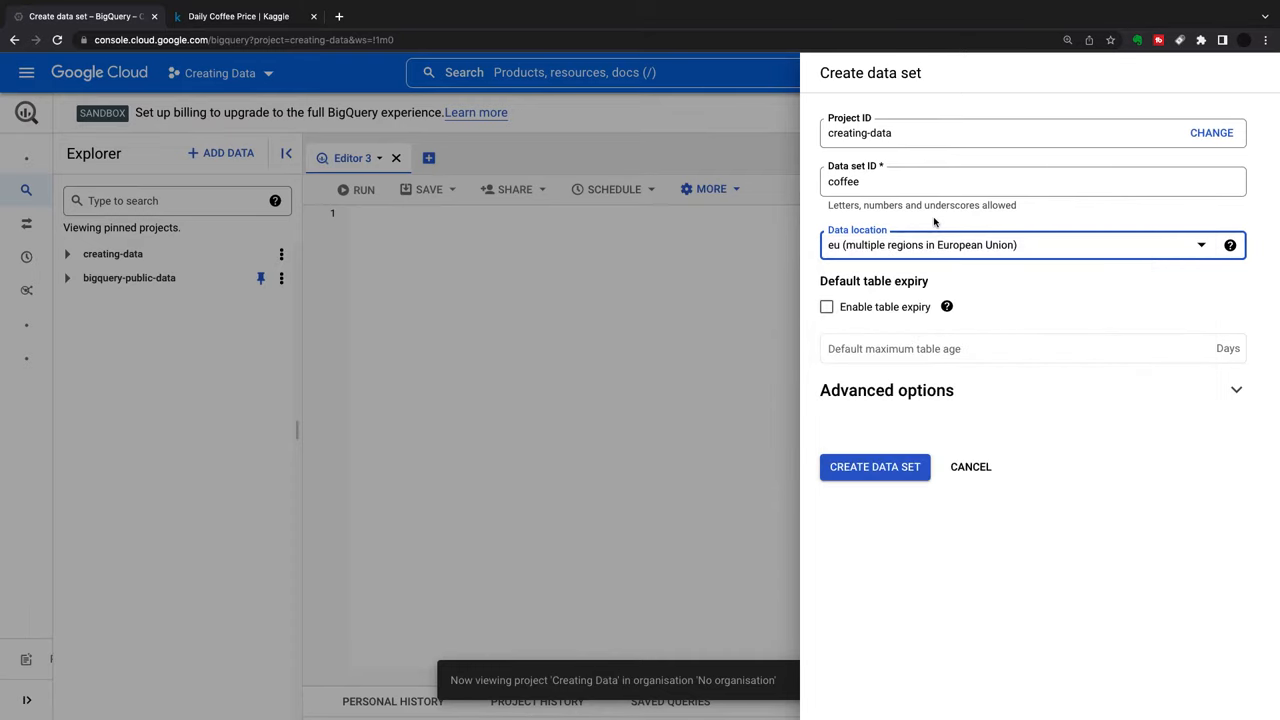
pyautogui.click(826, 307)
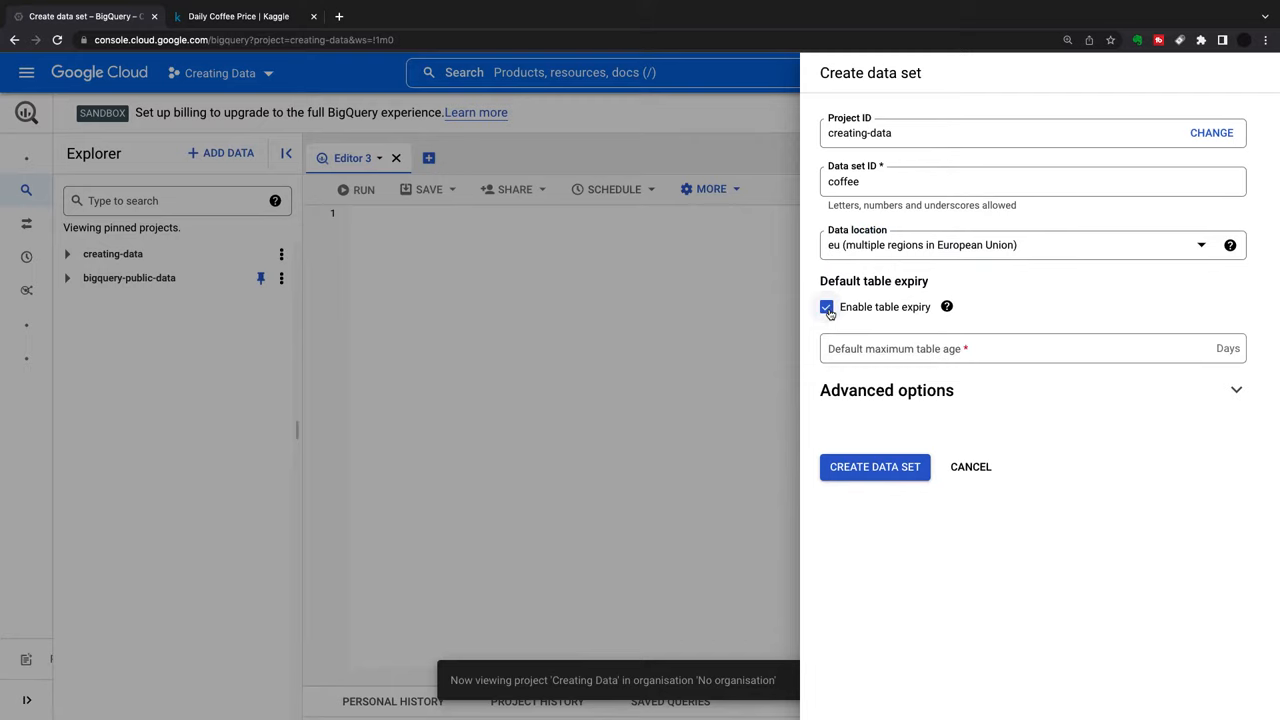
pyautogui.click(1033, 348)
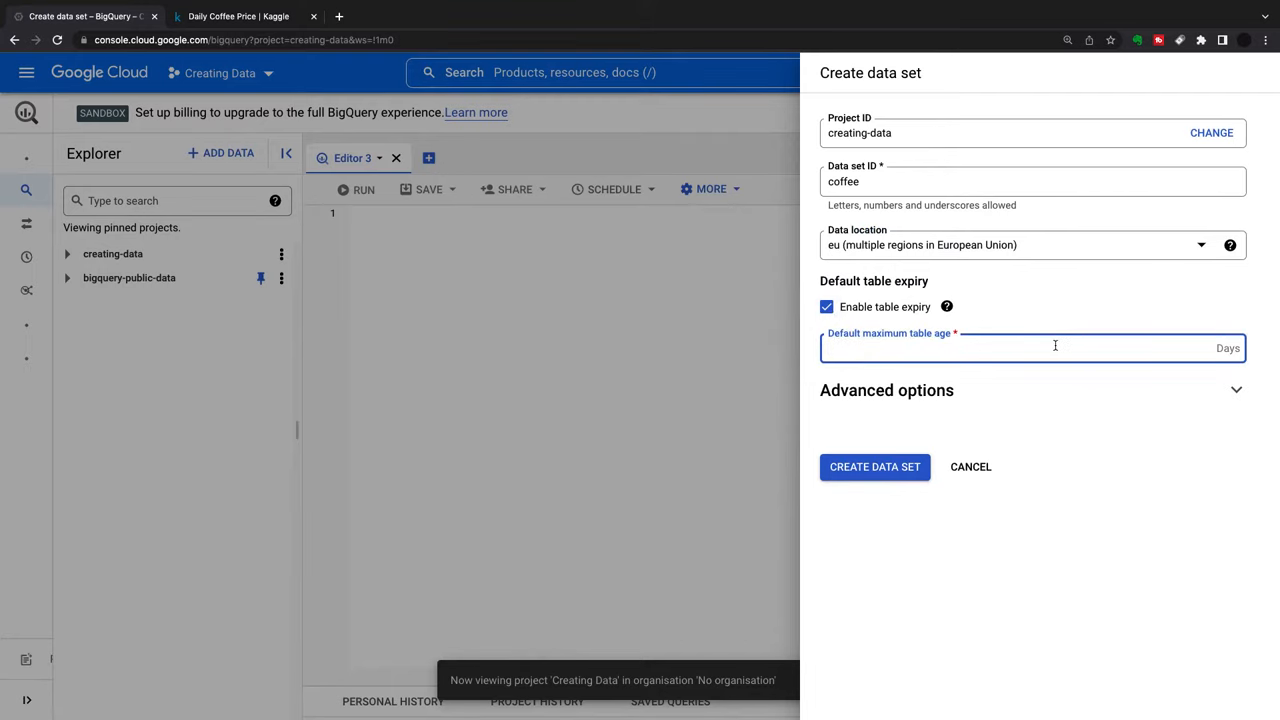
pyautogui.write('10')
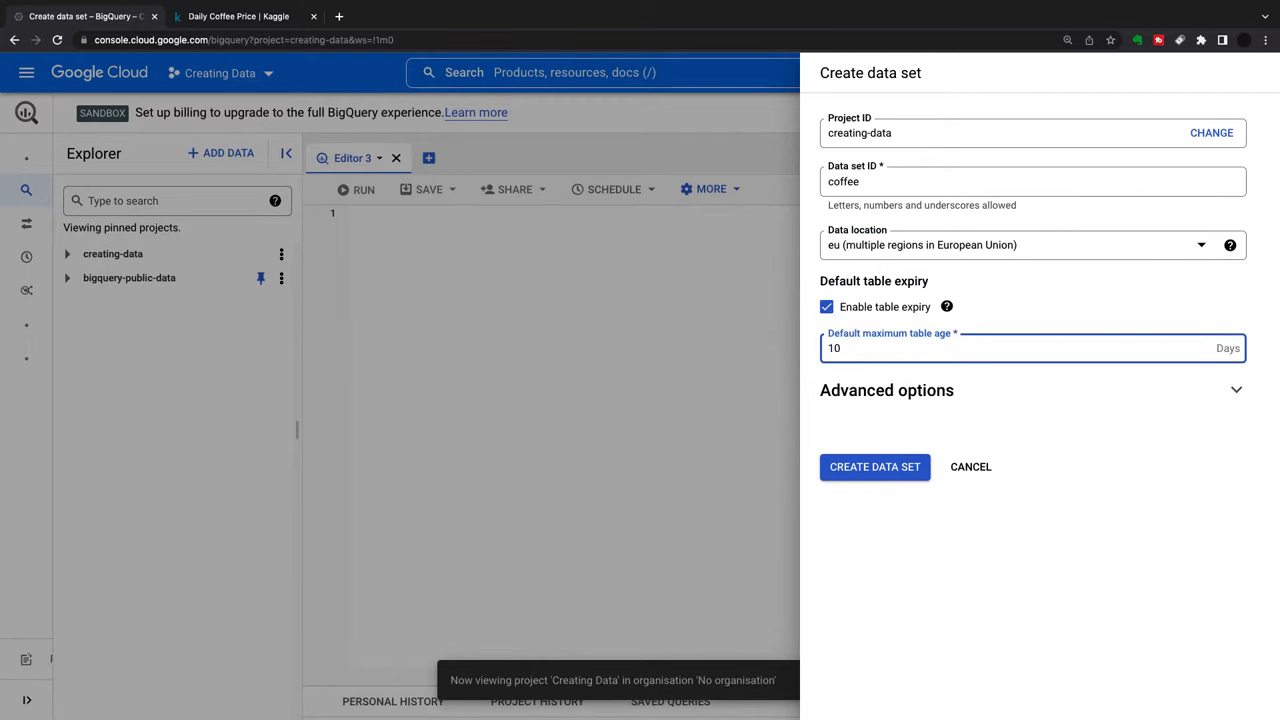
pyautogui.click(1234, 392)
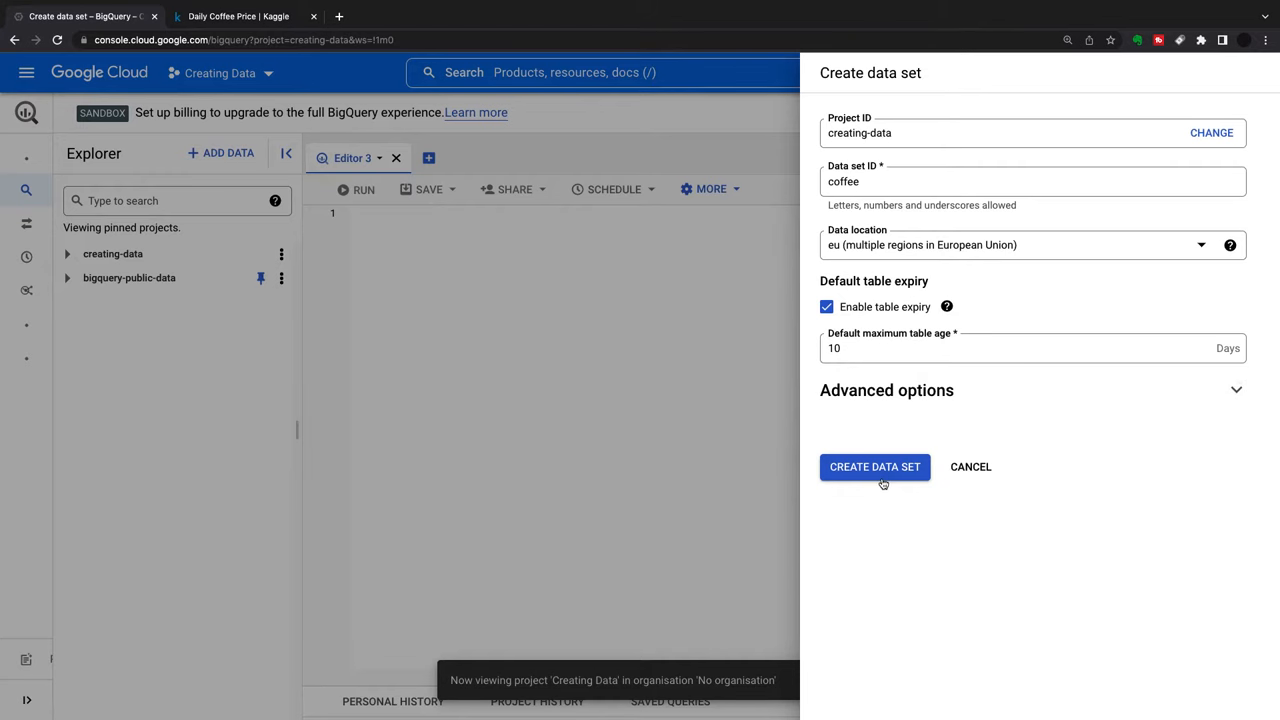
pyautogui.click(874, 467)
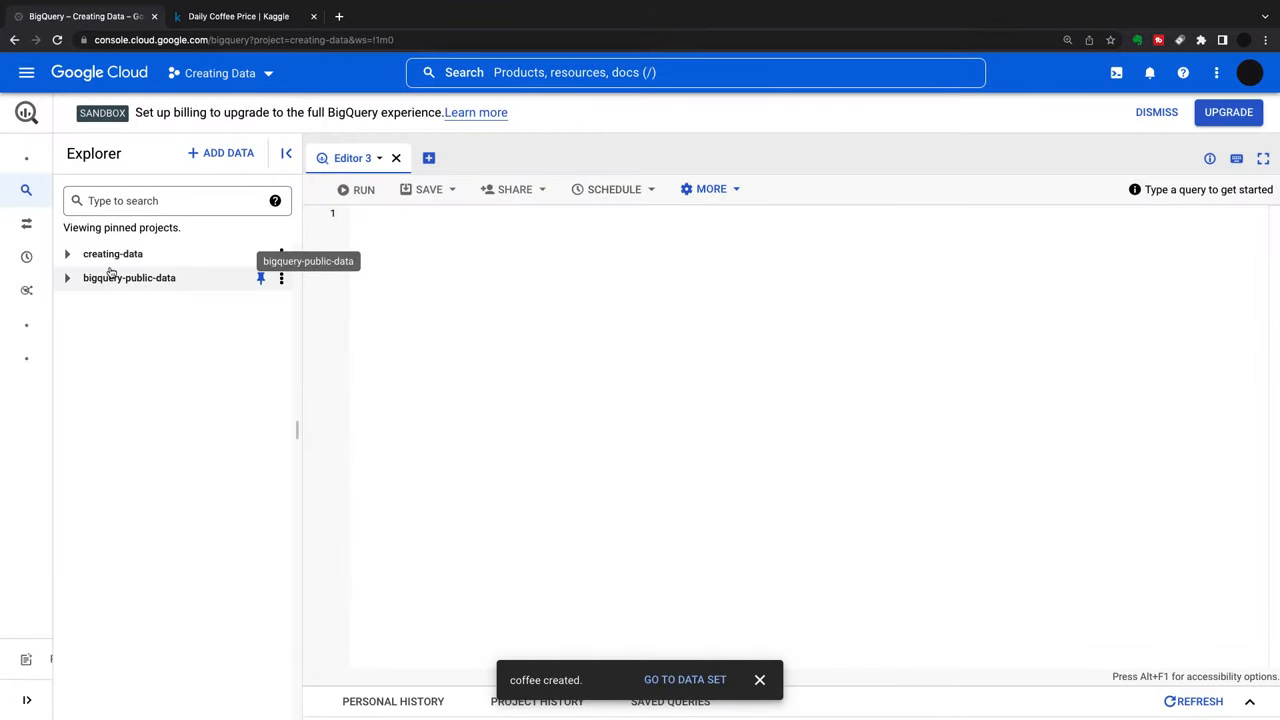
# Expand creating-data, open the coffee dataset, and start a new table in it.
pyautogui.click(71, 253)
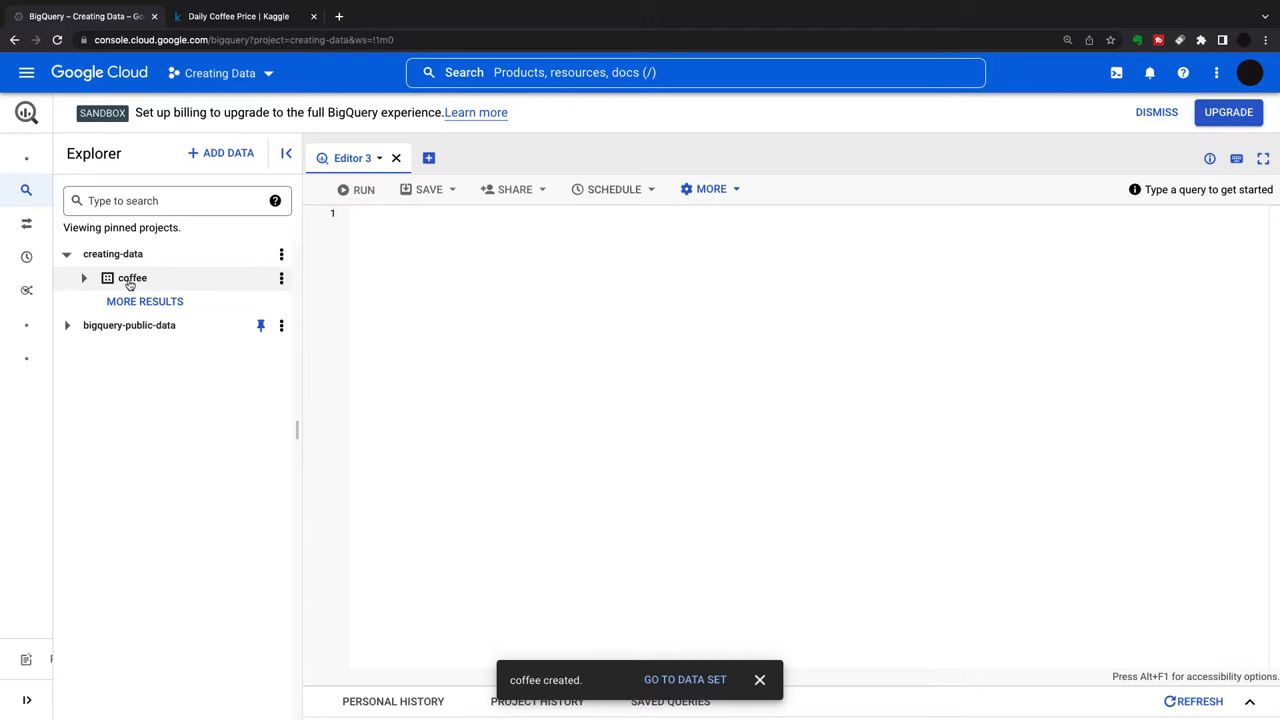
pyautogui.click(130, 278)
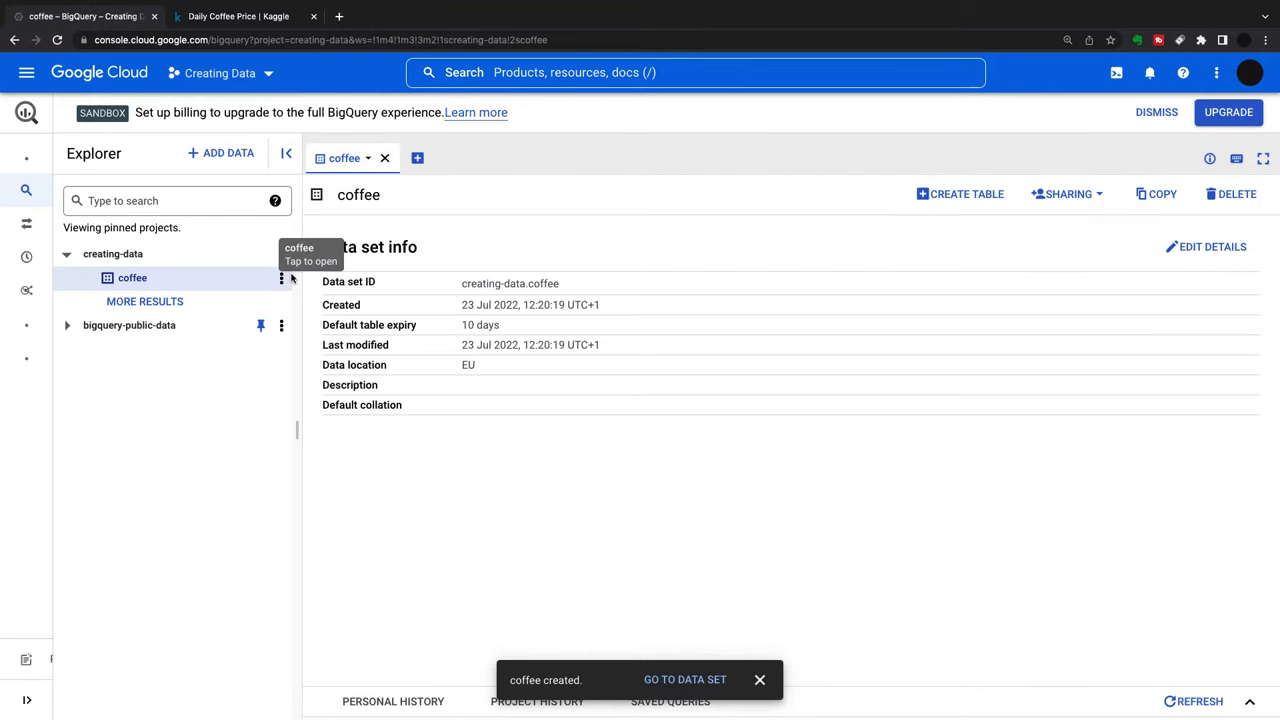
pyautogui.click(281, 278)
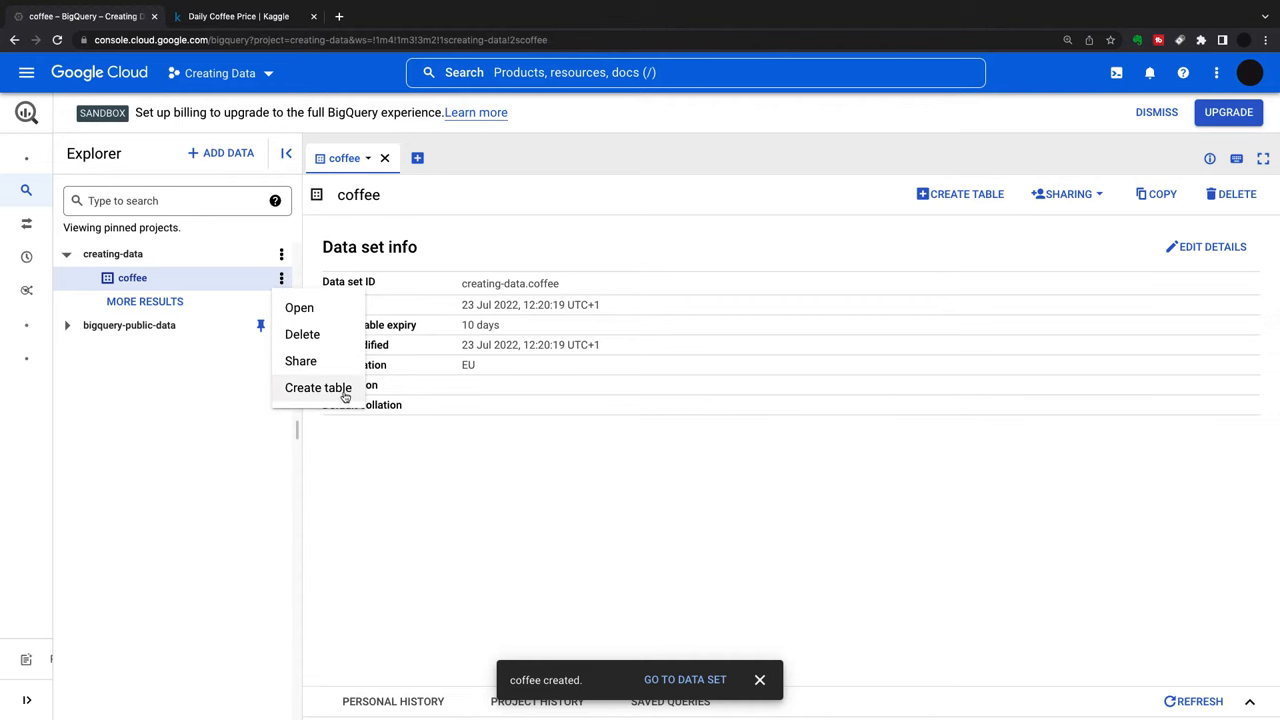
pyautogui.click(318, 388)
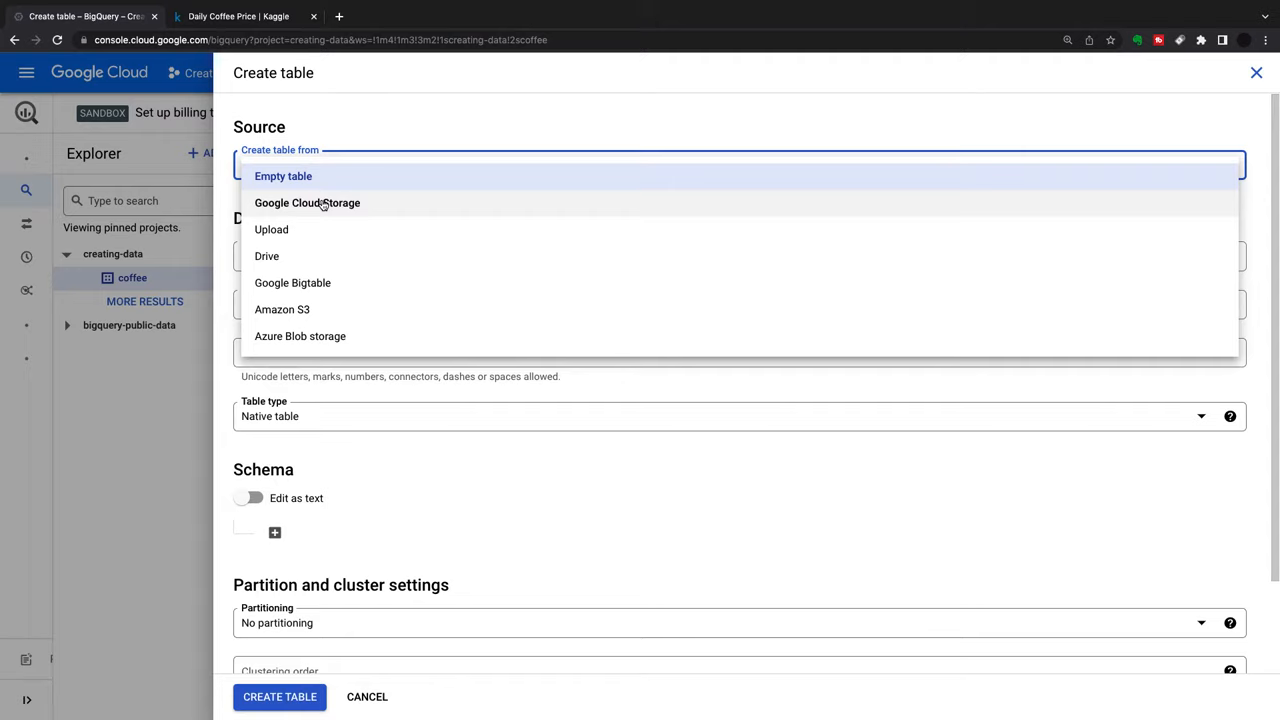
pyautogui.moveTo(297, 234)
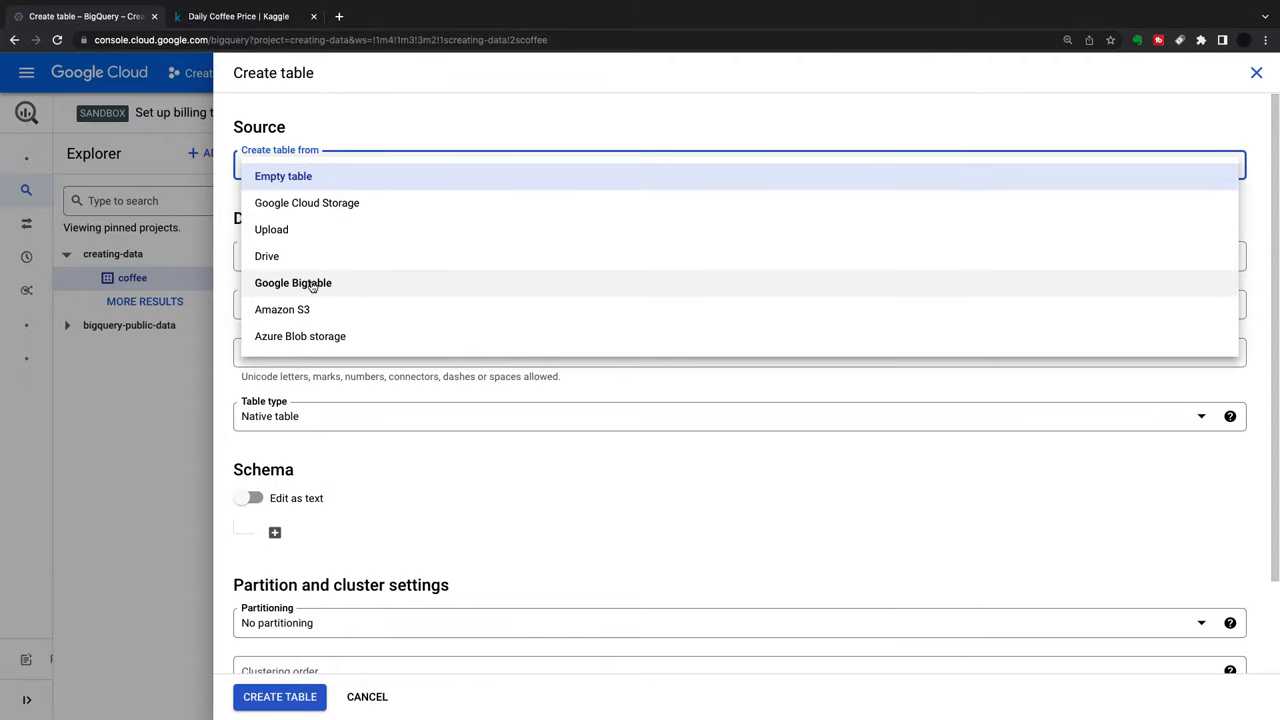
pyautogui.moveTo(295, 323)
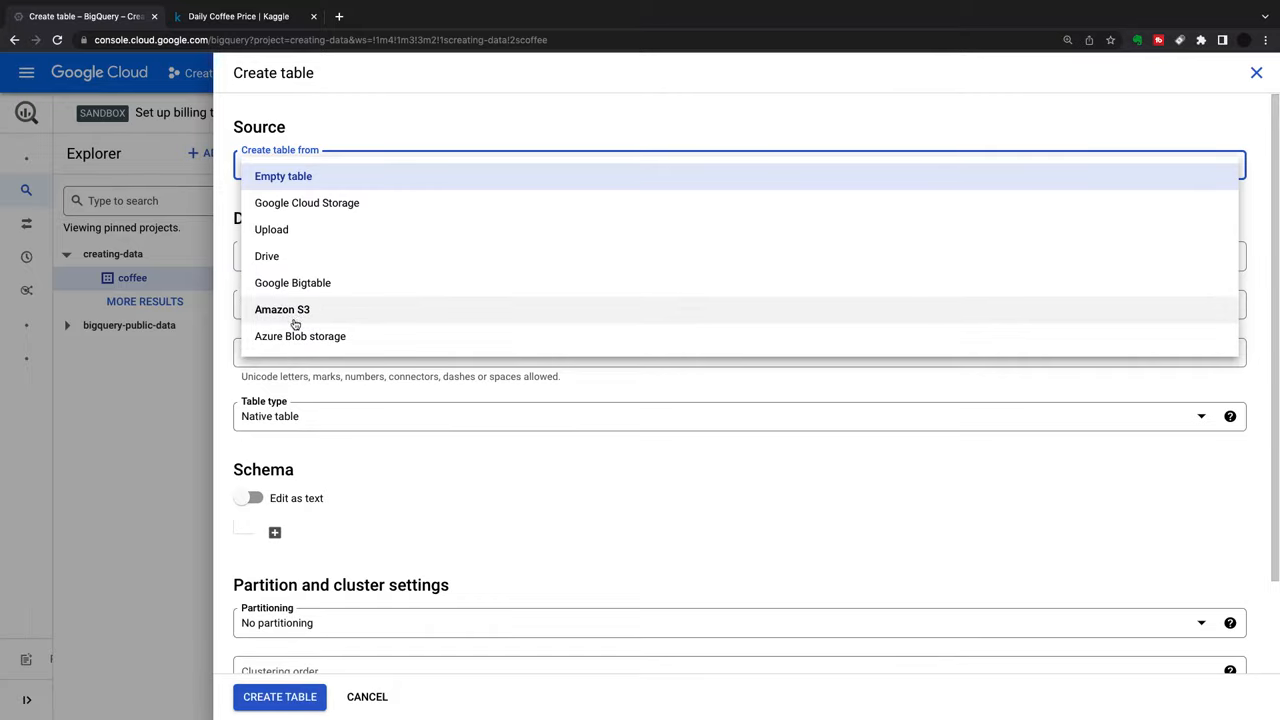
pyautogui.moveTo(293, 313)
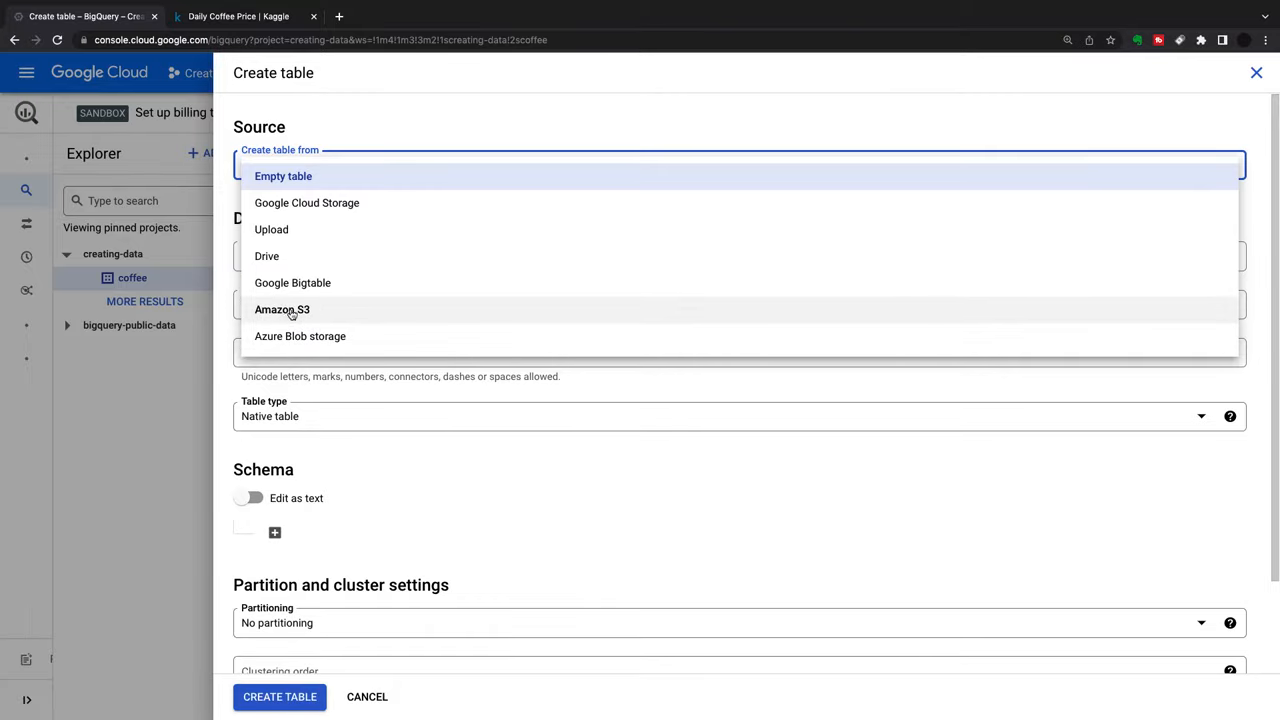
pyautogui.moveTo(315, 220)
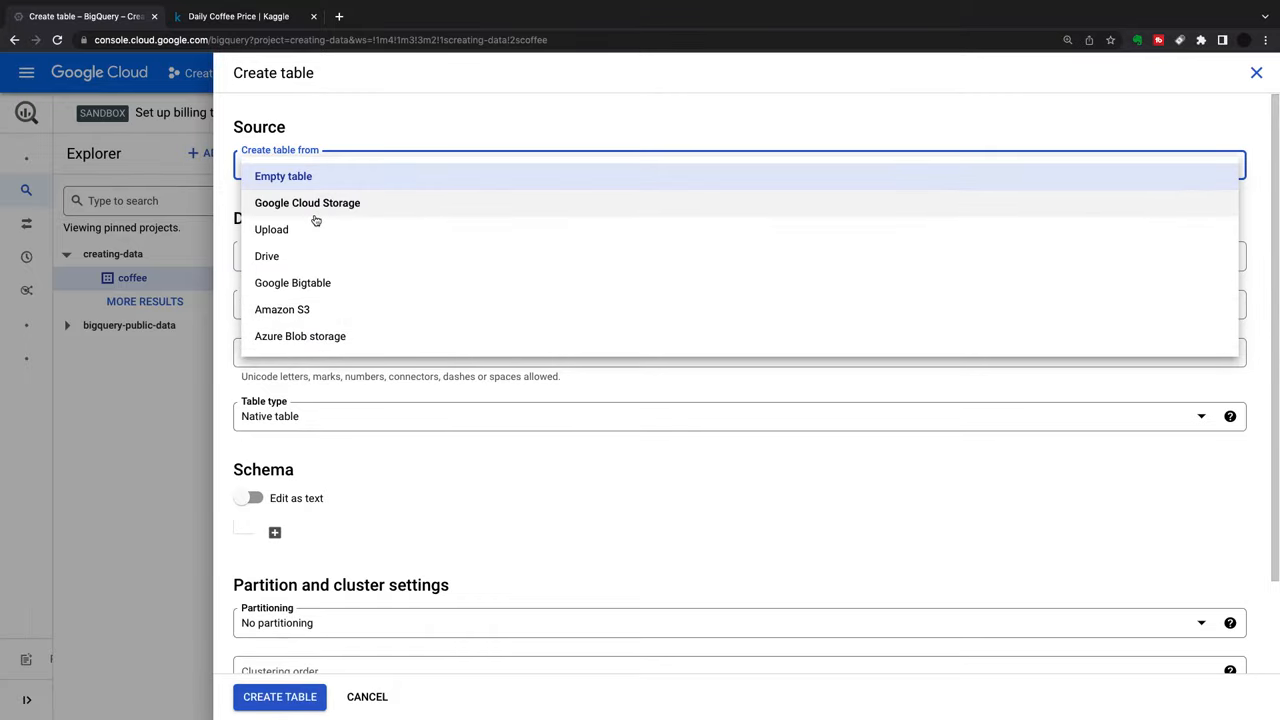
# Set the table source to Upload and select coffee.csv as the file.
pyautogui.click(271, 229)
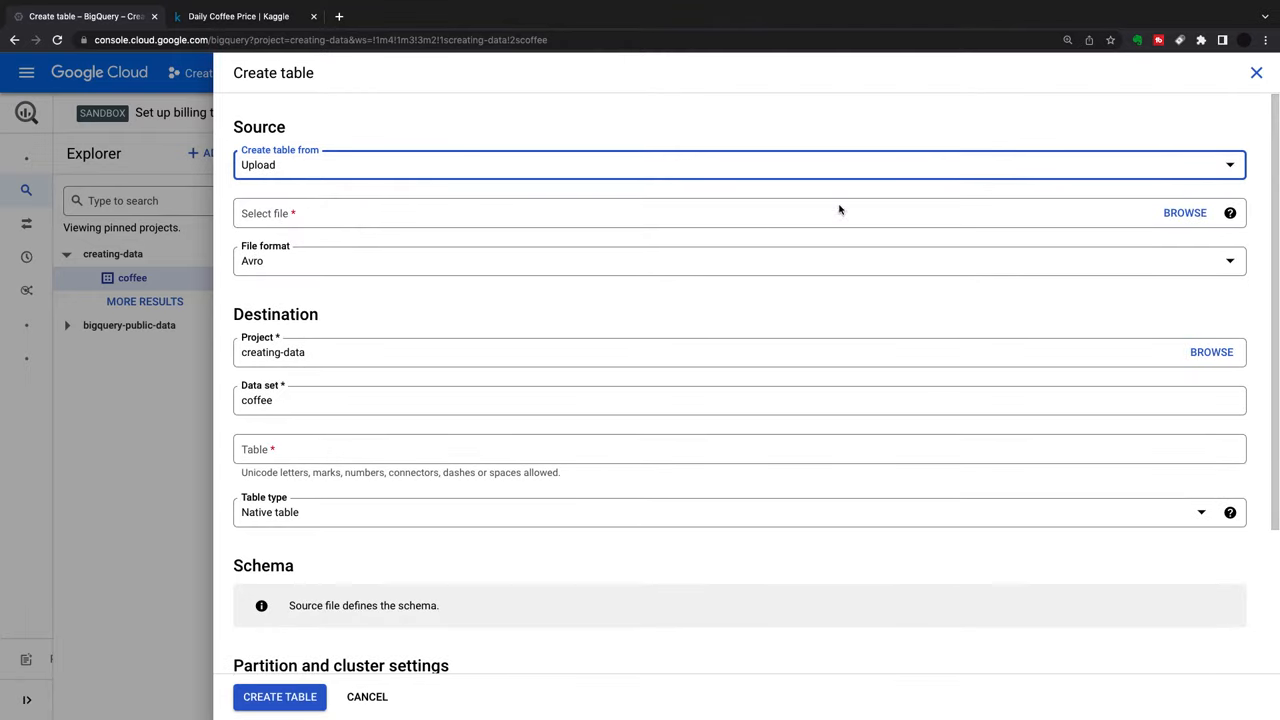
pyautogui.click(1184, 212)
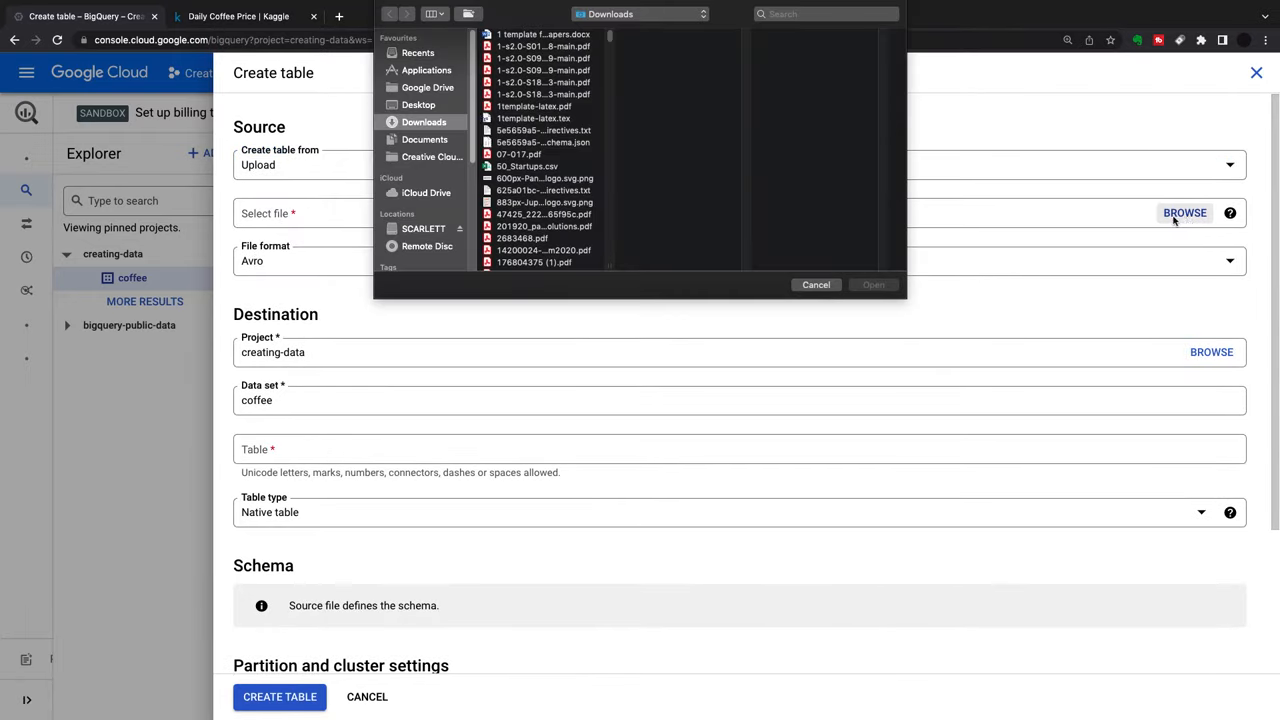
pyautogui.click(521, 263)
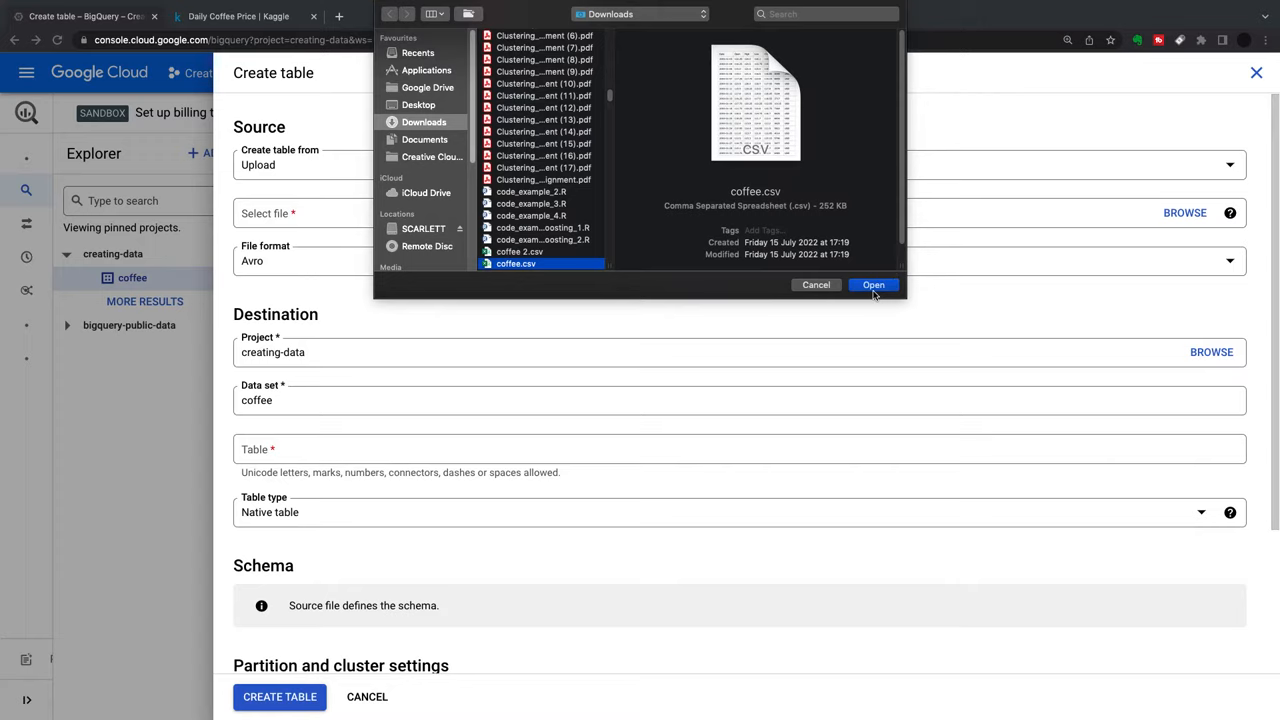
pyautogui.click(873, 285)
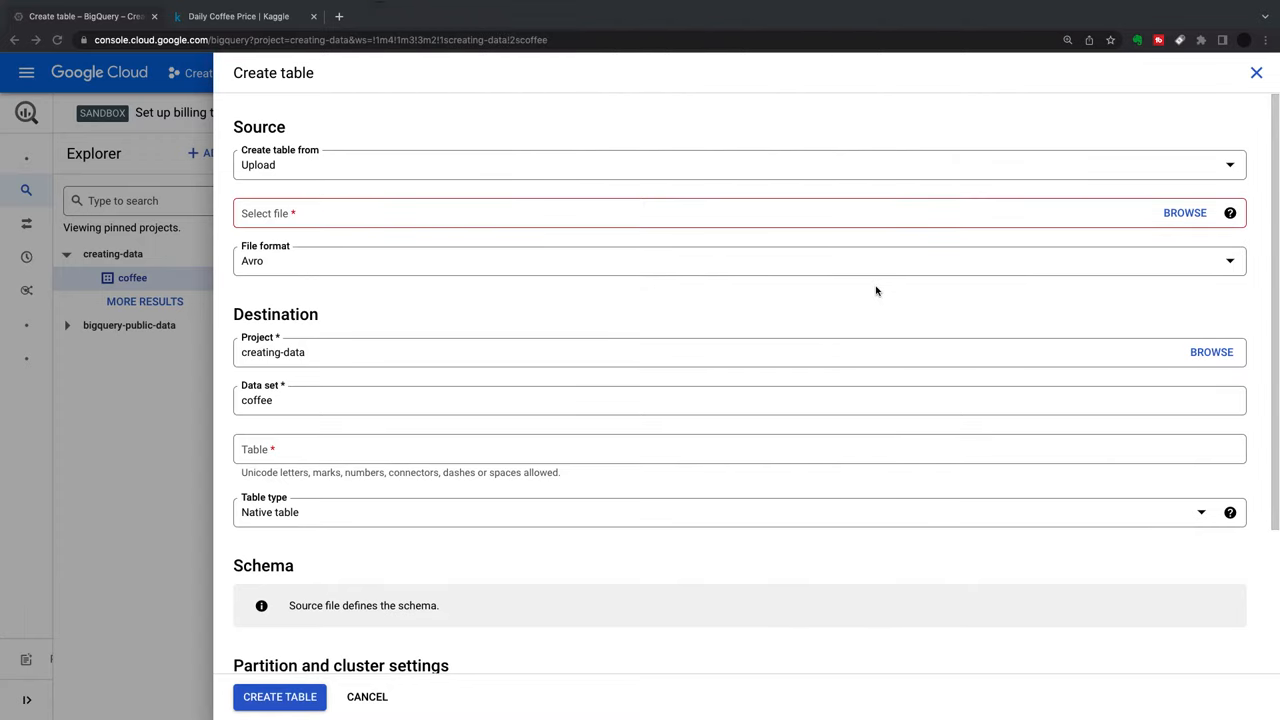
pyautogui.click(1184, 212)
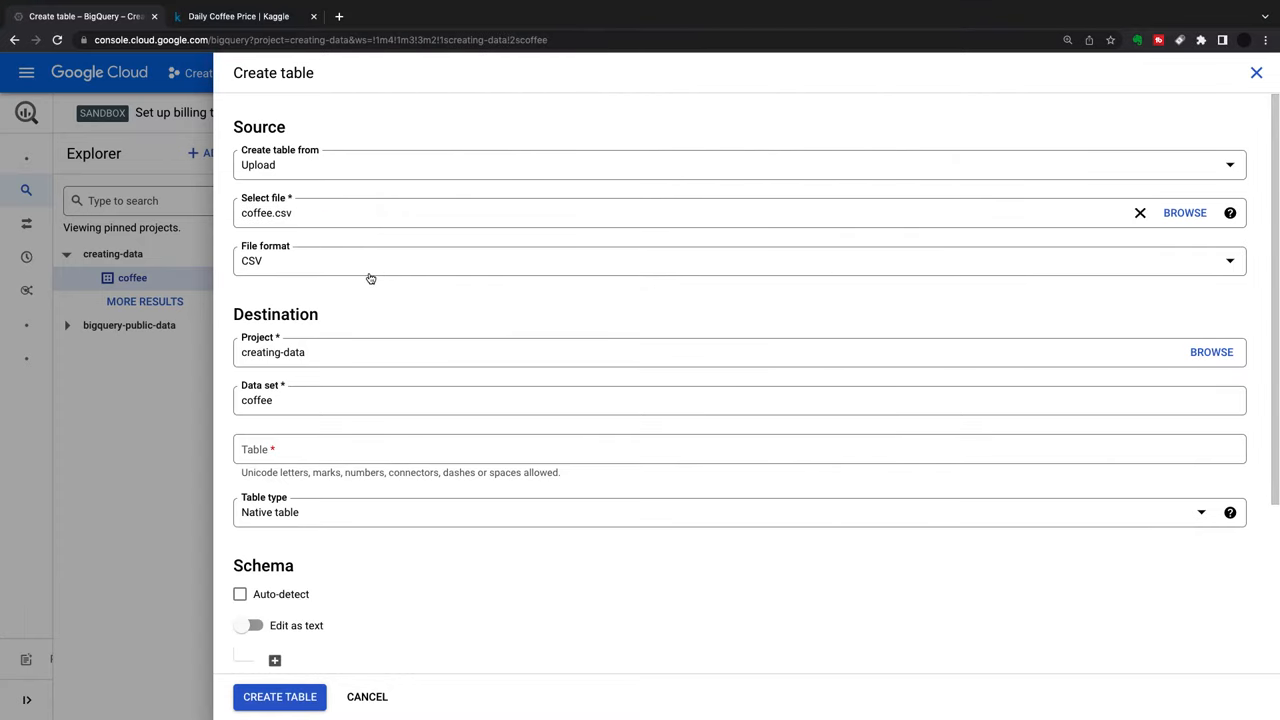
# Name the table coffee_dataset, enable schema auto-detect, and expand advanced options.
pyautogui.scroll(-3)
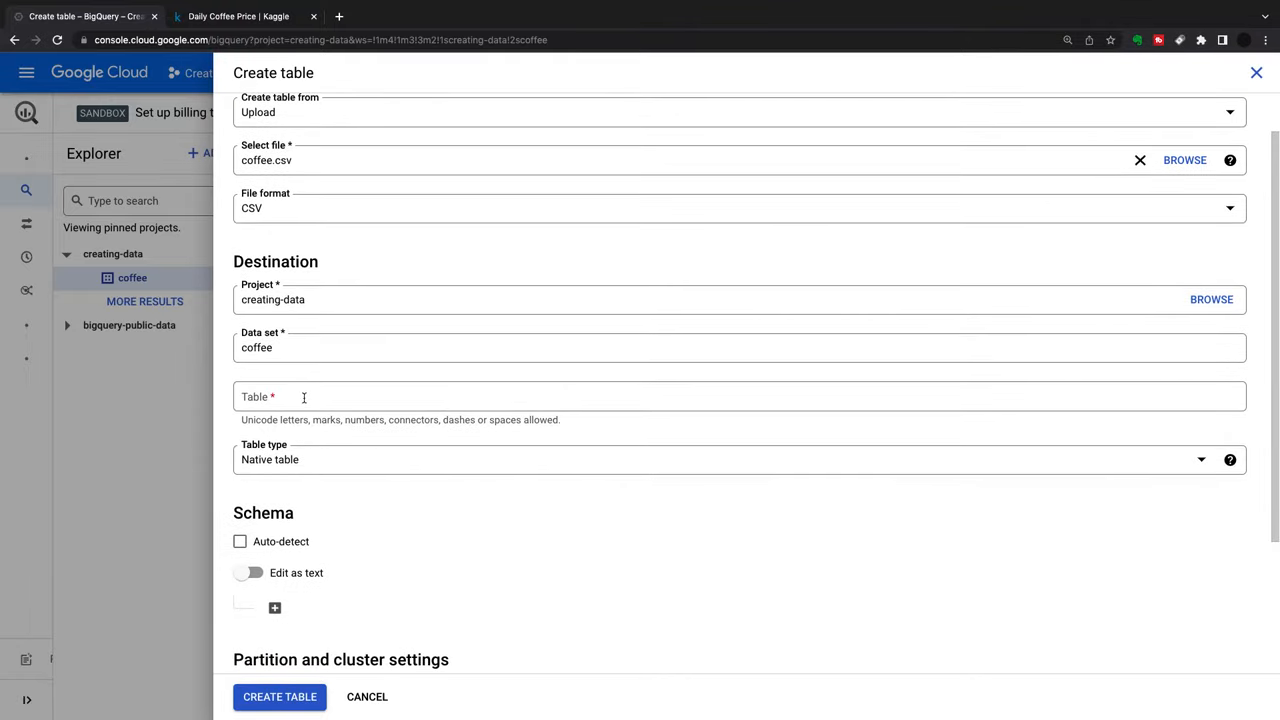
pyautogui.moveTo(255, 347)
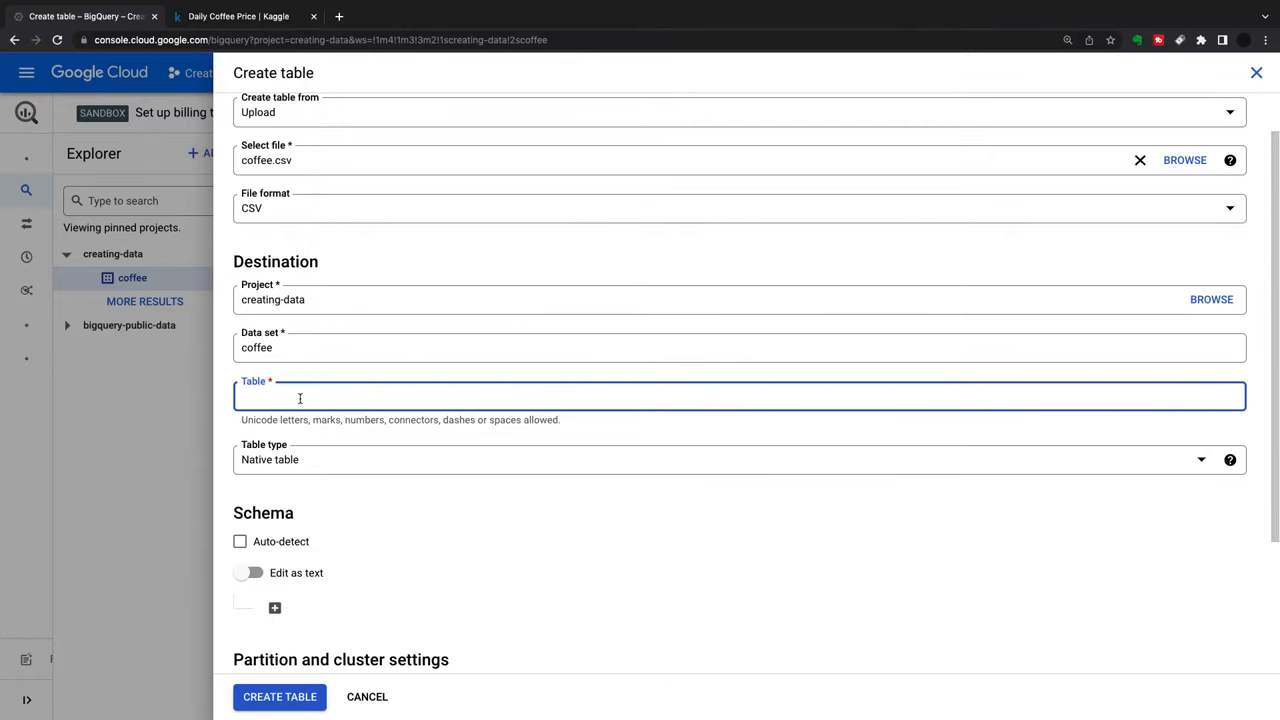
pyautogui.write('cod')
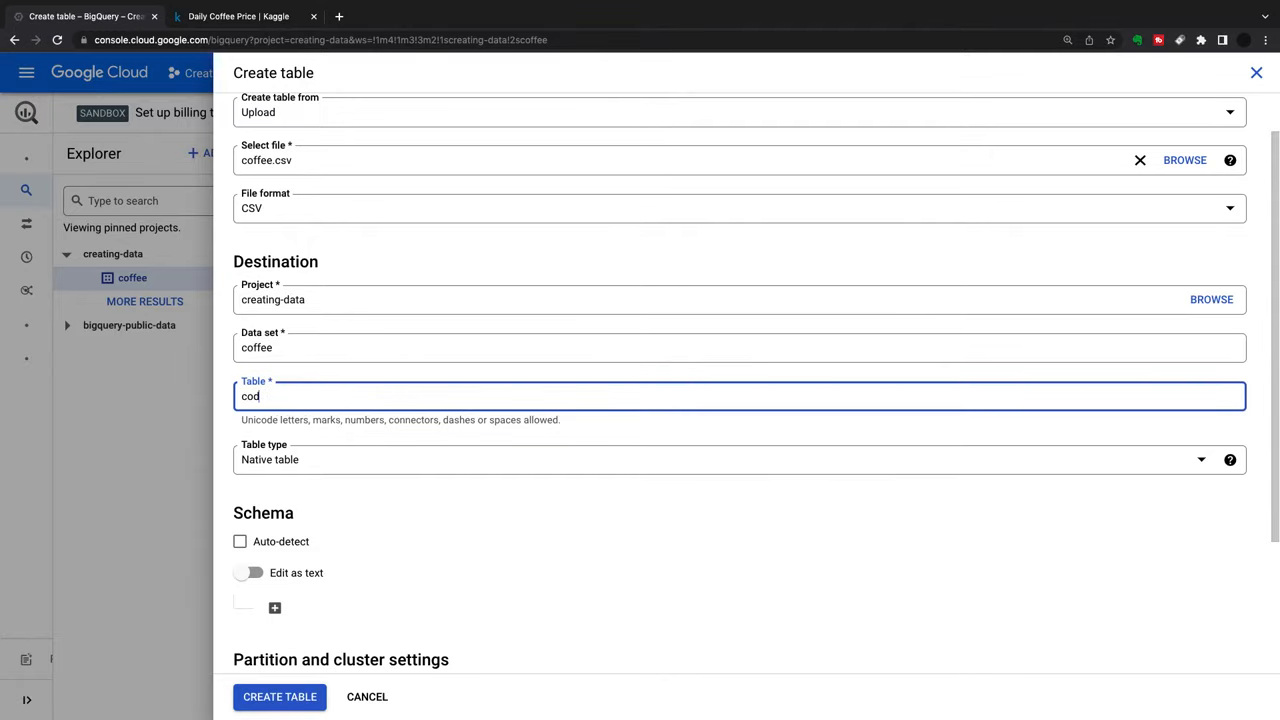
pyautogui.write('coffee_dataset')
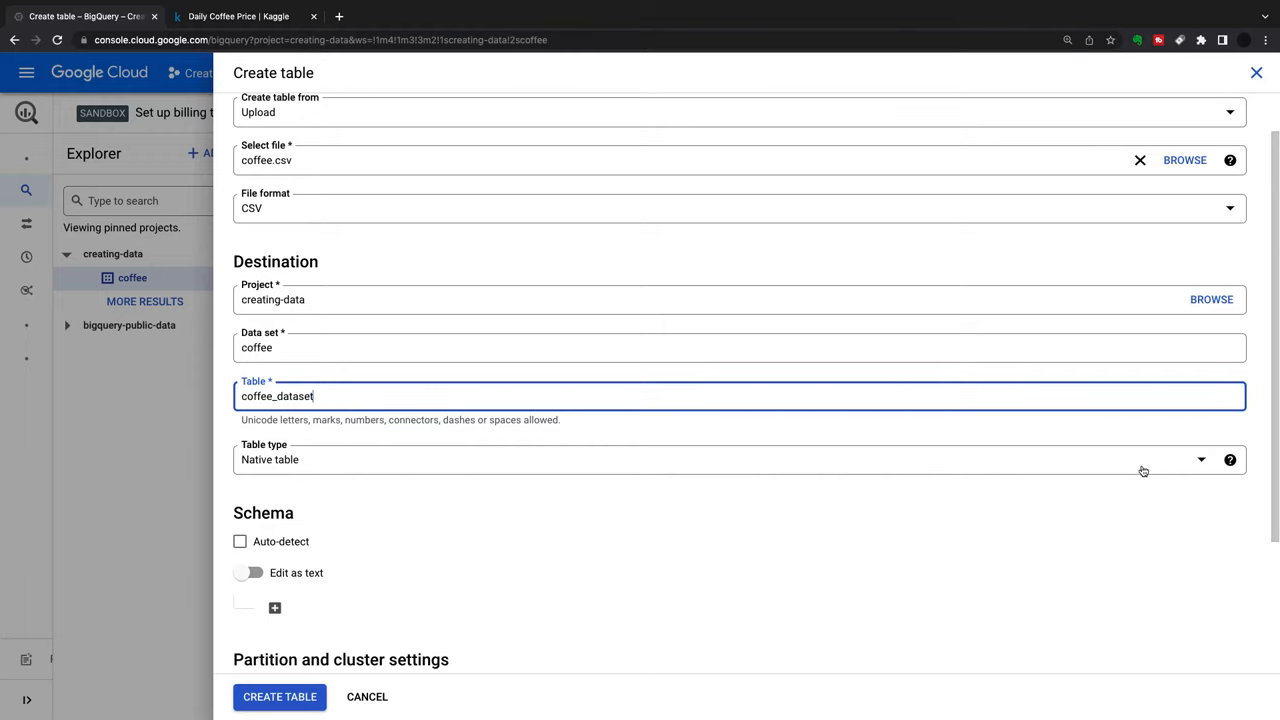
pyautogui.scroll(-3)
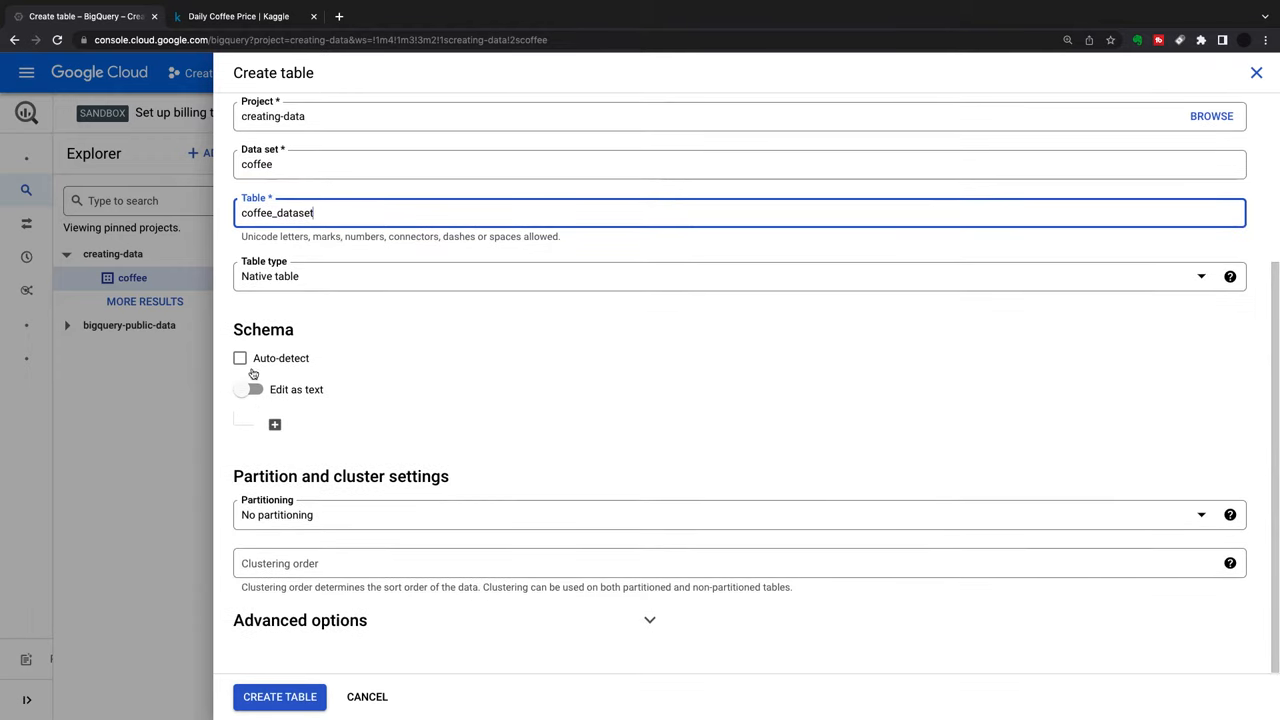
pyautogui.click(240, 358)
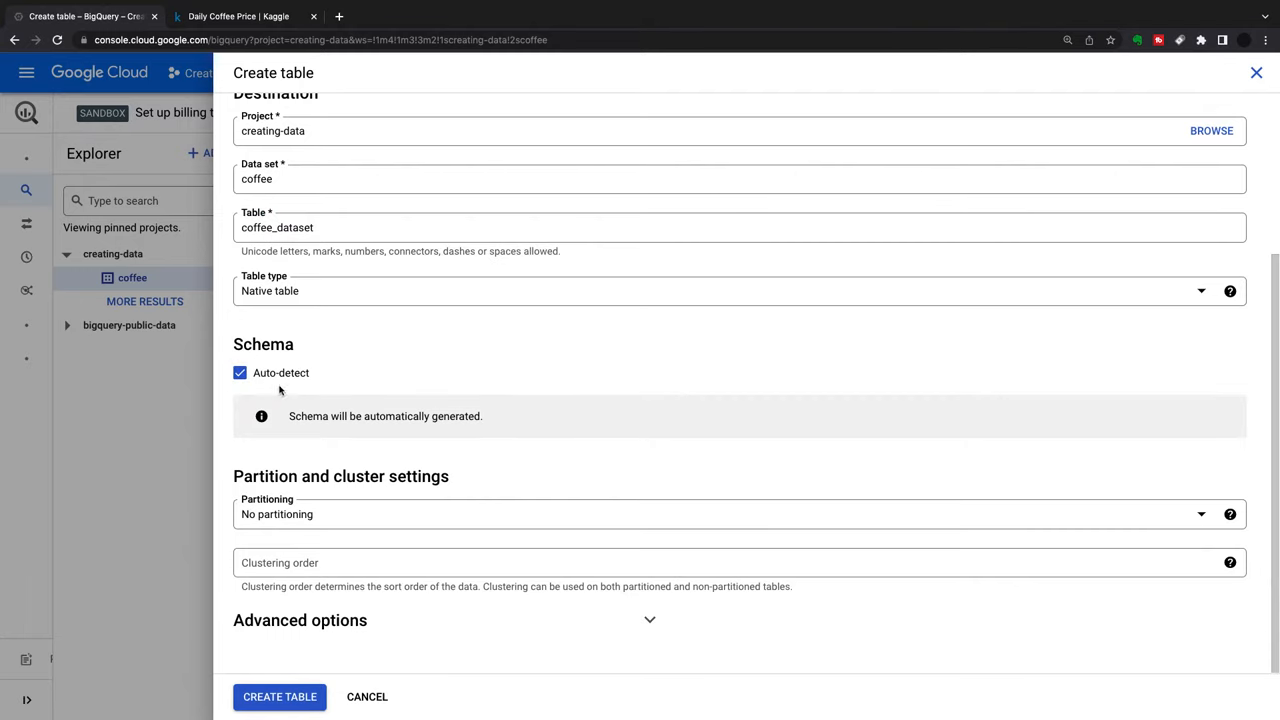
pyautogui.moveTo(373, 678)
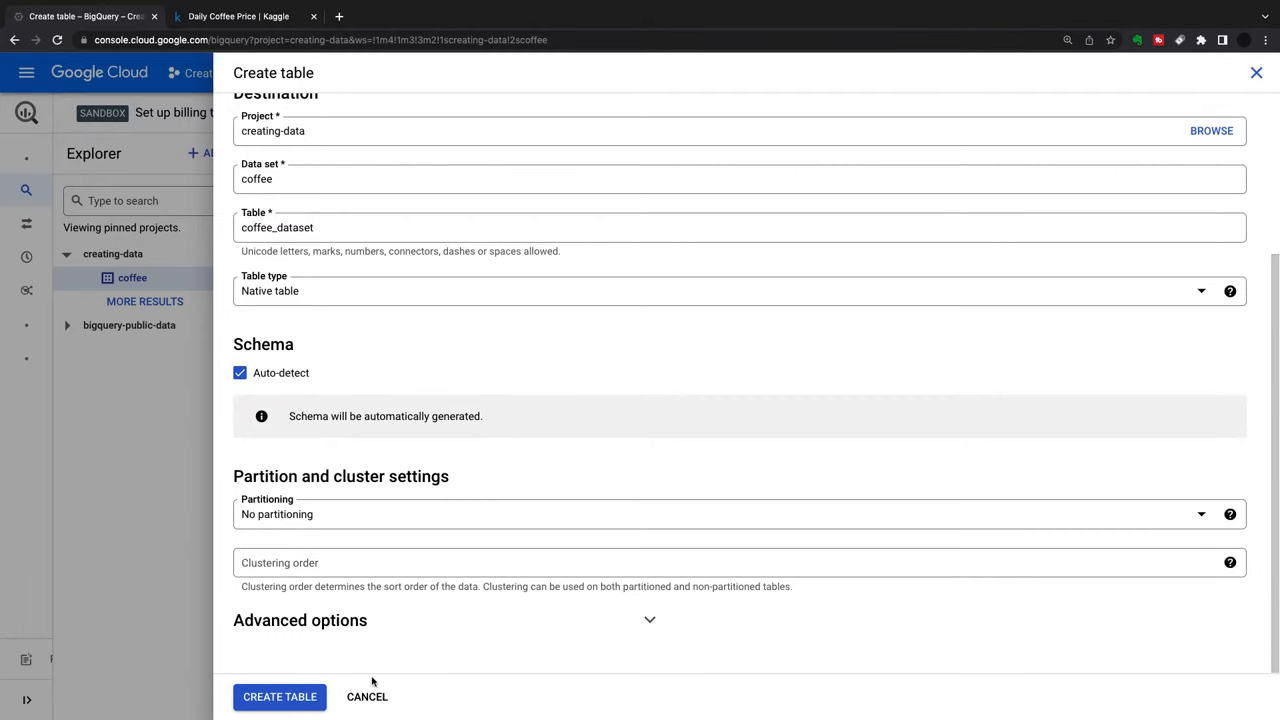
pyautogui.click(300, 620)
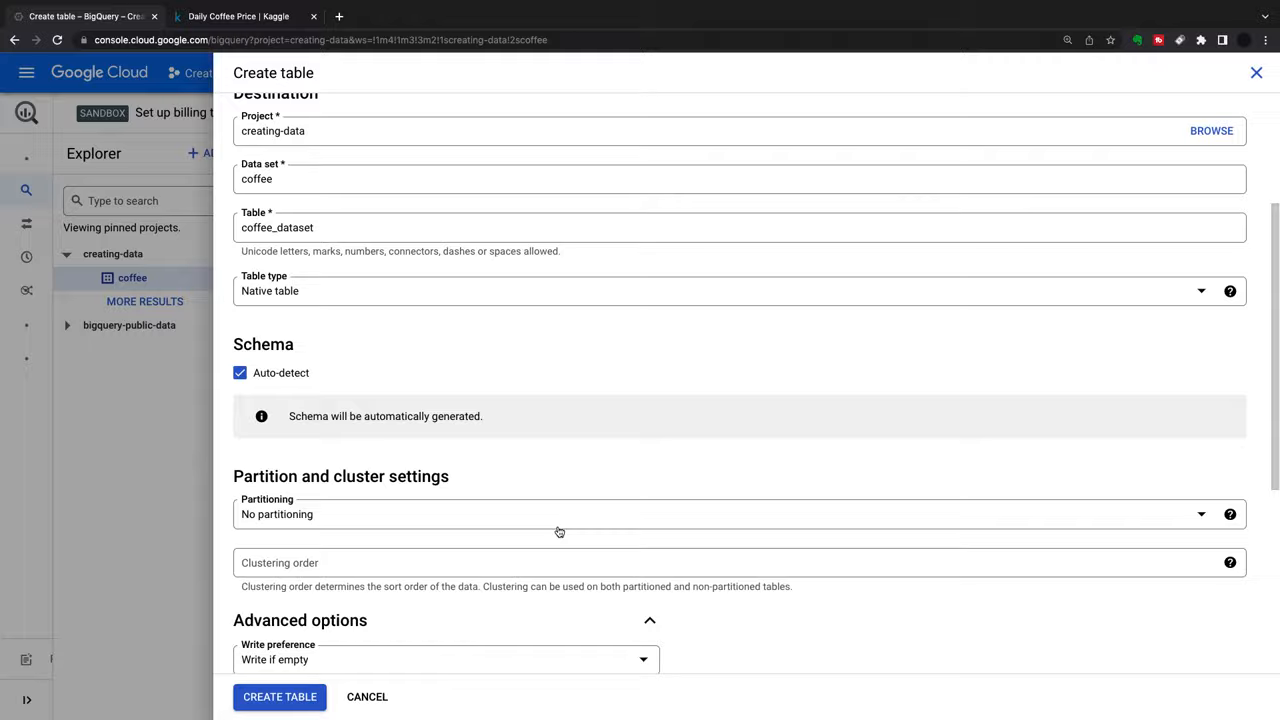
# Set write preference to 'Write if empty', skip 1 header row, and create the table.
pyautogui.scroll(-3)
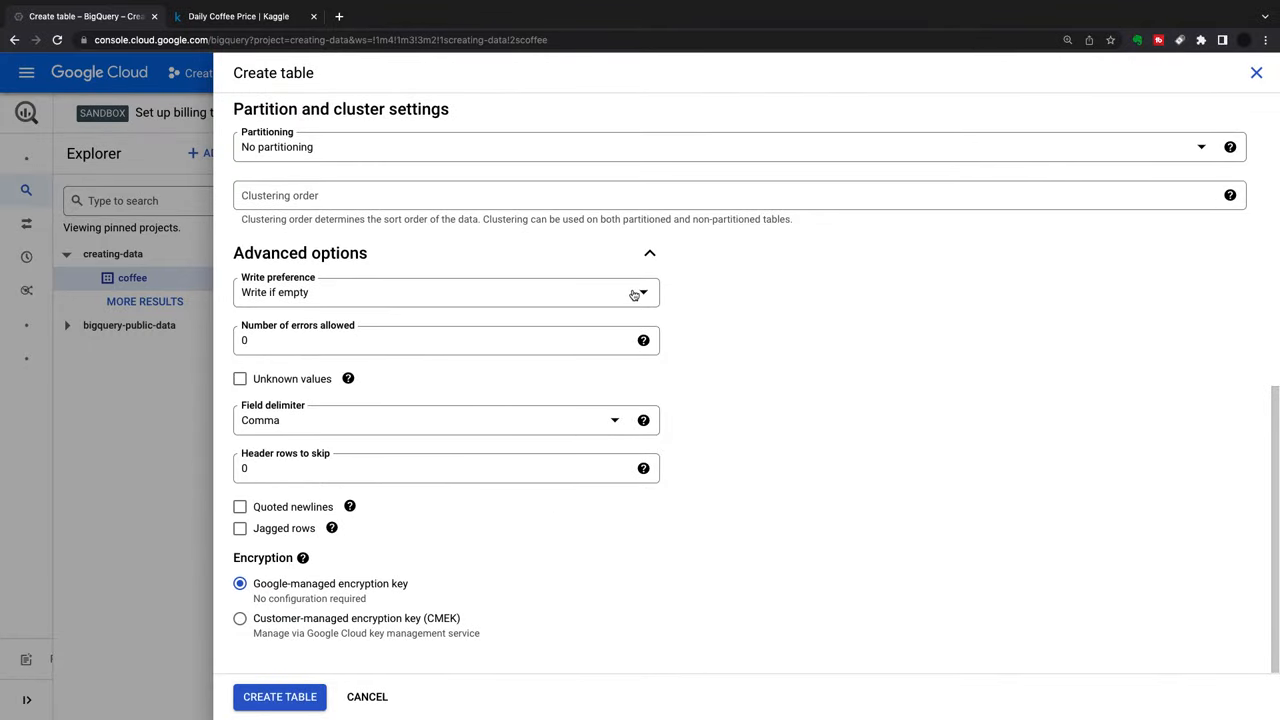
pyautogui.click(445, 292)
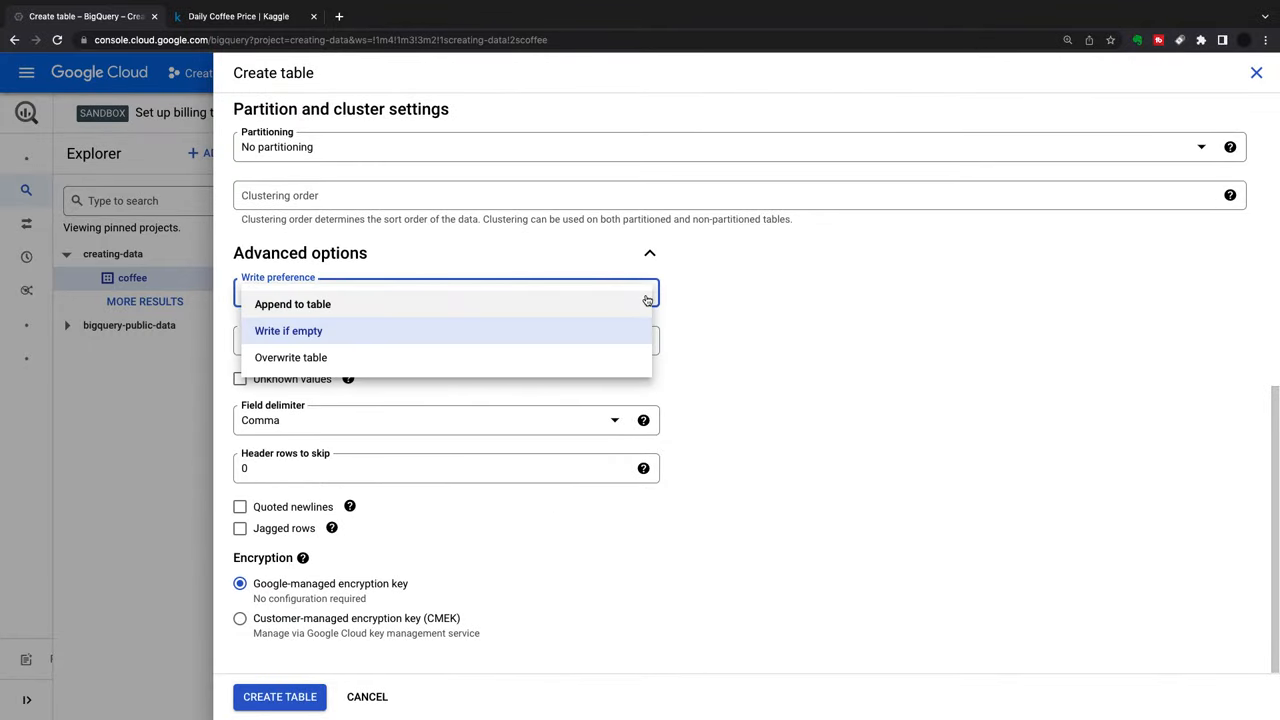
pyautogui.moveTo(313, 365)
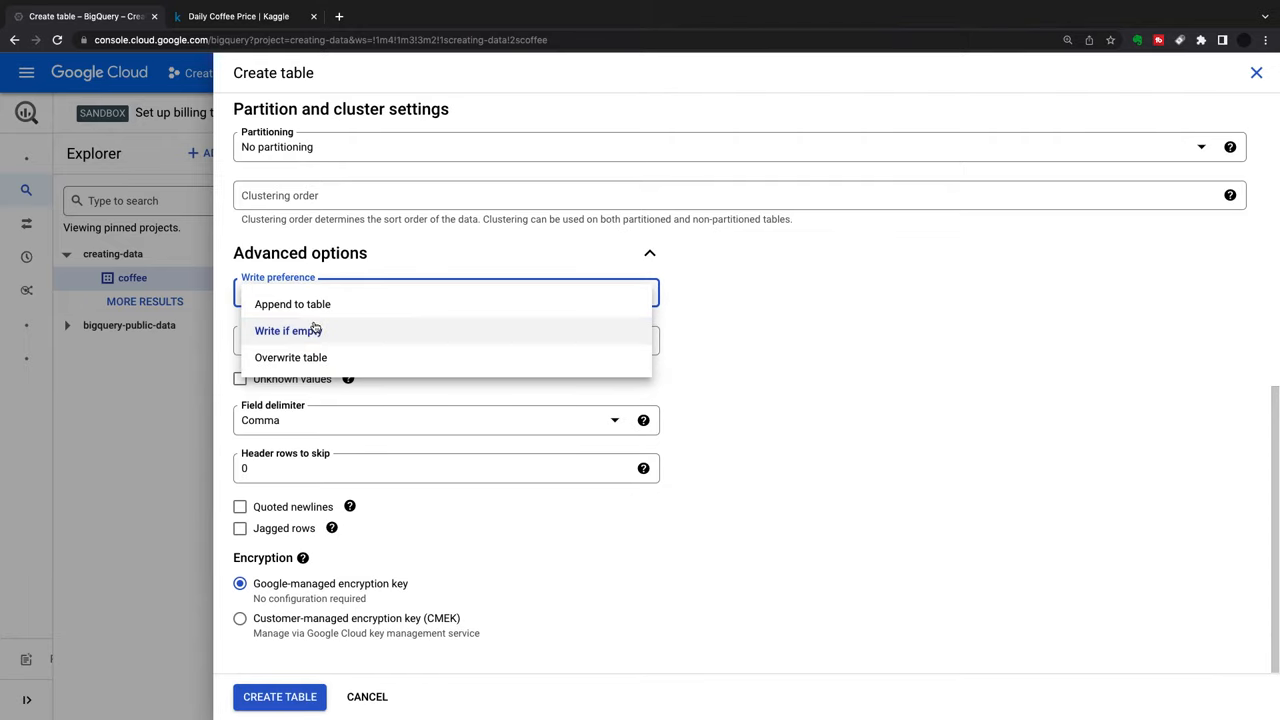
pyautogui.moveTo(313, 308)
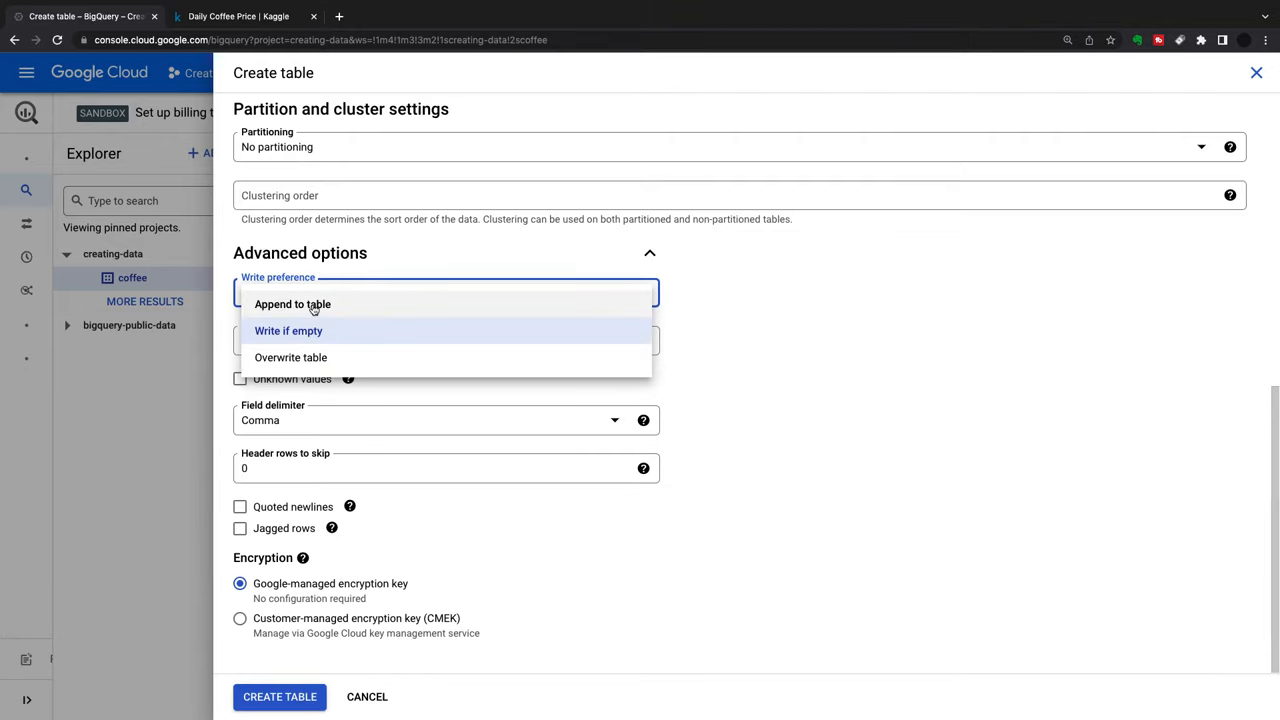
pyautogui.click(289, 330)
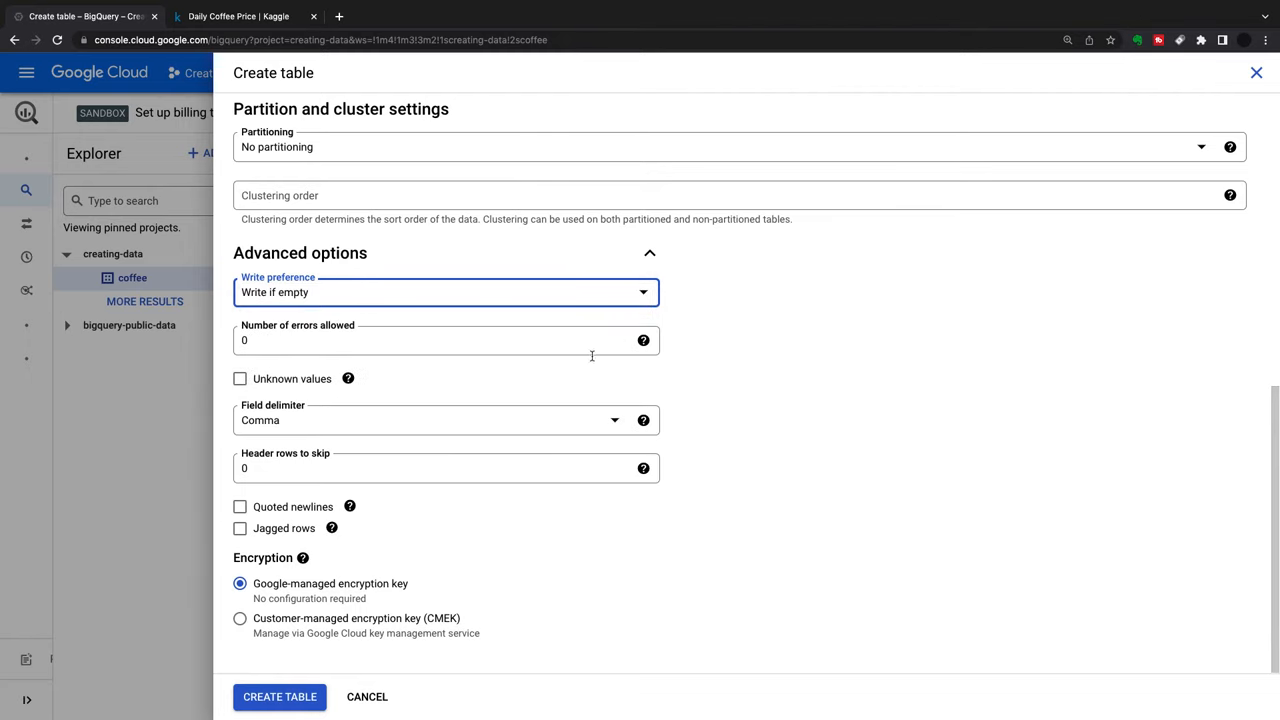
pyautogui.moveTo(304, 373)
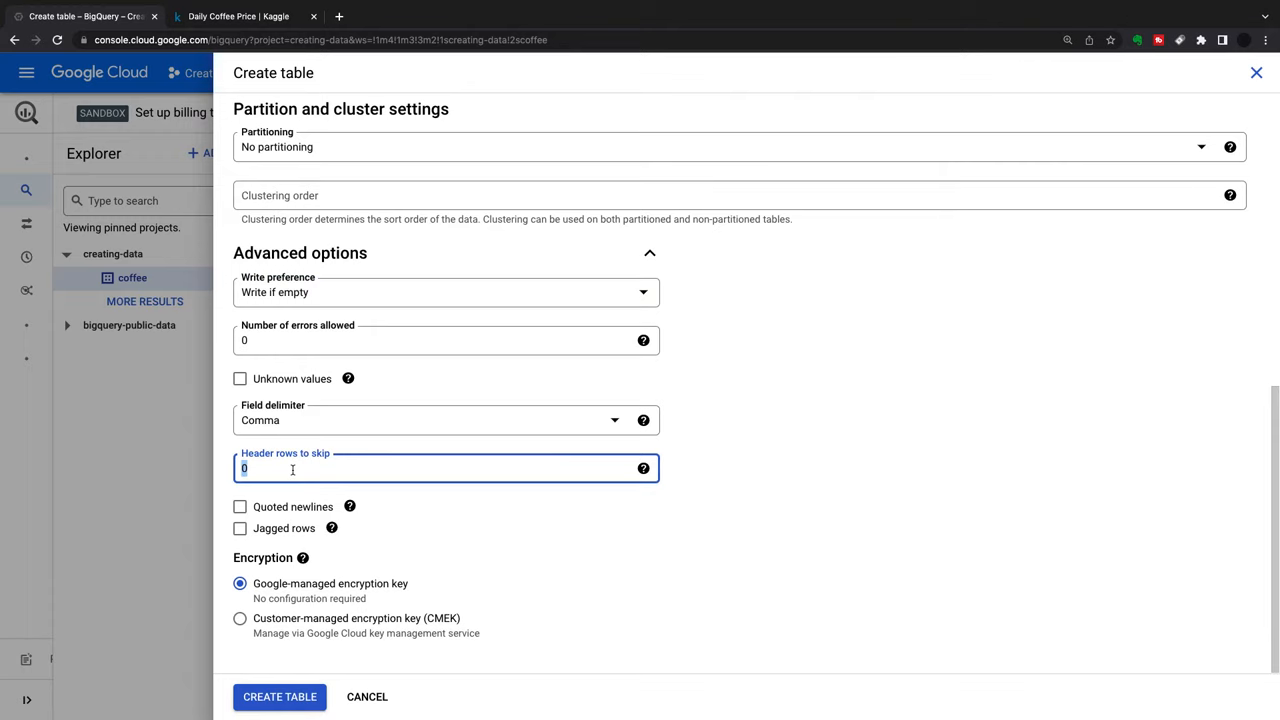
pyautogui.moveTo(284, 470)
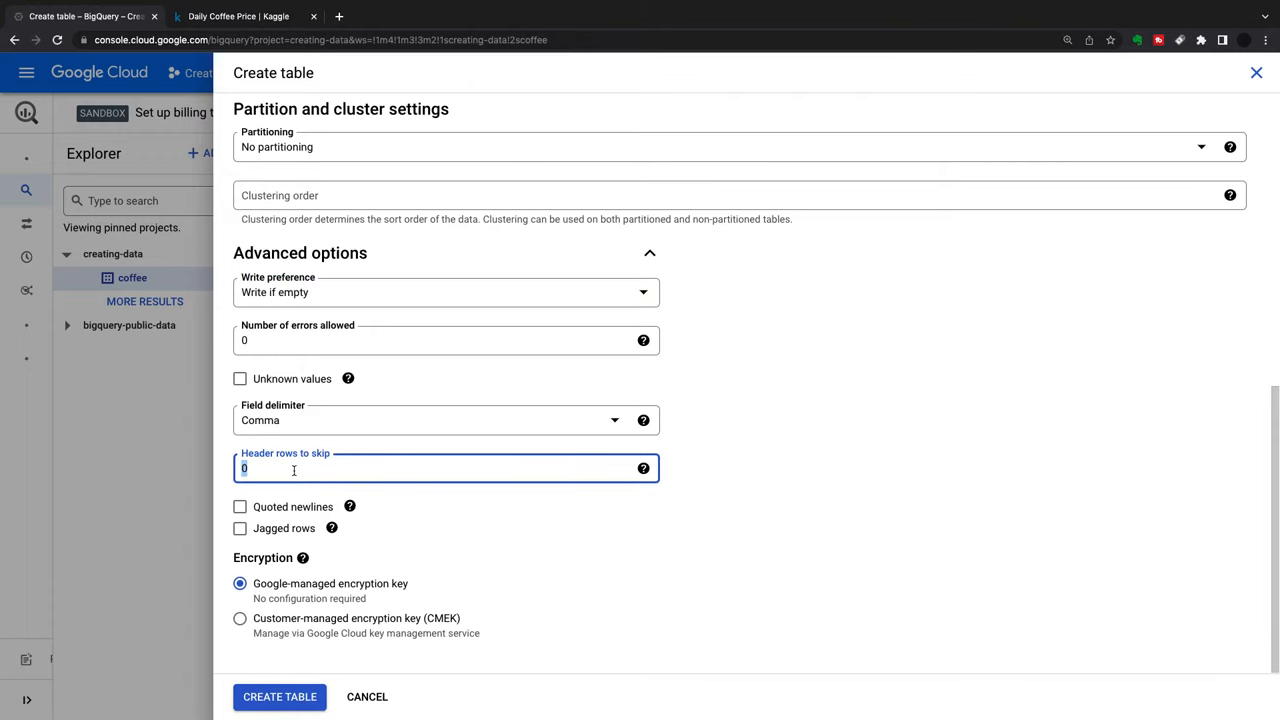
pyautogui.write('1')
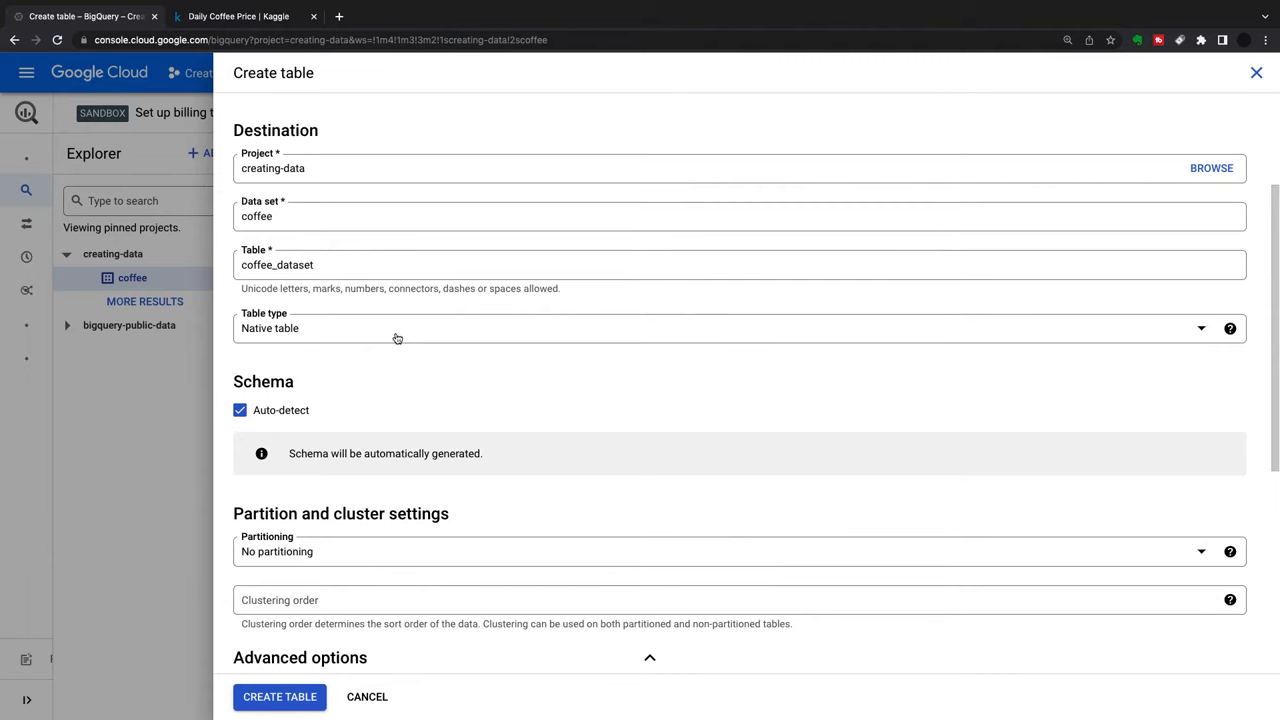
pyautogui.scroll(-3)
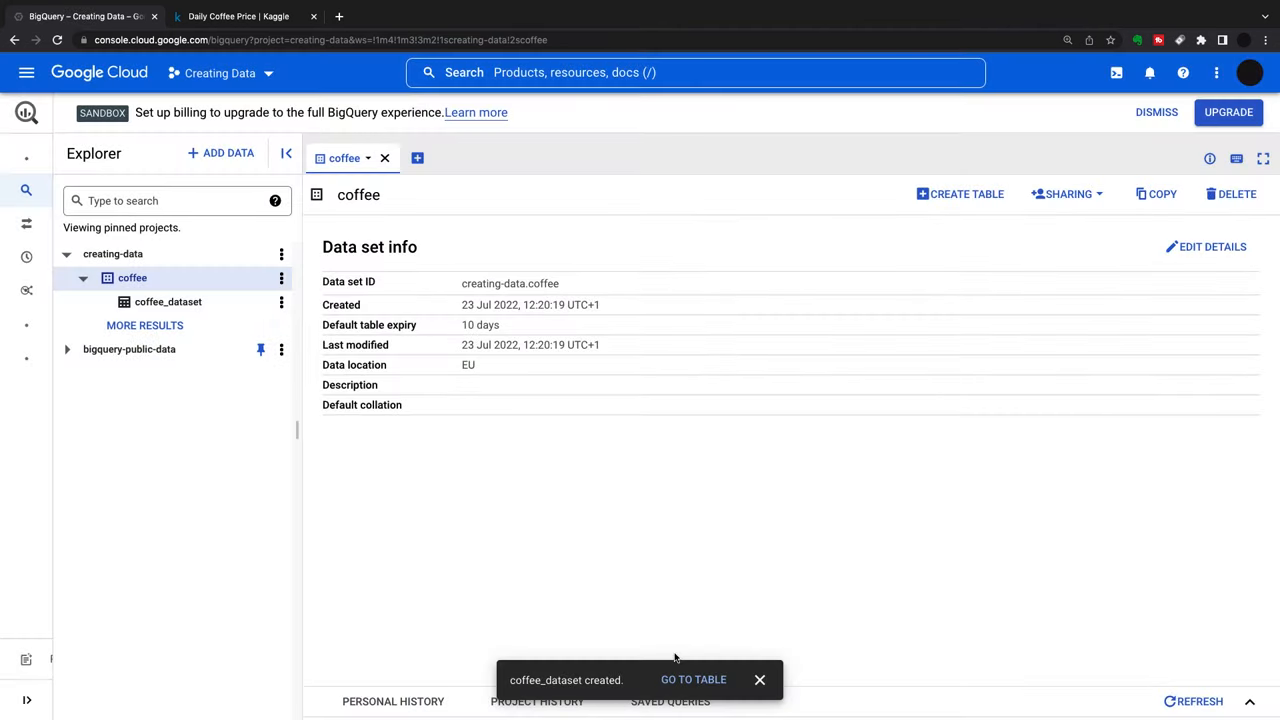
# Open coffee_dataset, preview its 5,711 rows, then return to its schema fields.
pyautogui.click(168, 301)
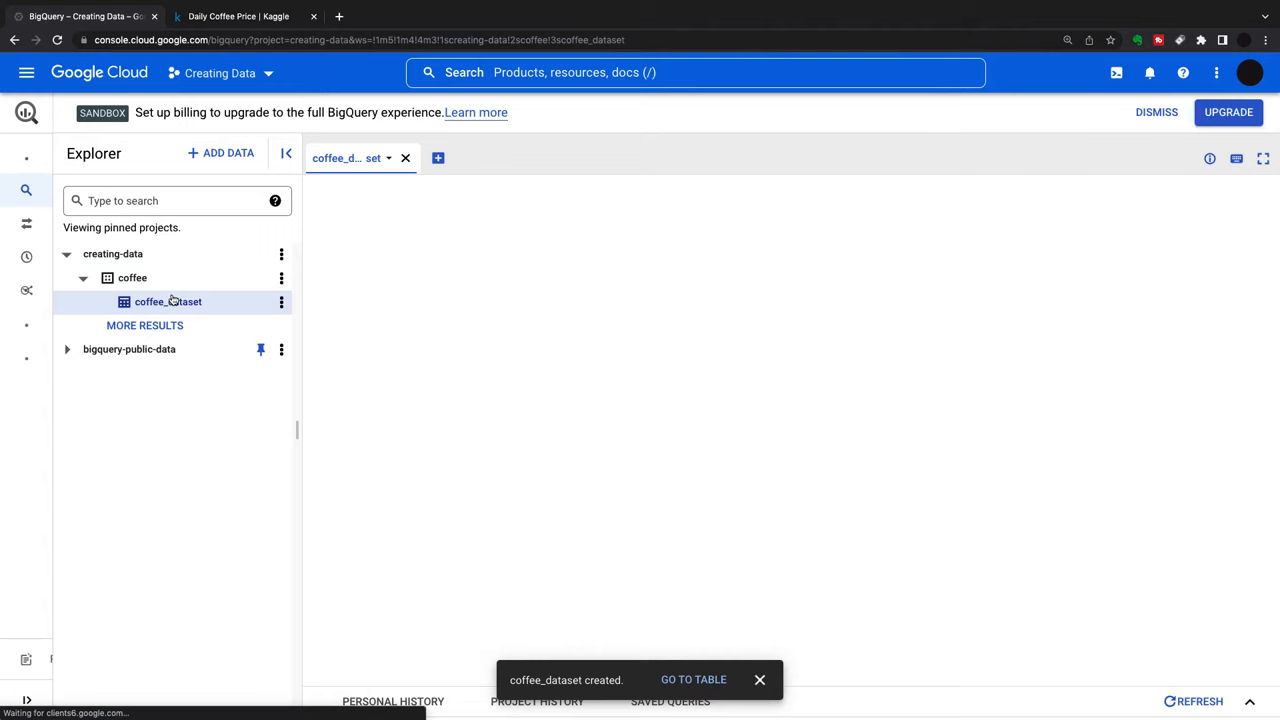
pyautogui.click(165, 301)
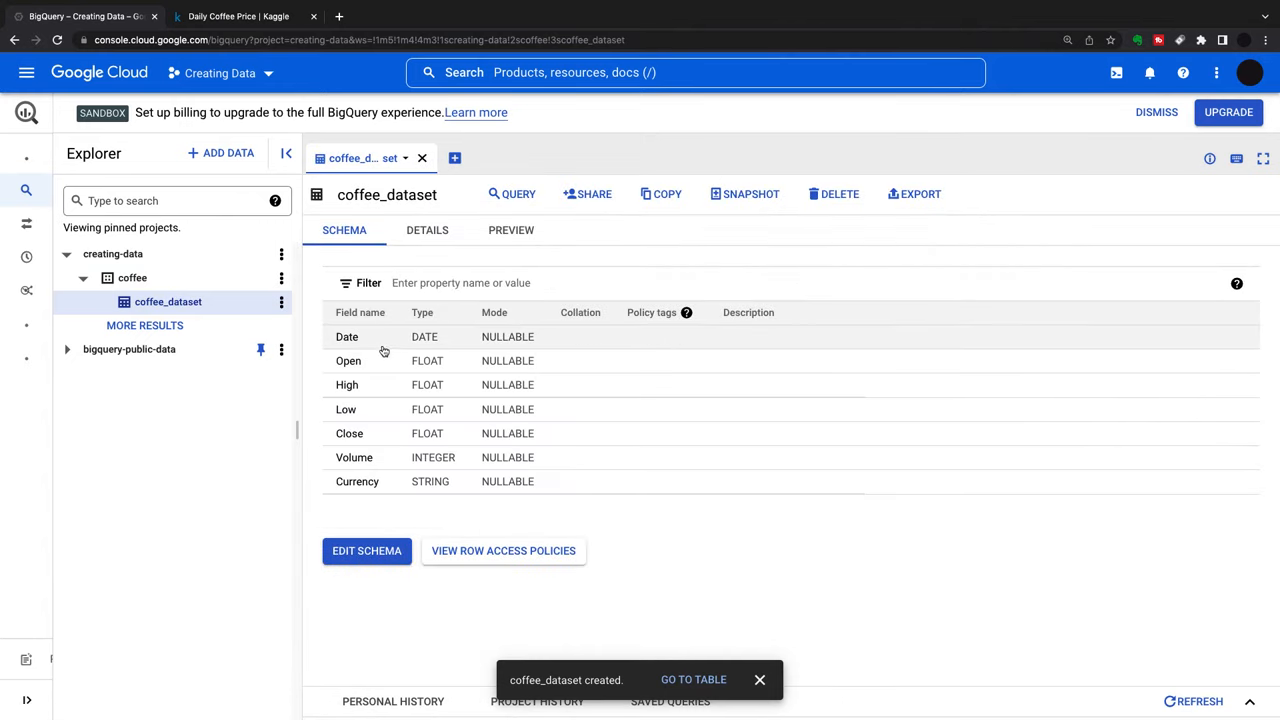
pyautogui.moveTo(357, 402)
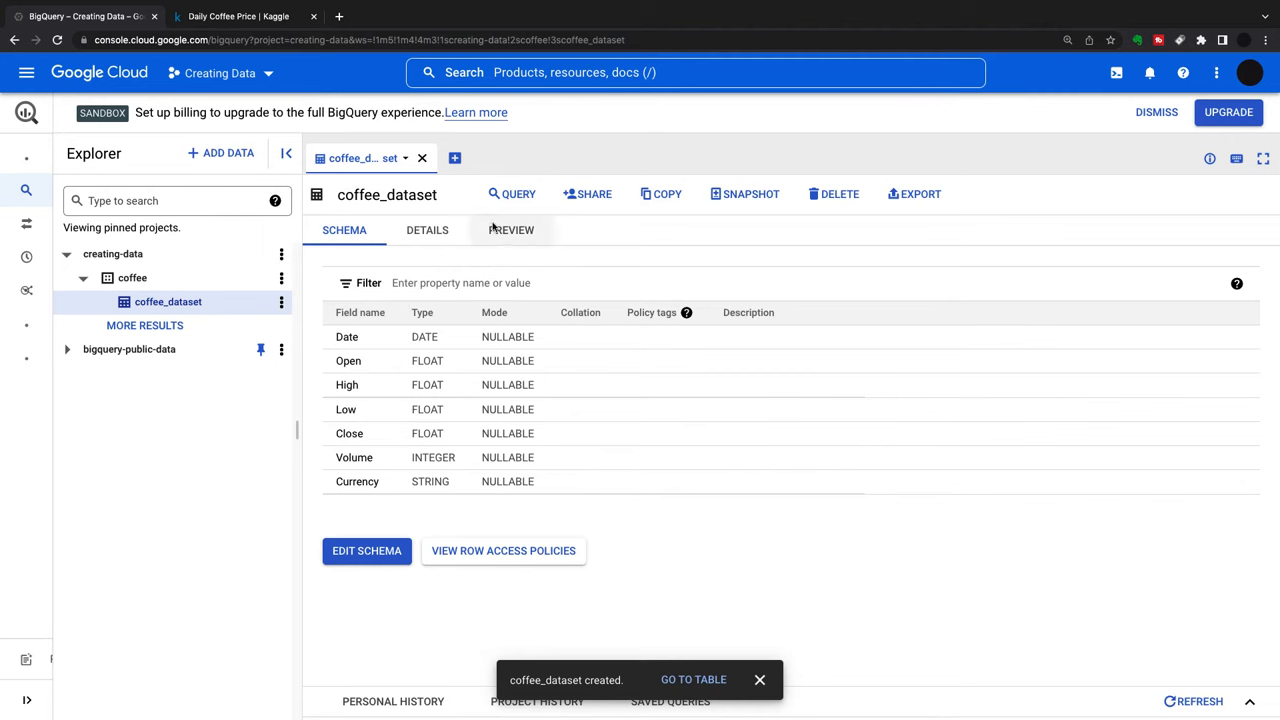
pyautogui.click(511, 230)
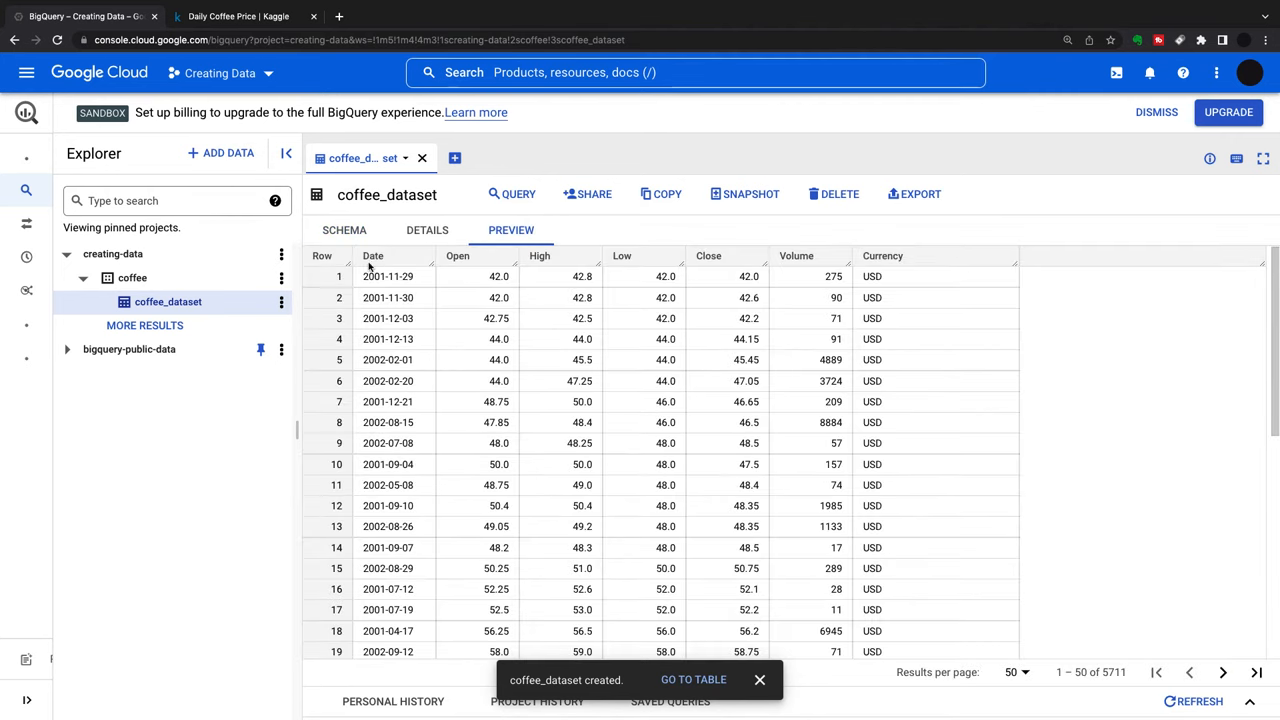
pyautogui.click(344, 230)
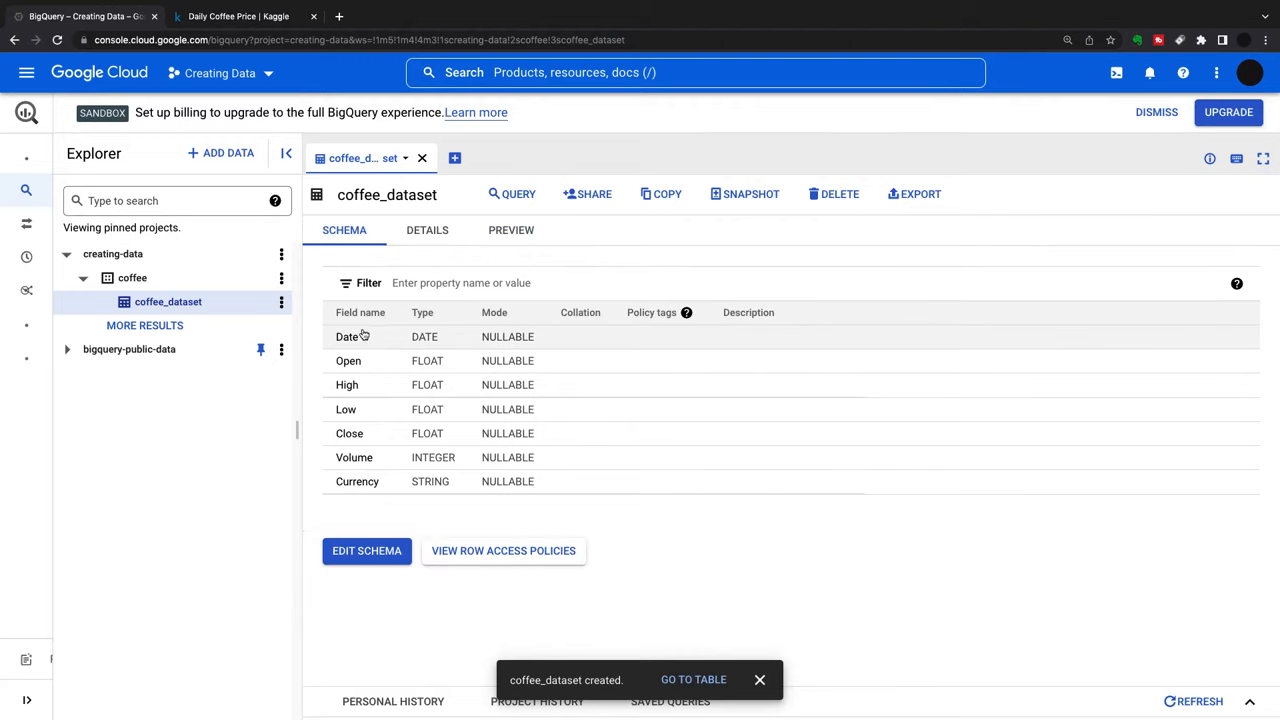
pyautogui.moveTo(368, 350)
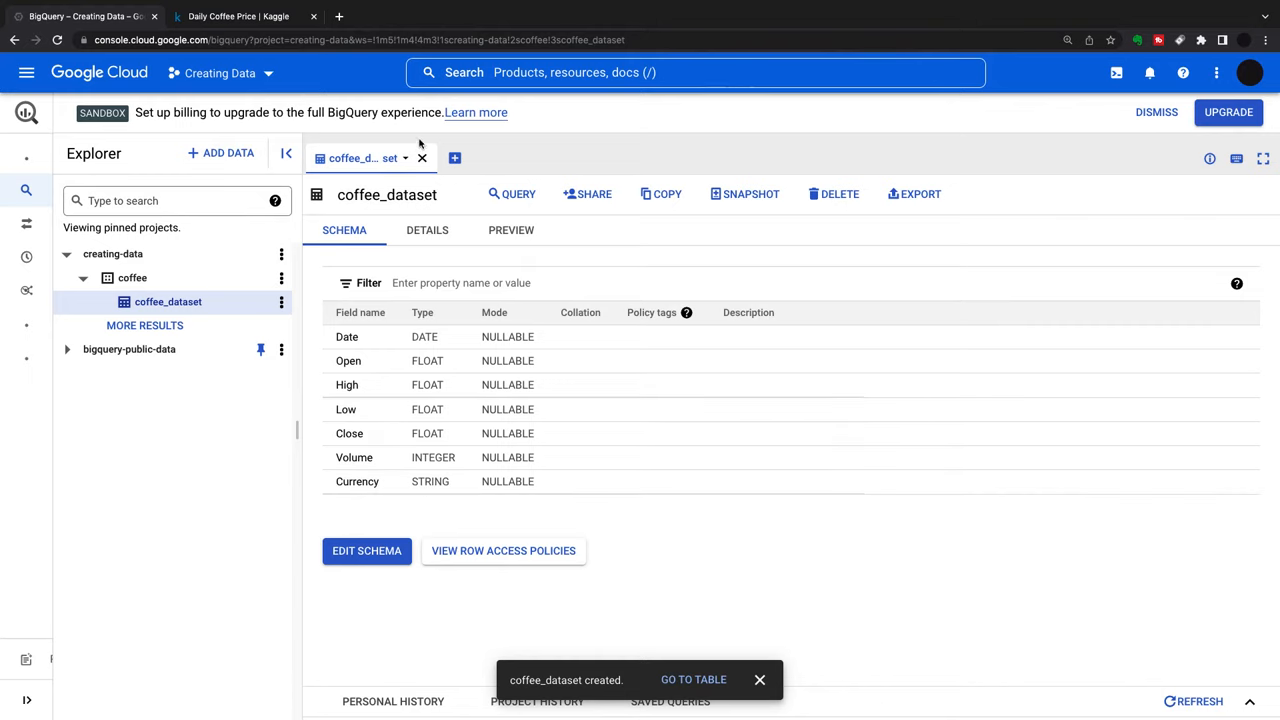
pyautogui.moveTo(384, 539)
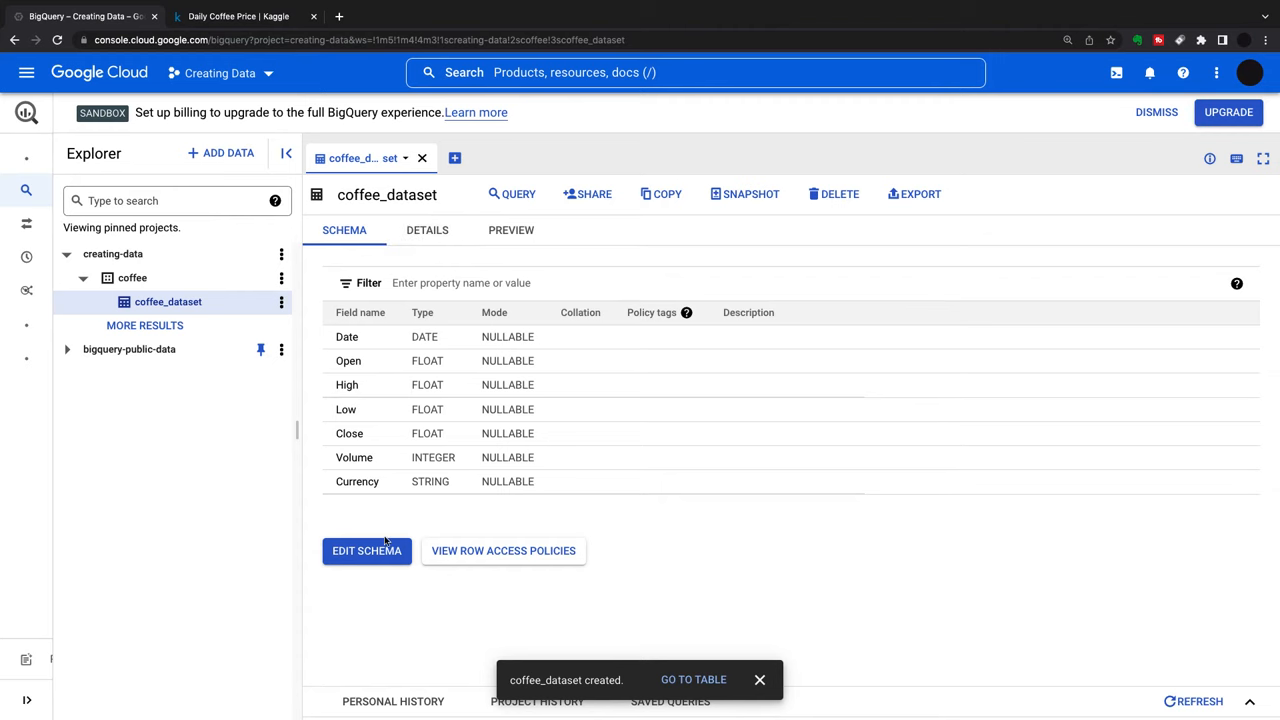
pyautogui.click(366, 551)
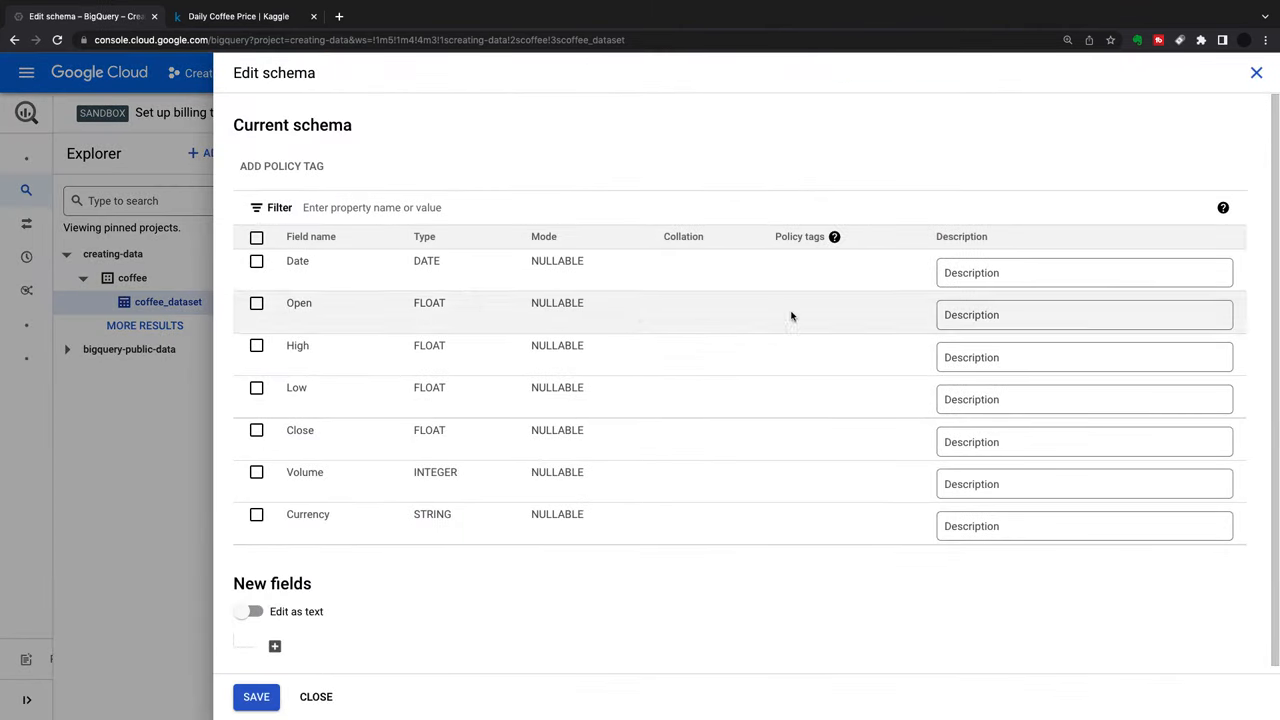
pyautogui.moveTo(692, 268)
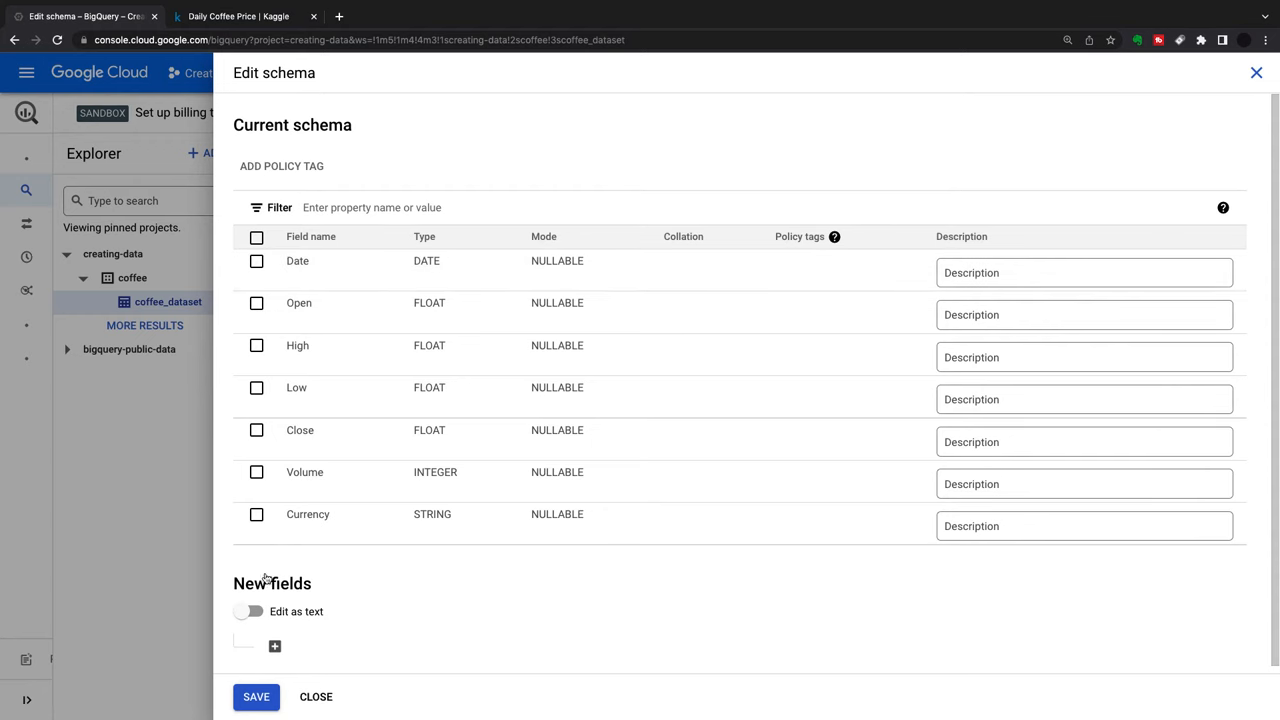
pyautogui.click(316, 697)
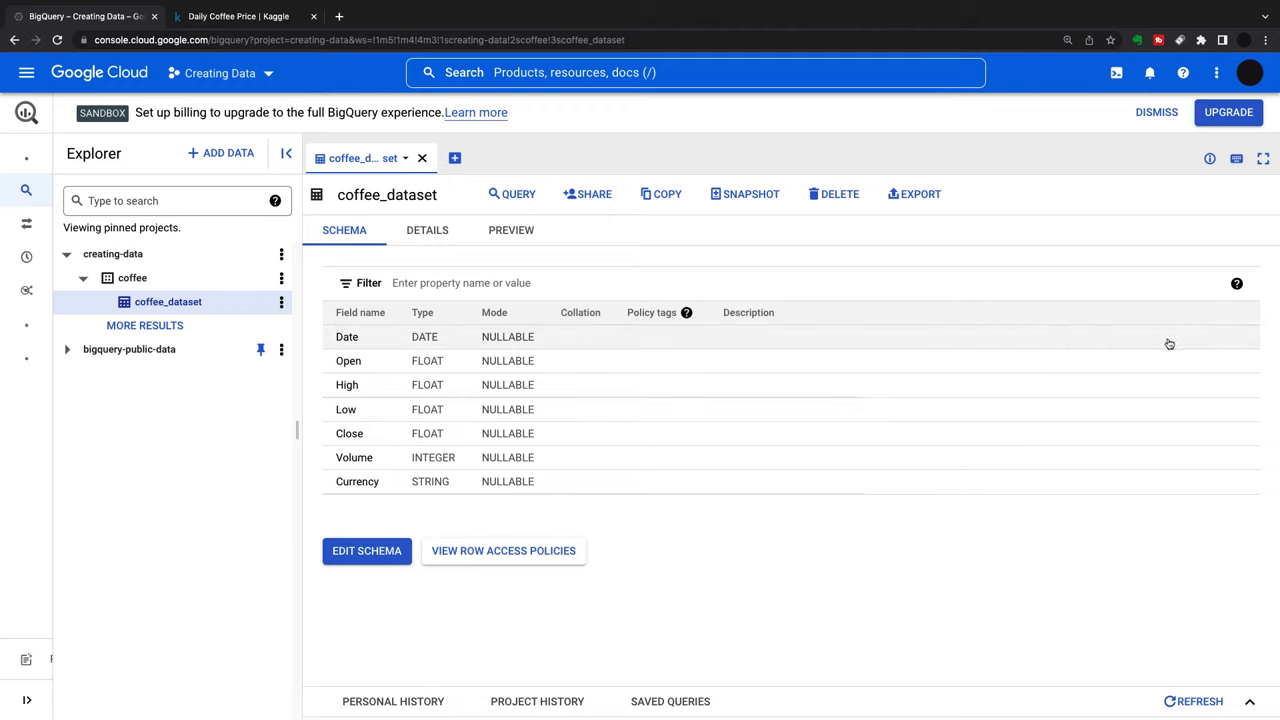
pyautogui.moveTo(216, 318)
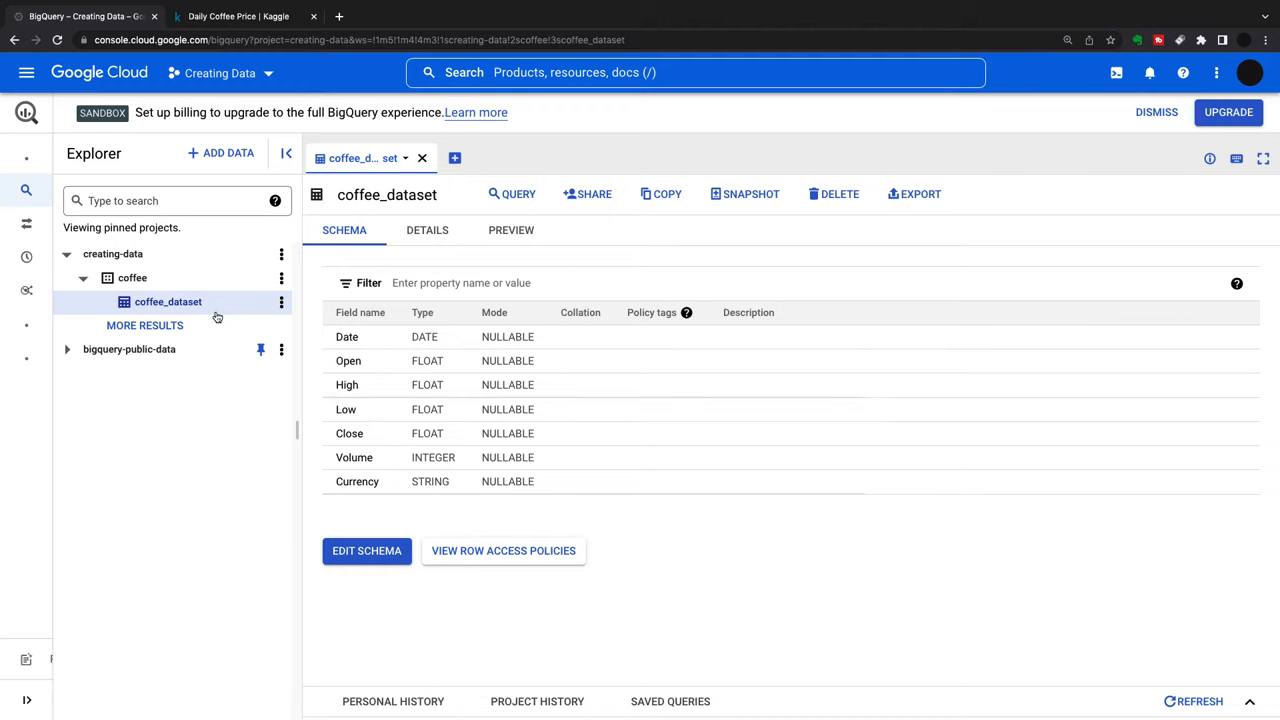
pyautogui.moveTo(234, 301)
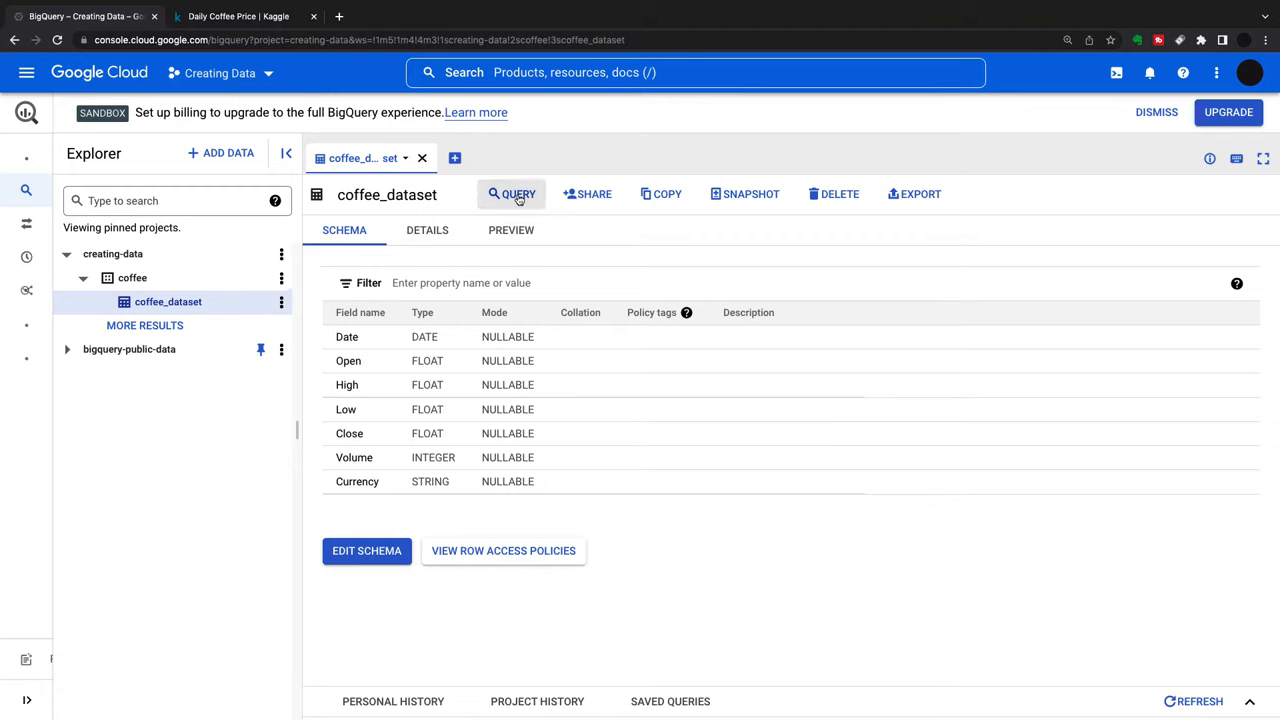
pyautogui.moveTo(163, 317)
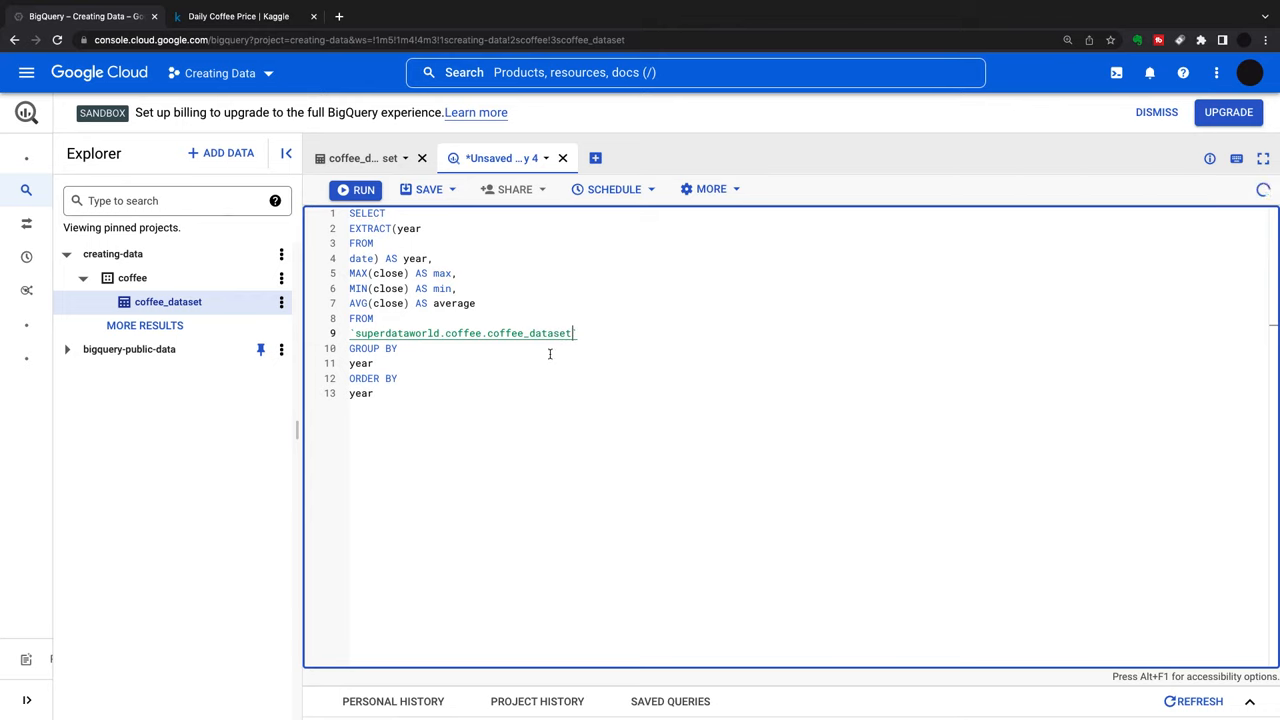
# Point the yearly max/min/average close query at creating-data.coffee.coffee_dataset and run it.
pyautogui.click(355, 190)
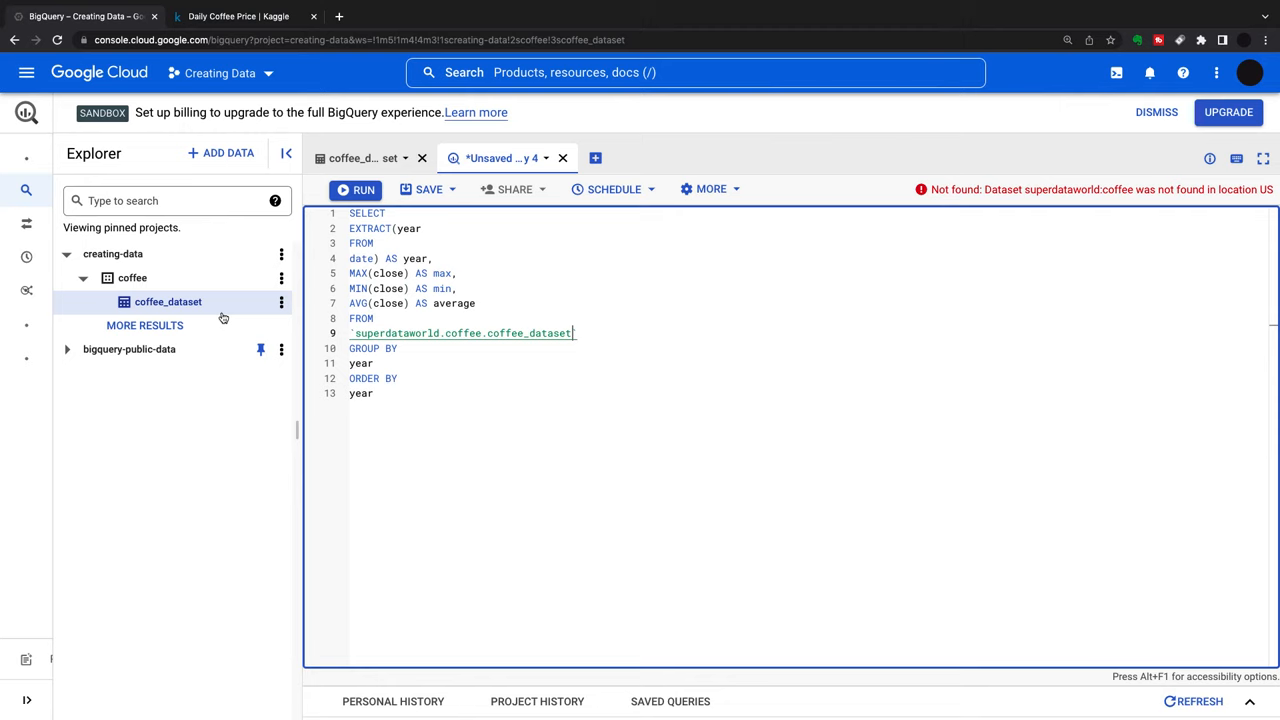
pyautogui.click(356, 189)
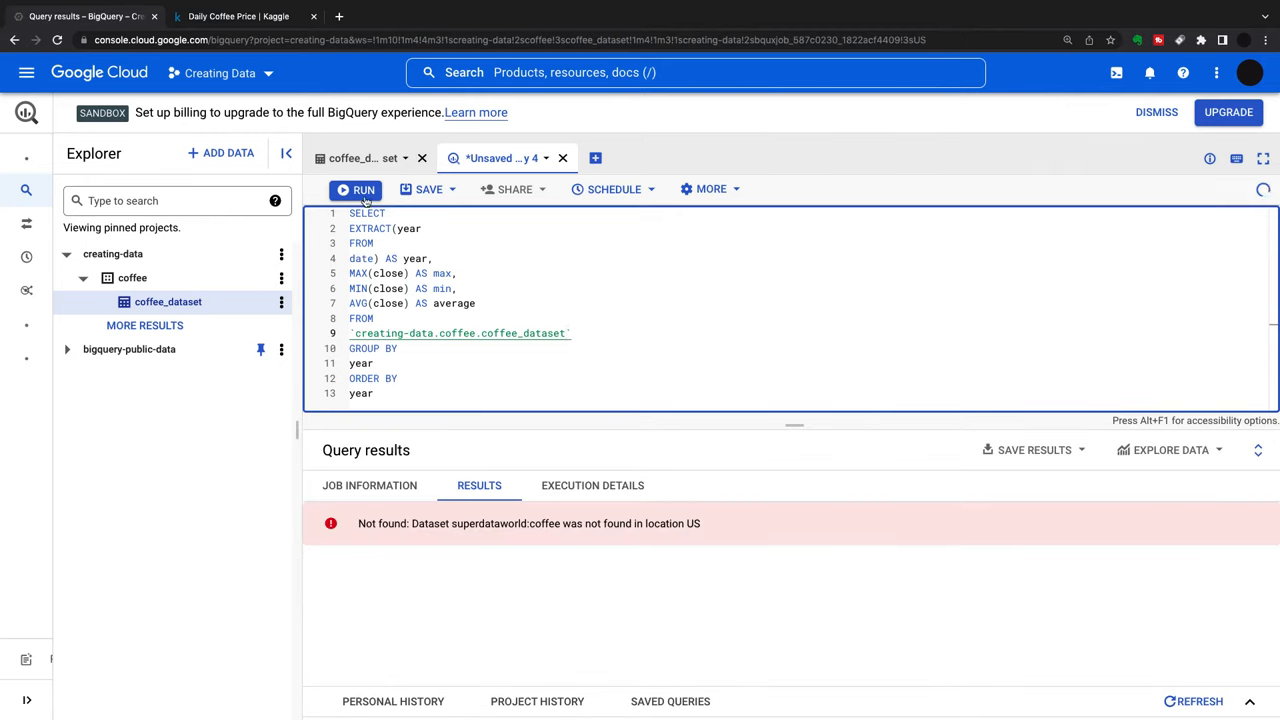
pyautogui.click(356, 189)
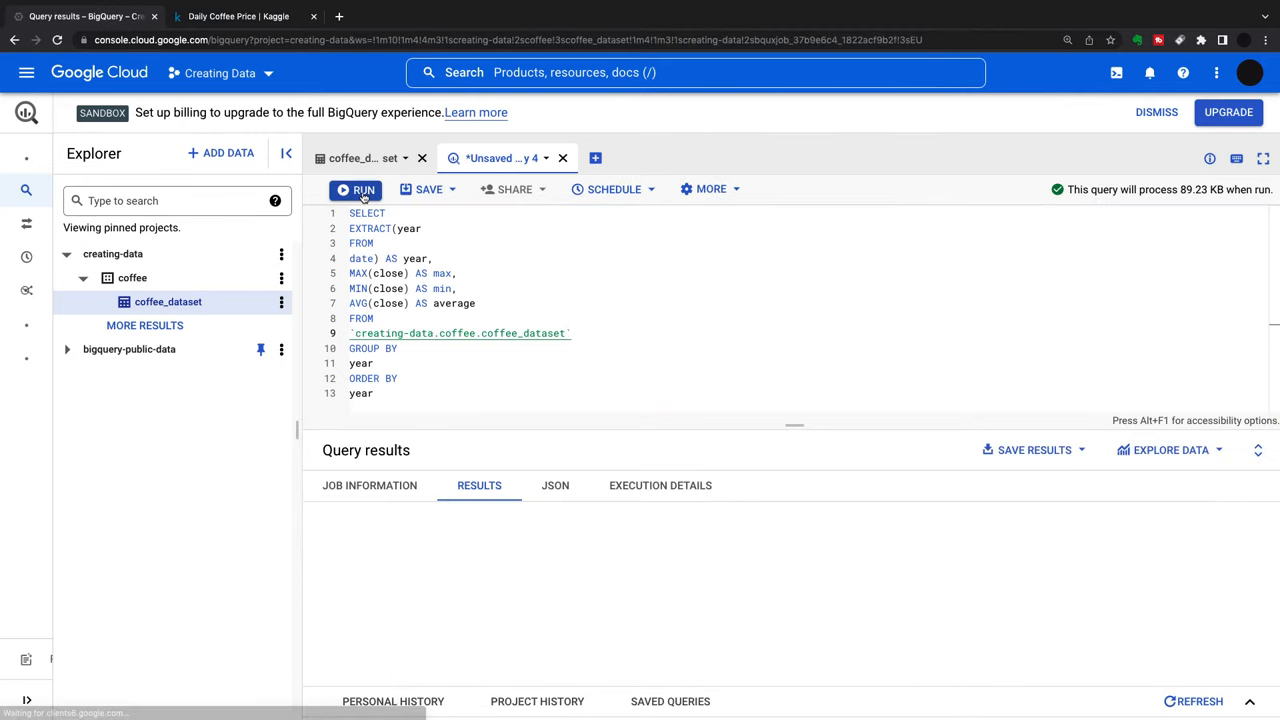
pyautogui.click(355, 189)
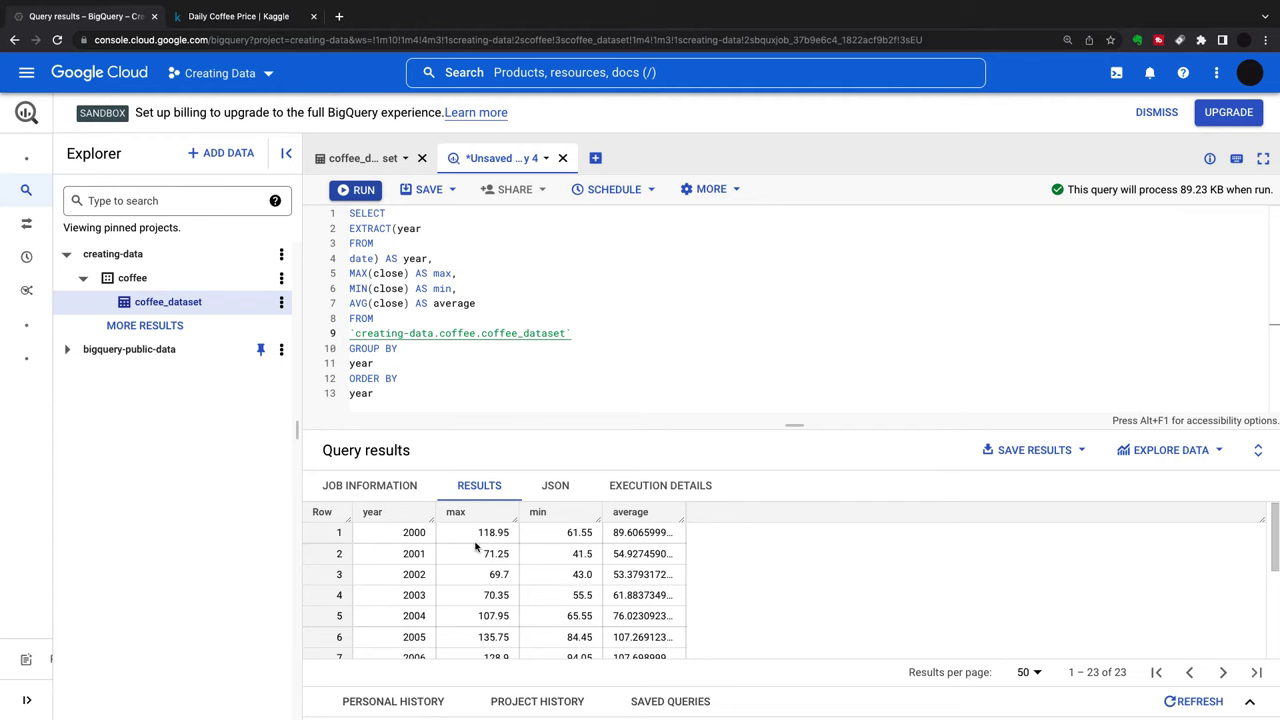
pyautogui.scroll(-3)
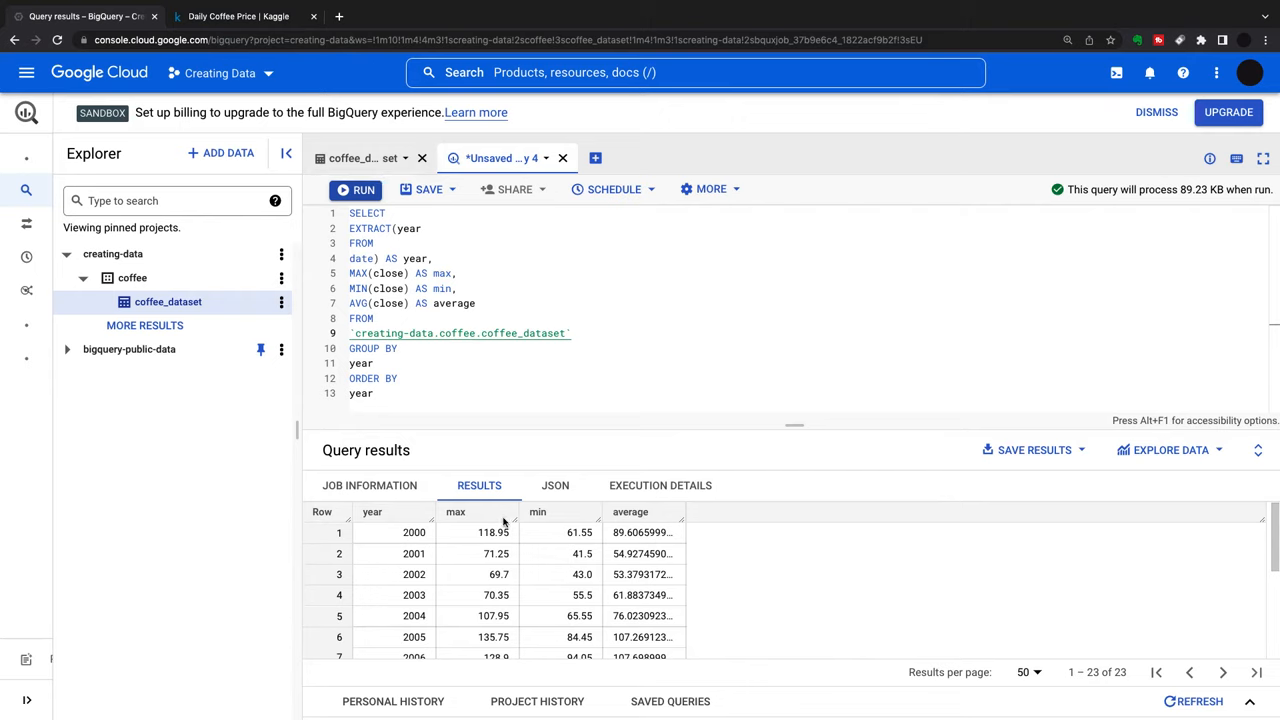
pyautogui.moveTo(456, 617)
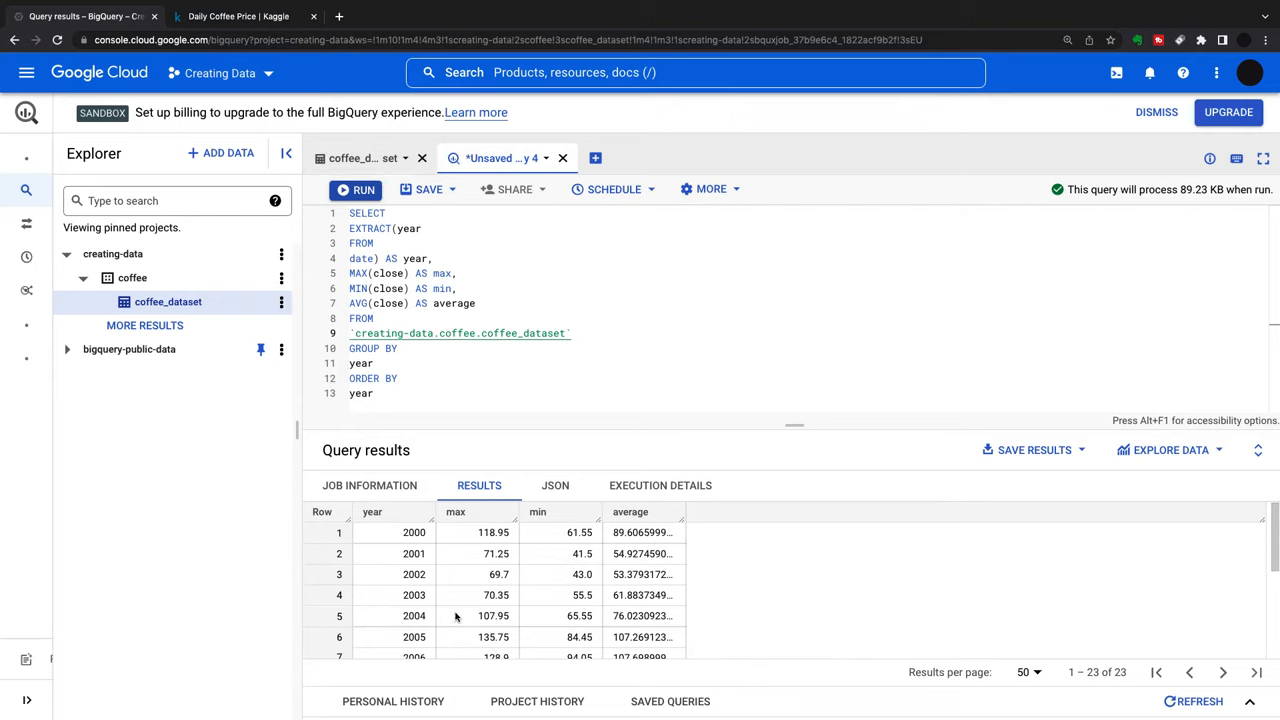
pyautogui.scroll(-3)
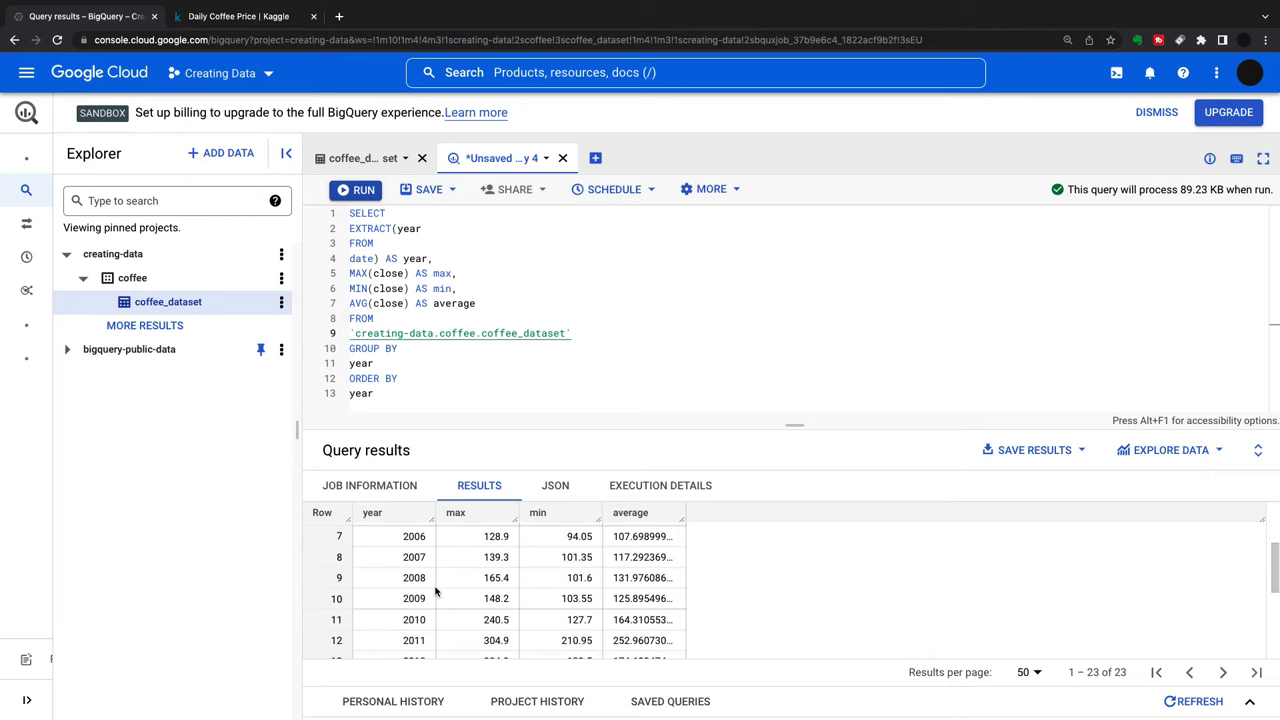
pyautogui.scroll(3)
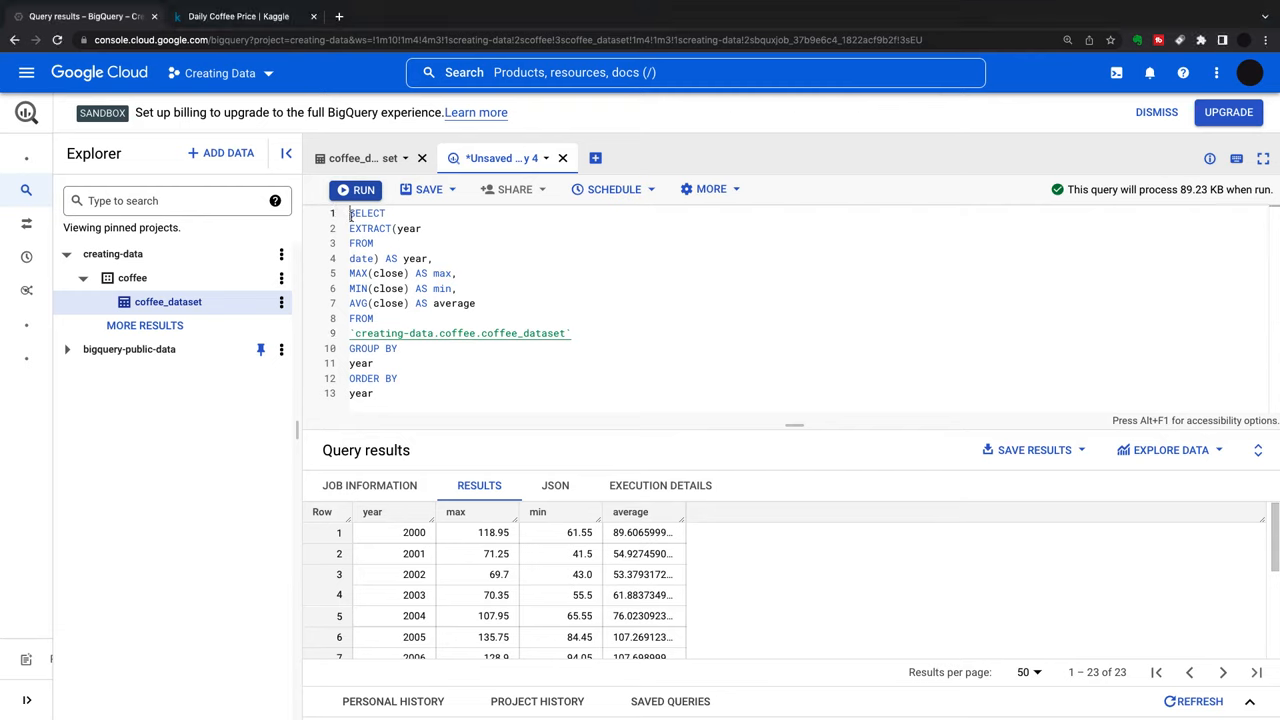
# Create the coffee_agg table from the yearly aggregation query and open it from the Explorer.
pyautogui.write('CREATE TABLE `creating-data.coffee.coffee_agg` AS')
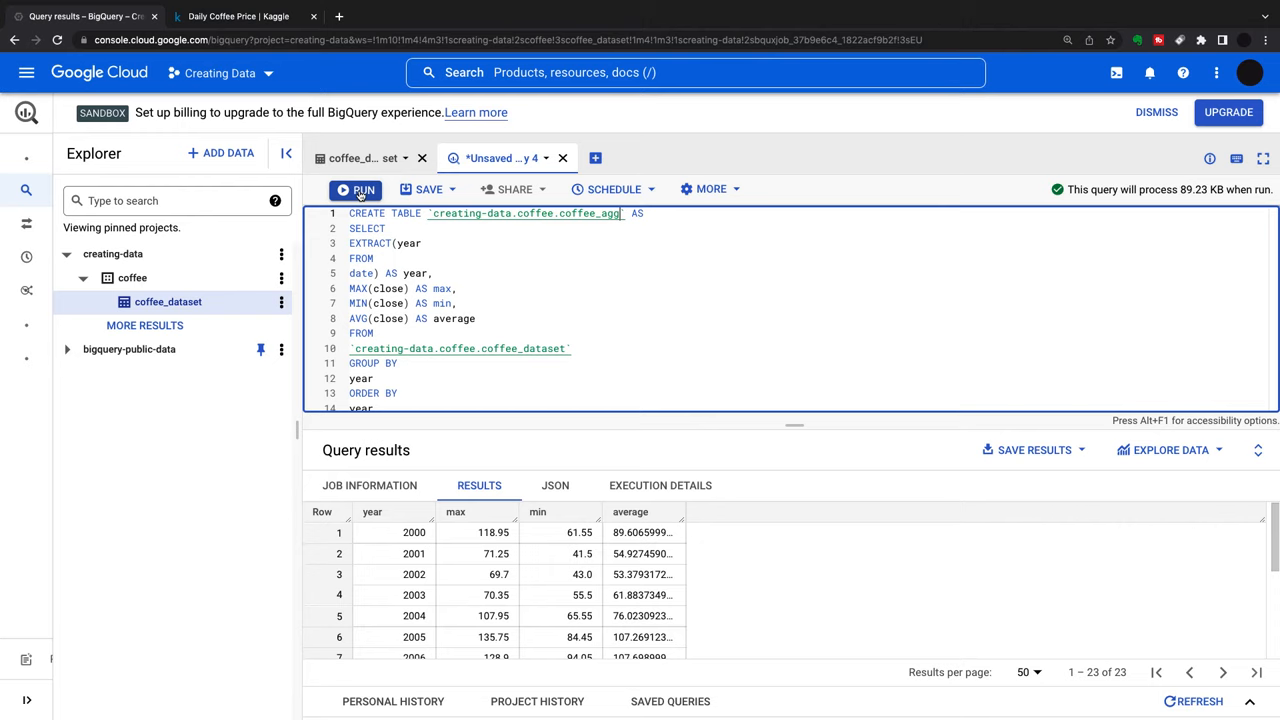
pyautogui.click(355, 189)
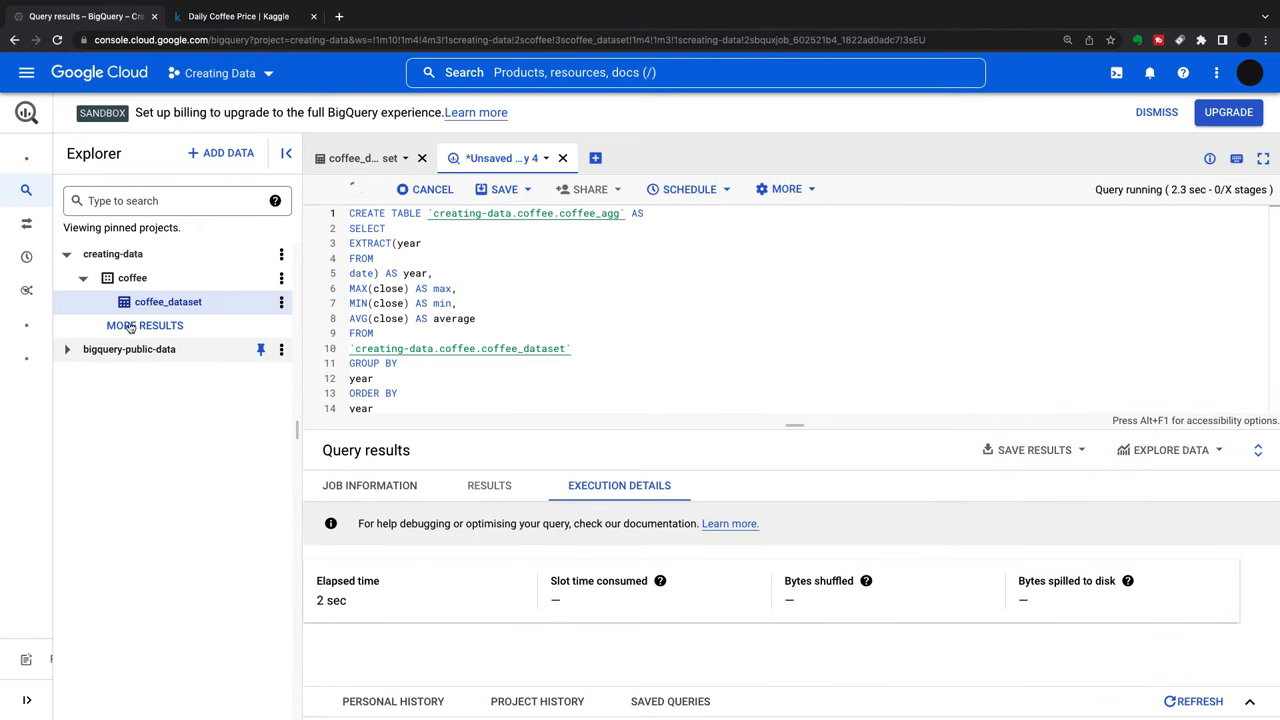
pyautogui.click(155, 301)
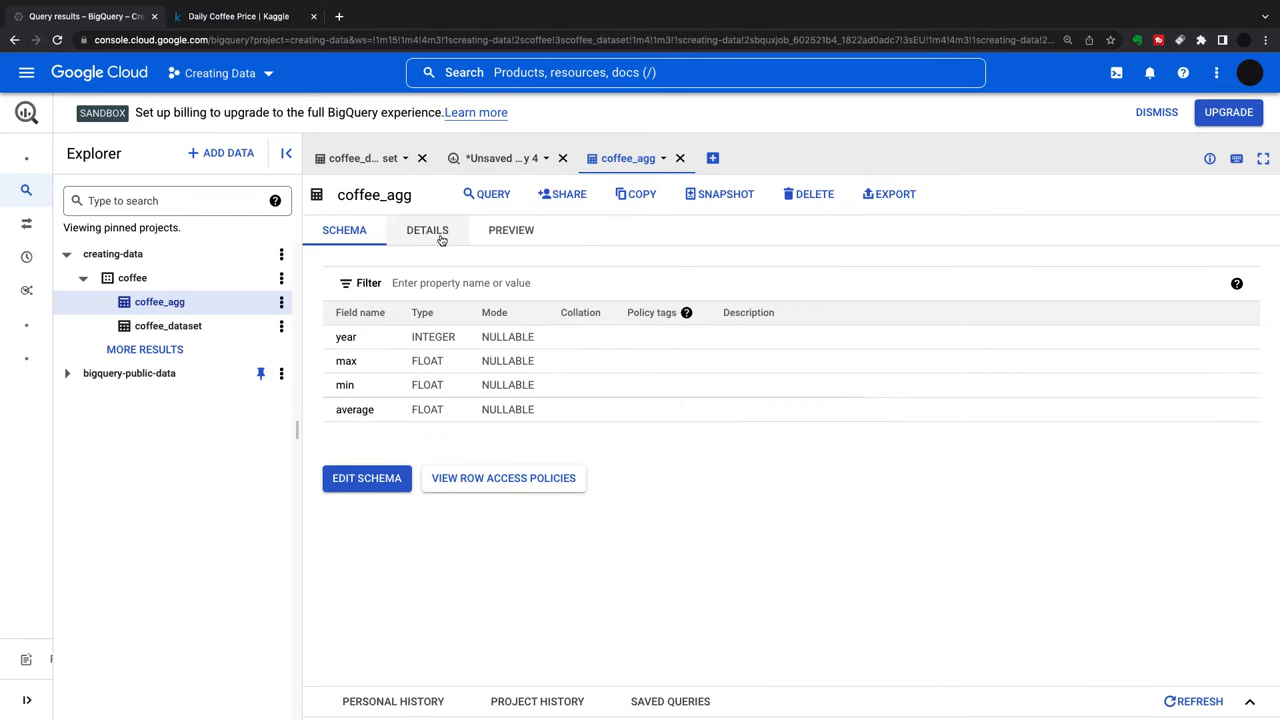
pyautogui.click(510, 230)
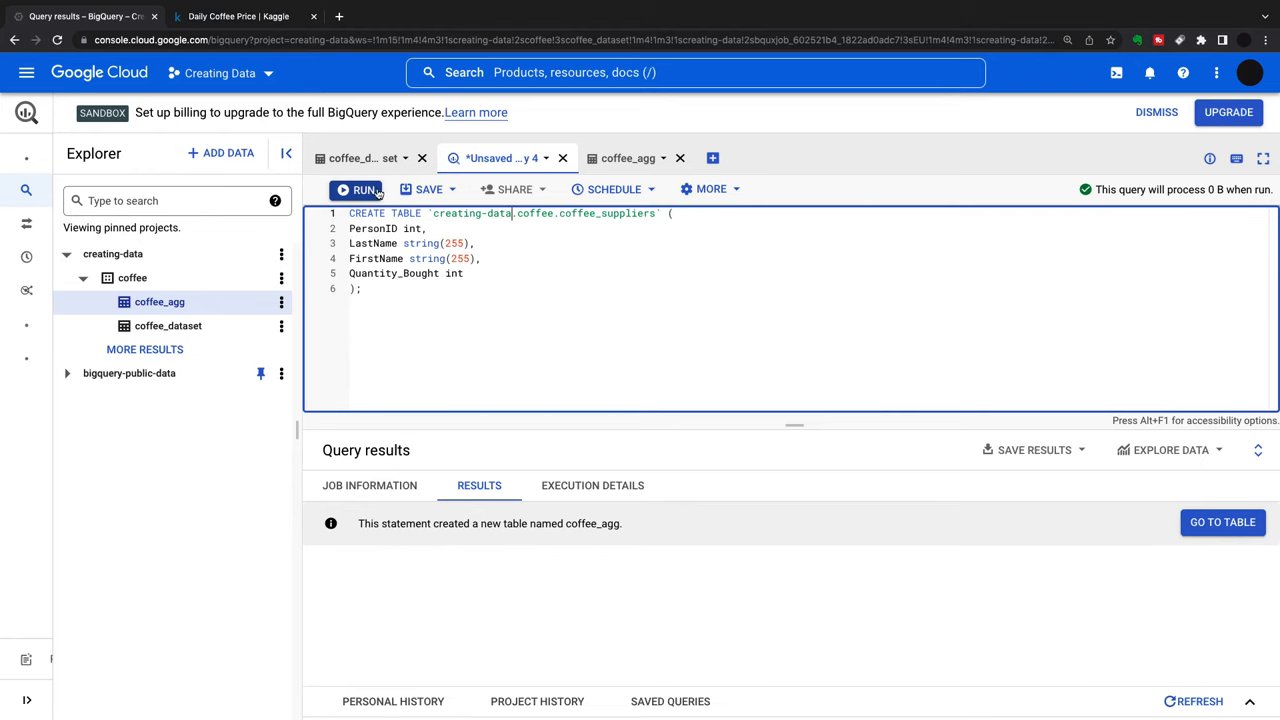
# Run the CREATE TABLE coffee_suppliers statement and view the new table's schema.
pyautogui.click(356, 189)
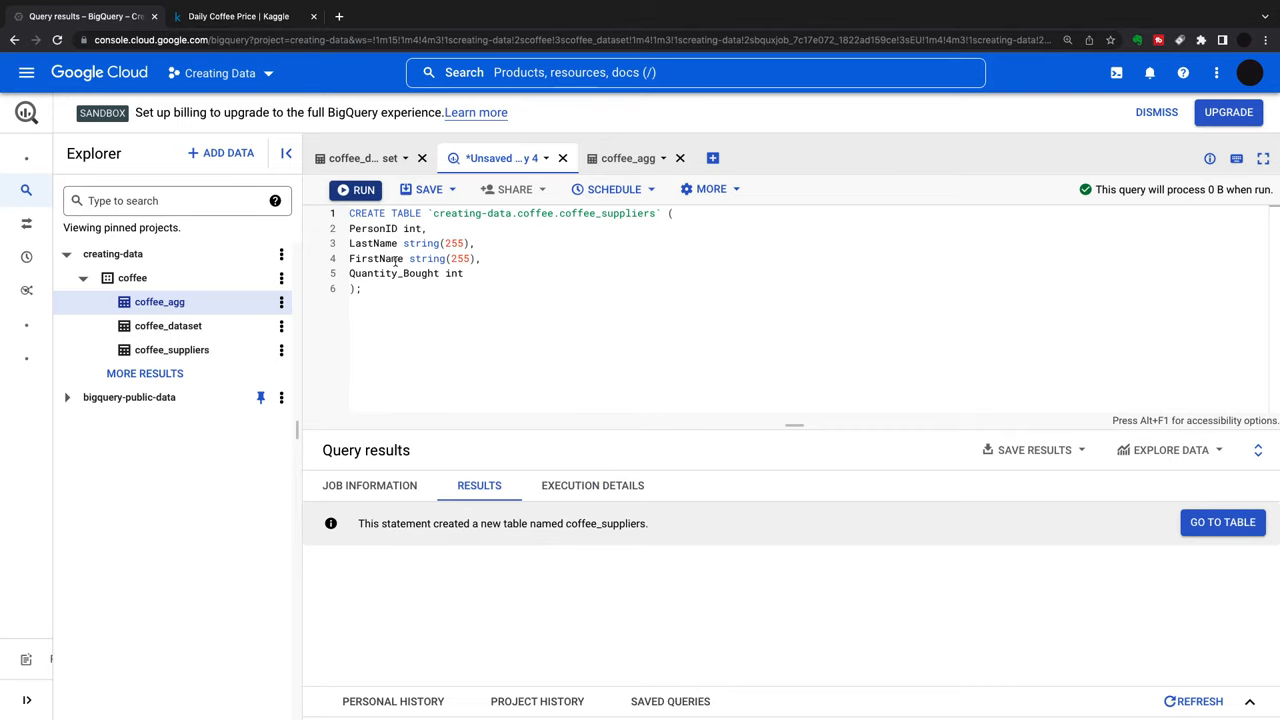
pyautogui.moveTo(226, 325)
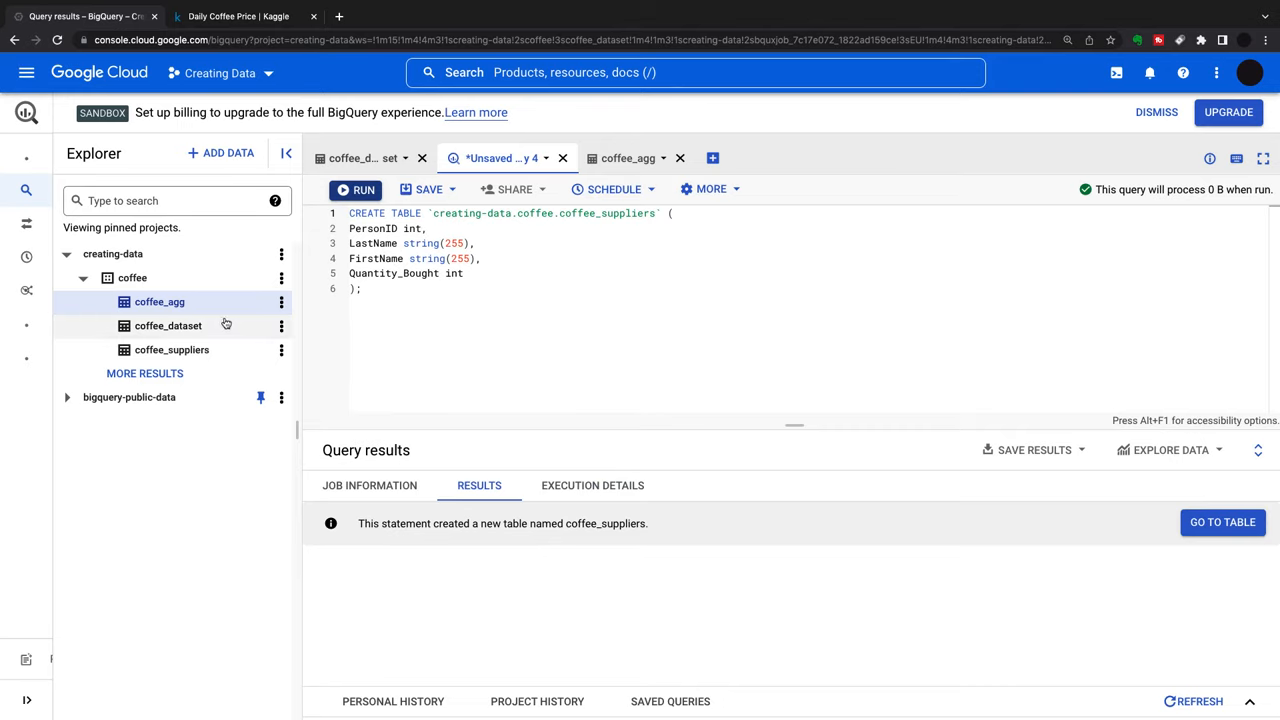
pyautogui.click(1222, 522)
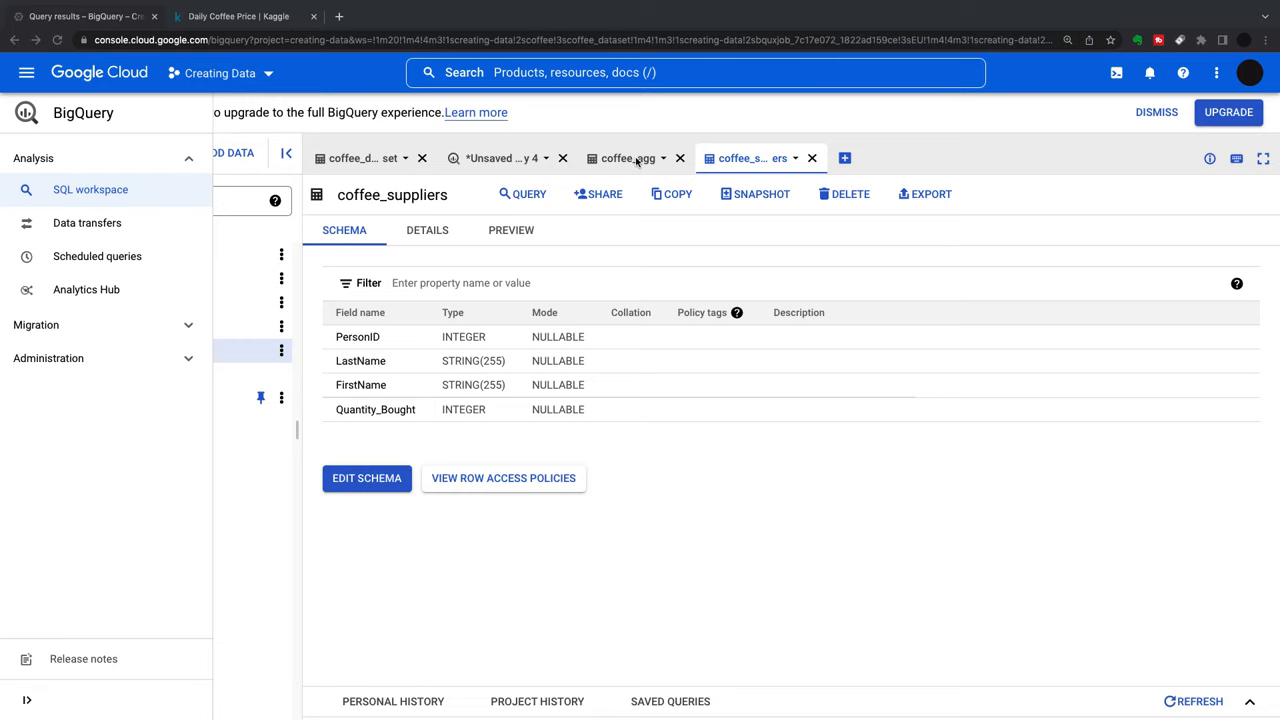
pyautogui.moveTo(844, 158)
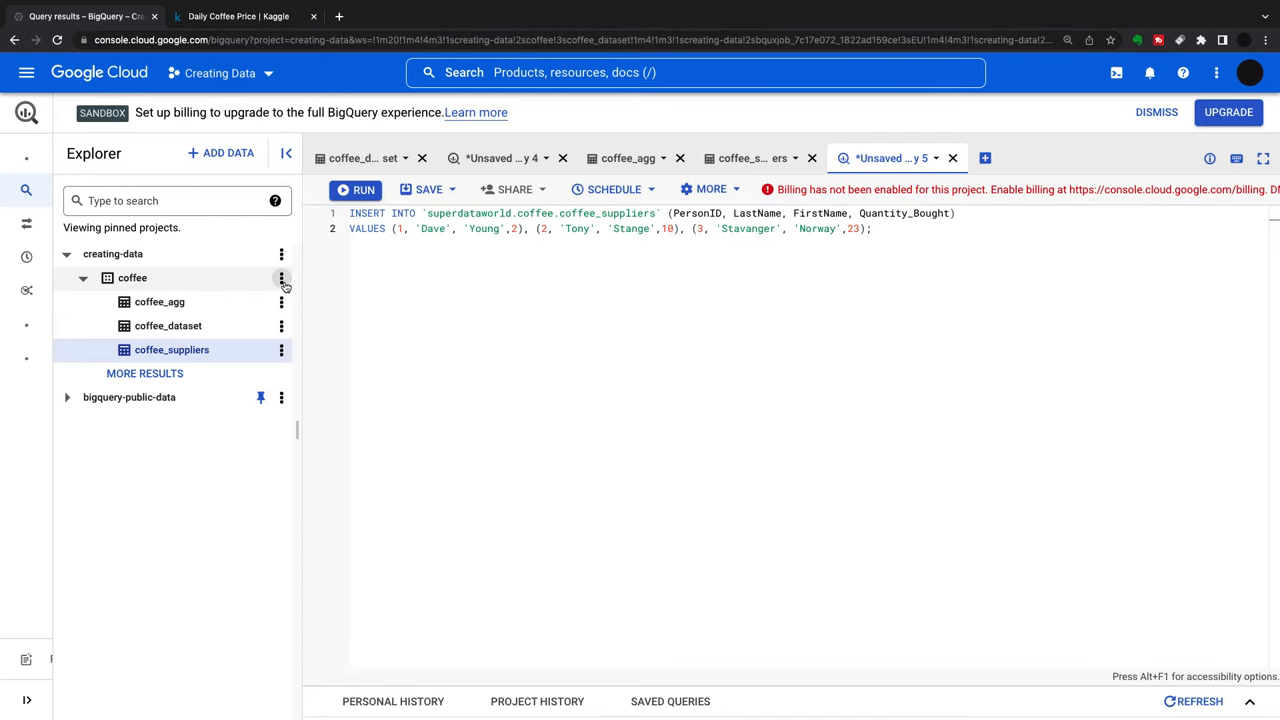
# Start a new 'employyes' table in the coffee dataset with a required Name field.
pyautogui.click(282, 278)
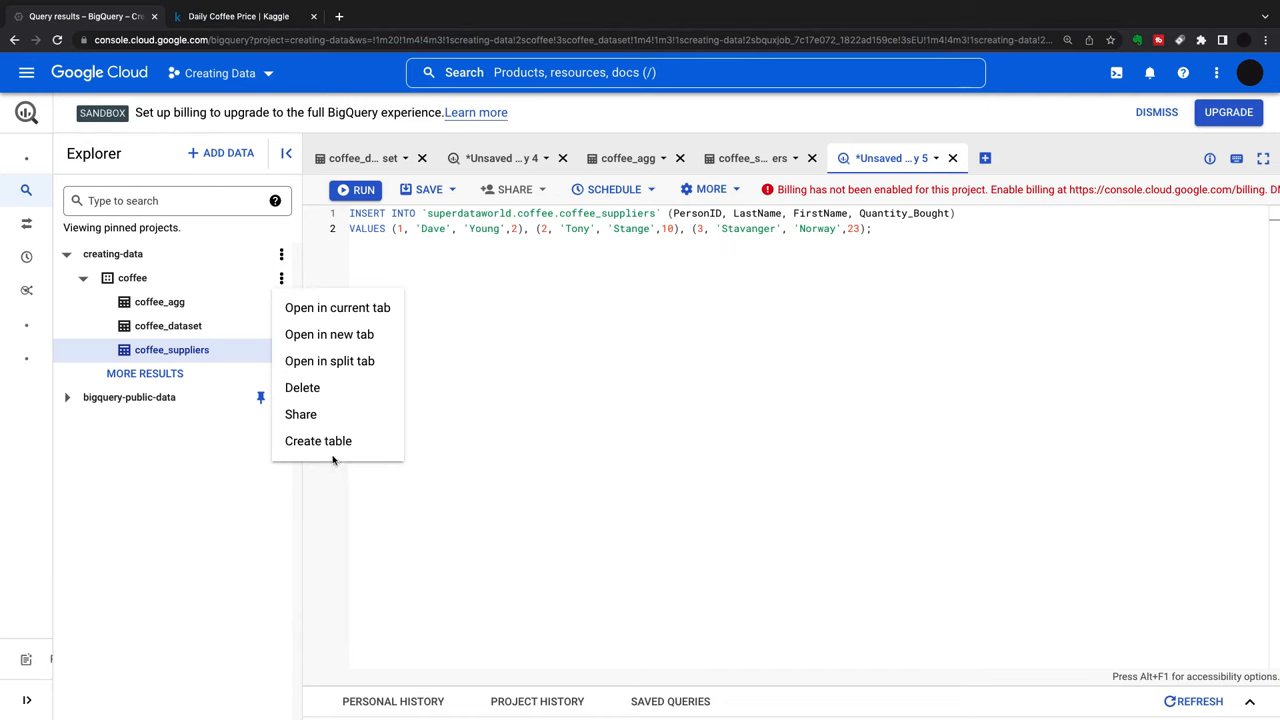
pyautogui.click(318, 441)
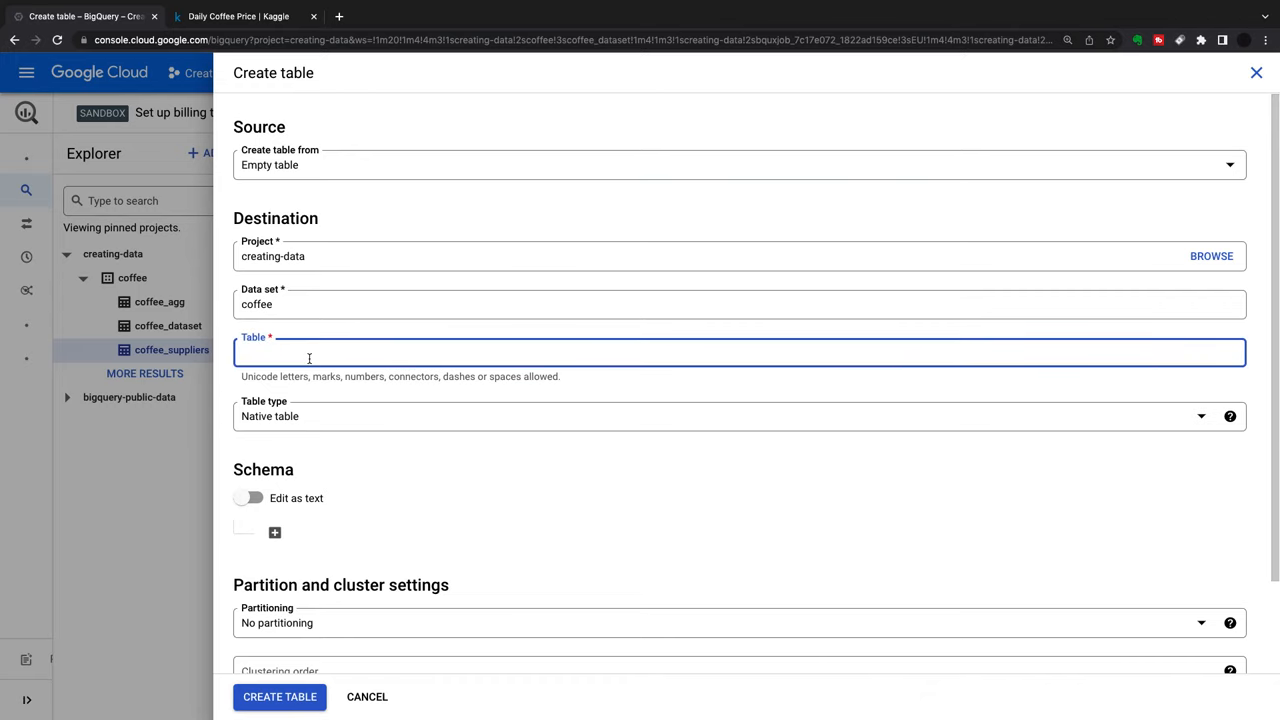
pyautogui.write('employyes')
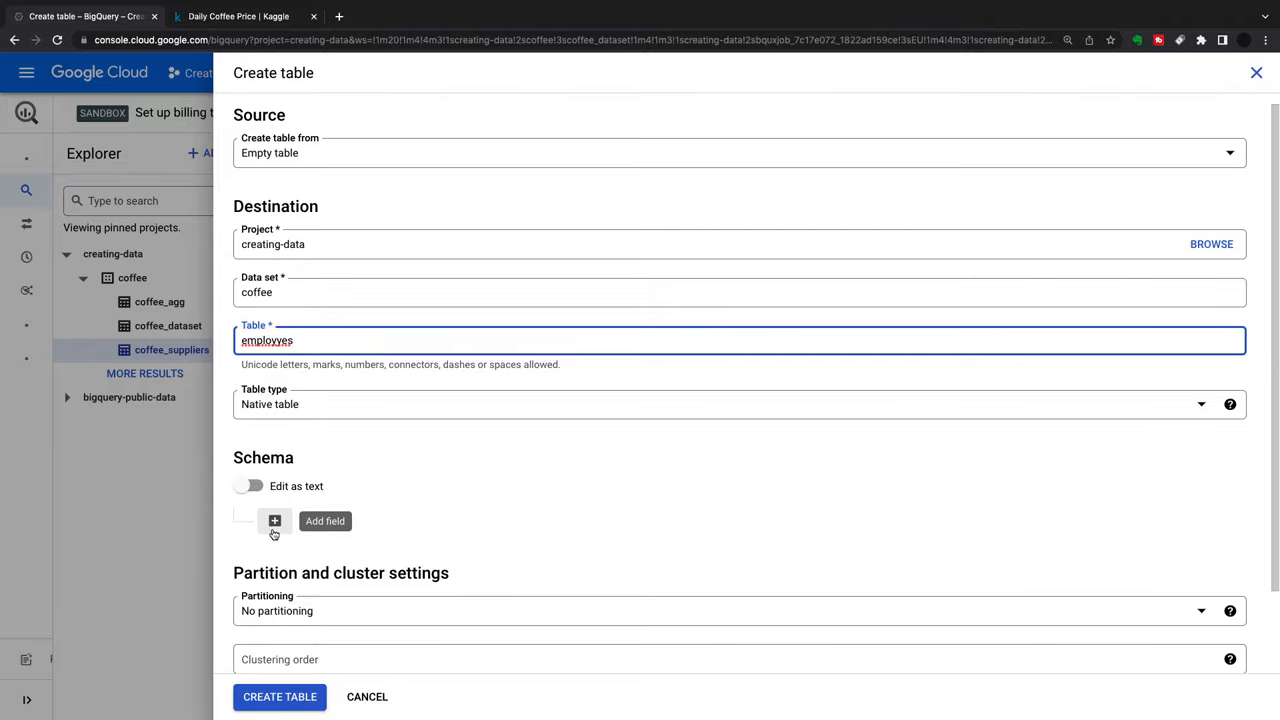
pyautogui.click(274, 521)
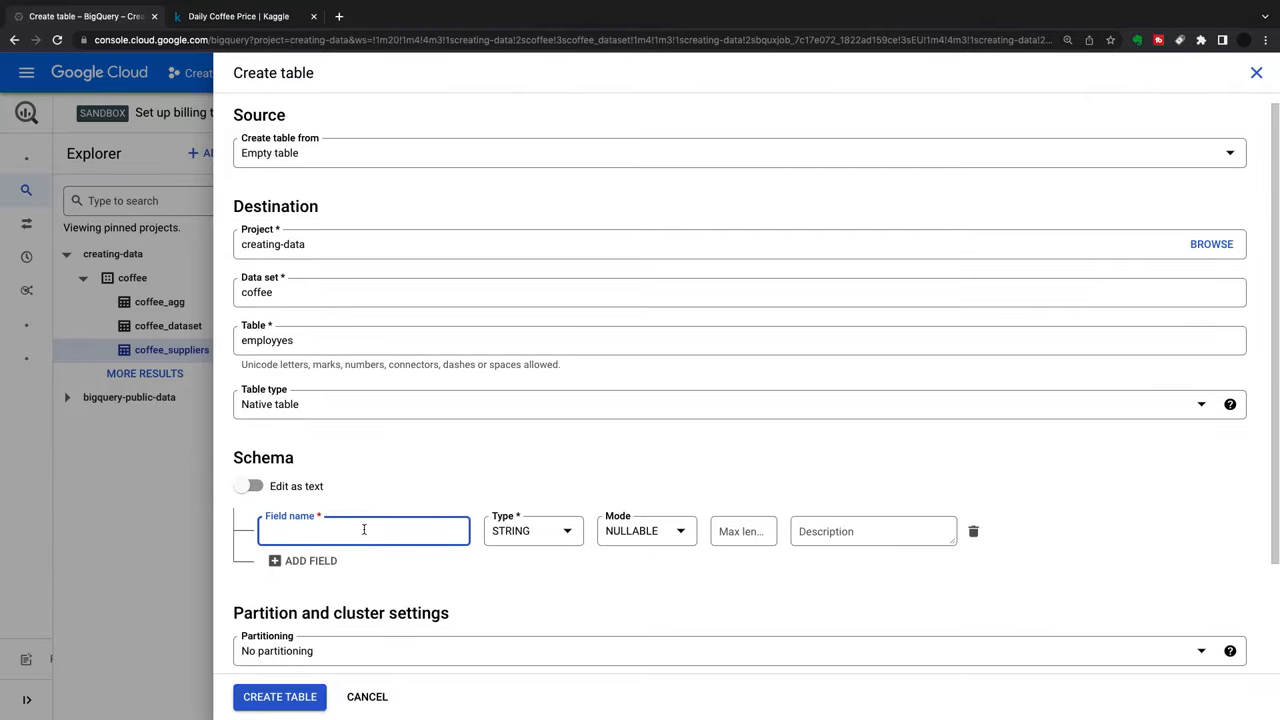
pyautogui.moveTo(370, 533)
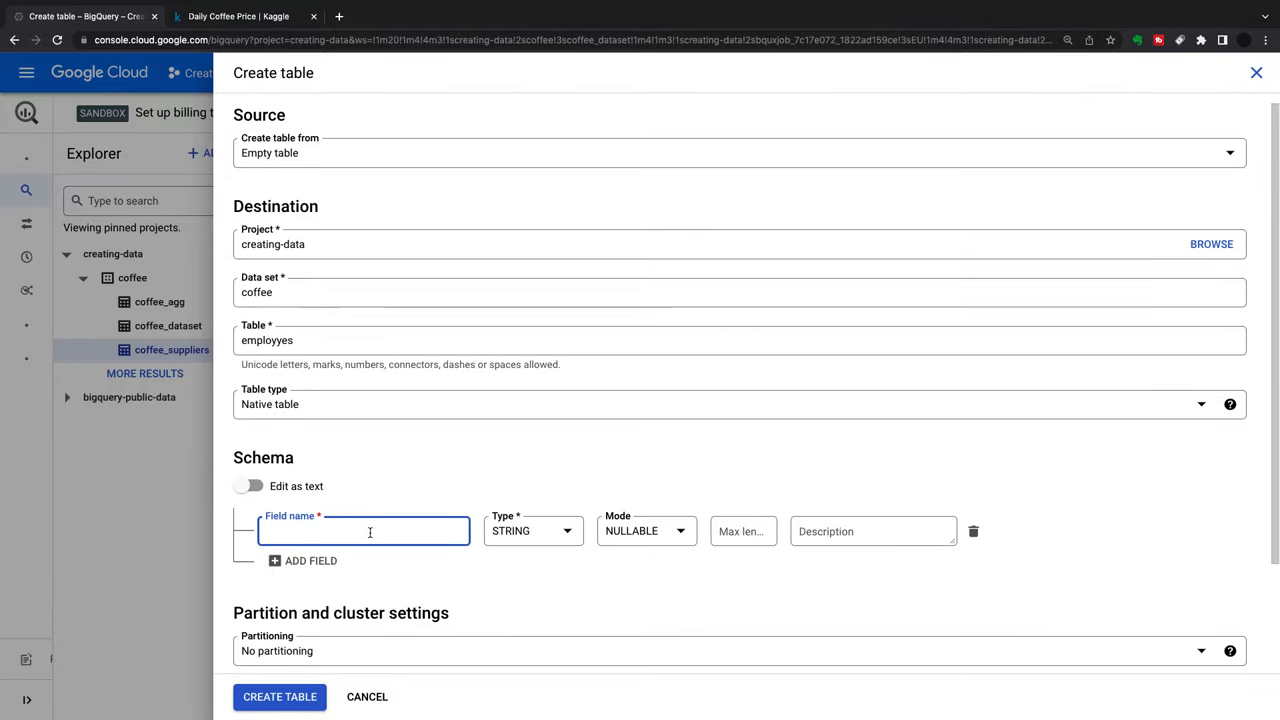
pyautogui.write('Name')
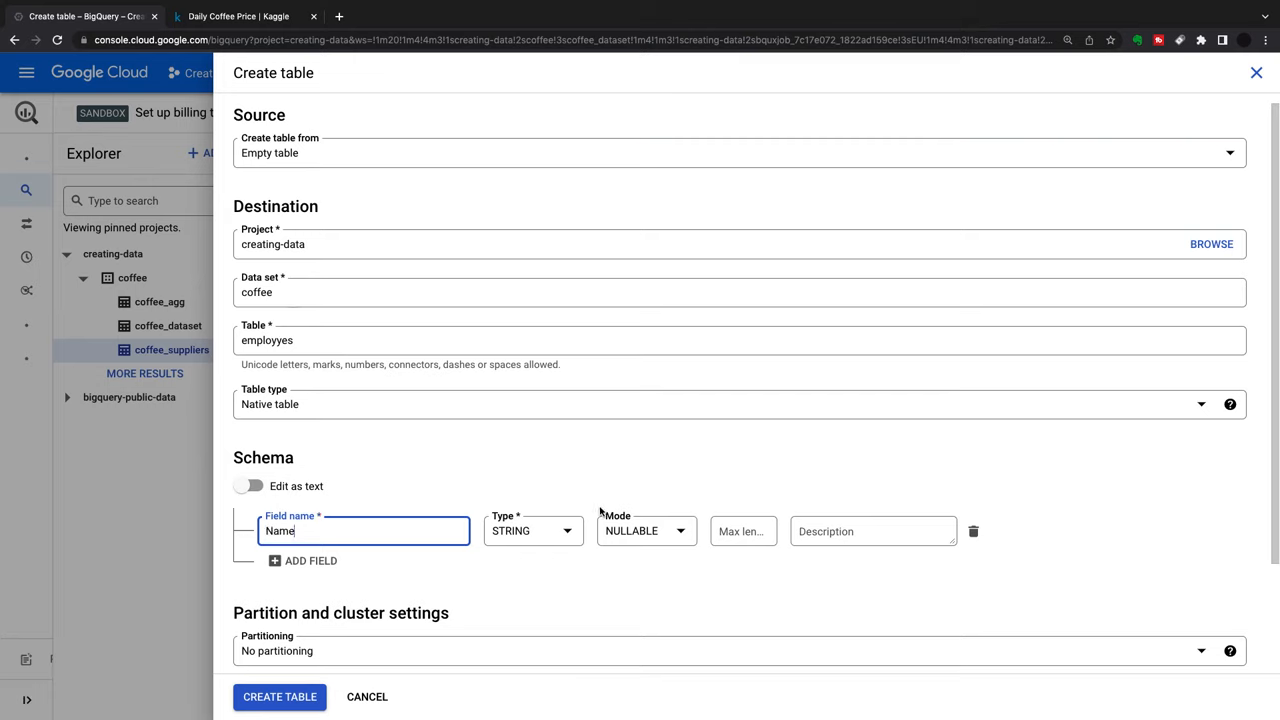
pyautogui.click(646, 531)
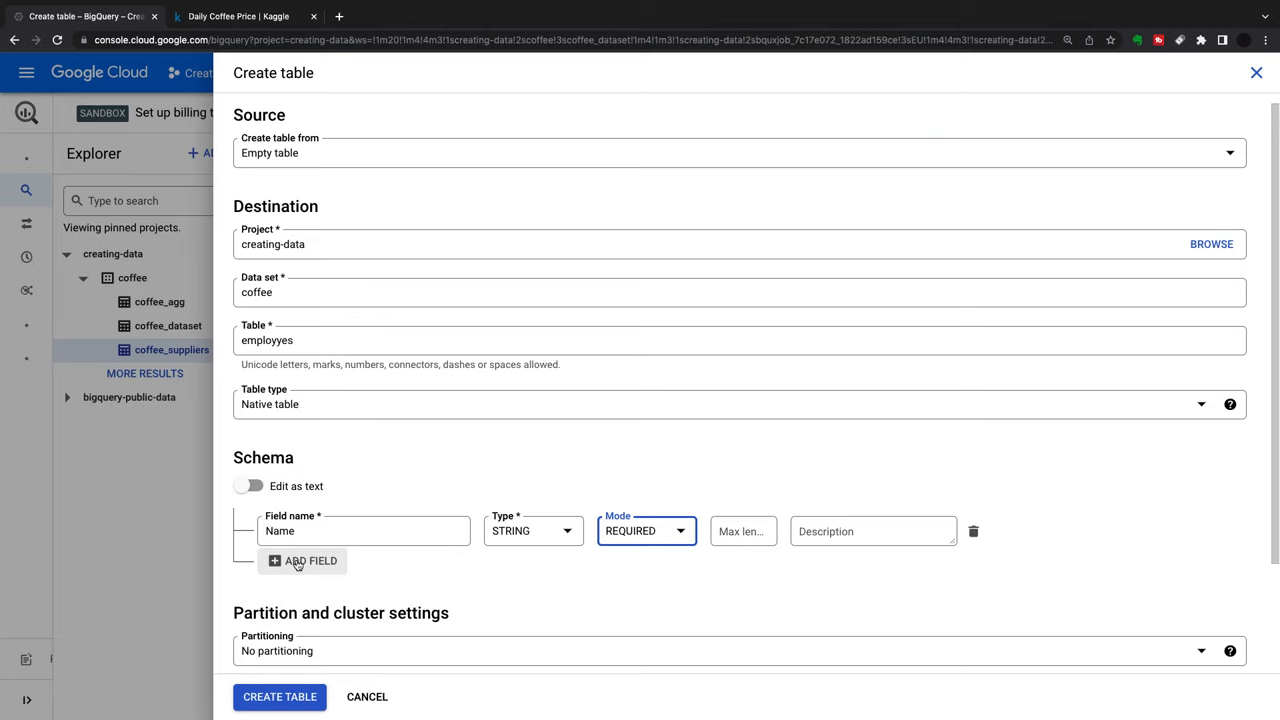
# Add a required ID field and an Email field to the employyes schema.
pyautogui.click(303, 561)
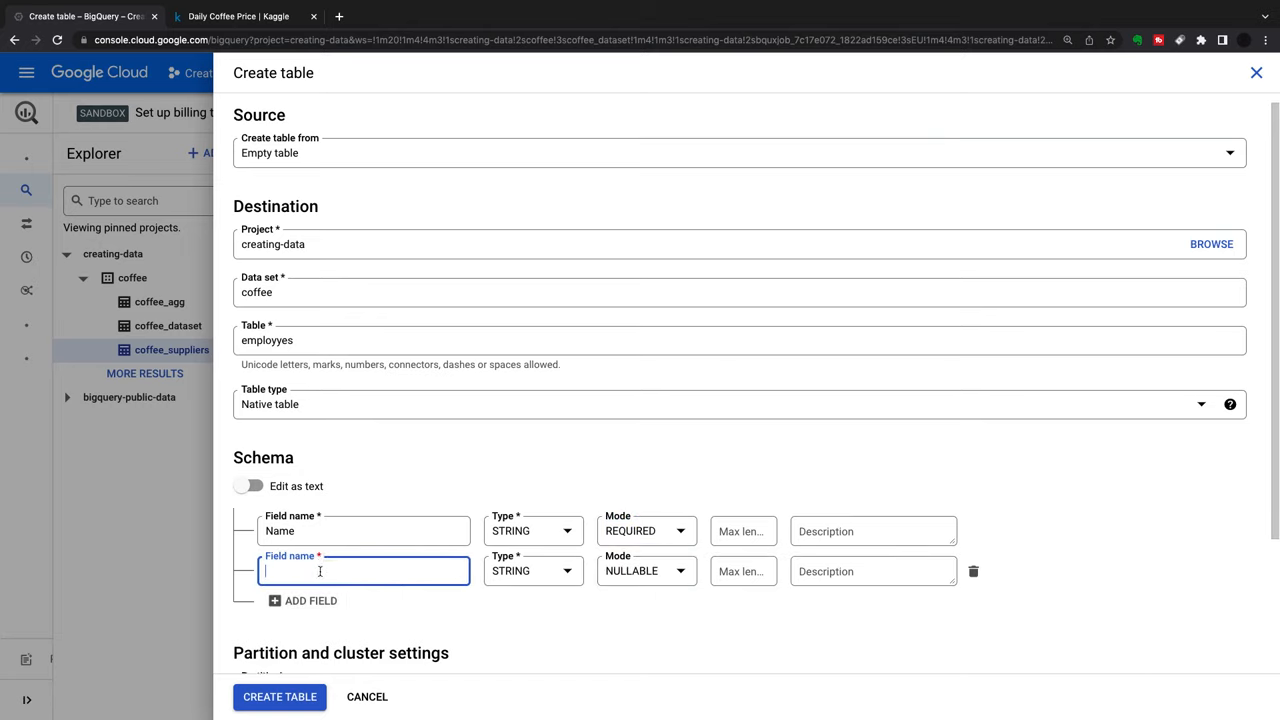
pyautogui.write('ID')
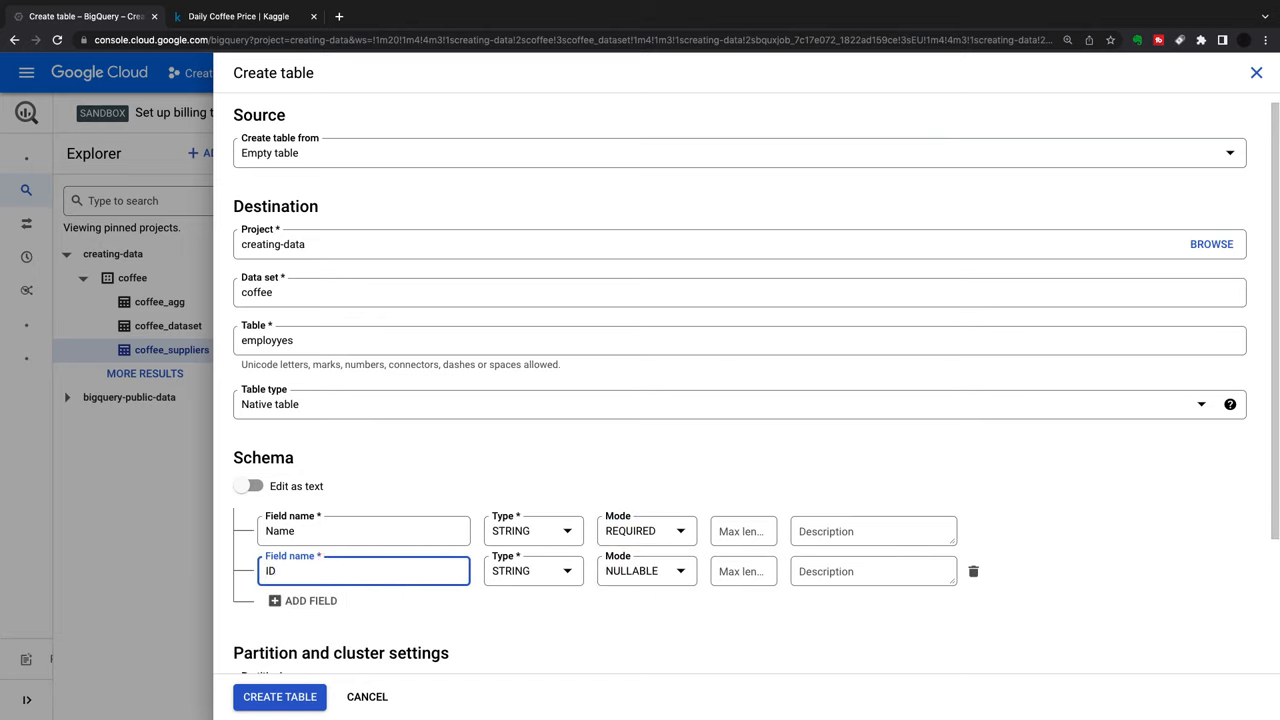
pyautogui.click(645, 571)
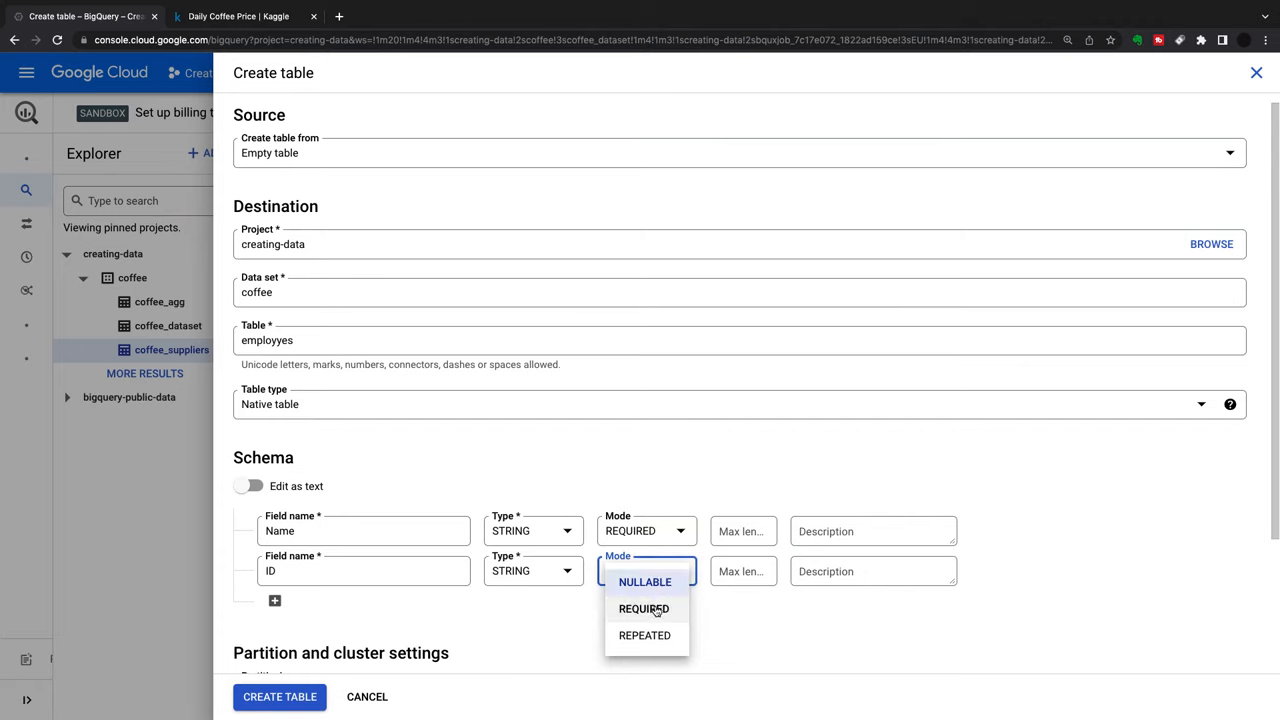
pyautogui.click(643, 609)
pyautogui.write('ROLE')
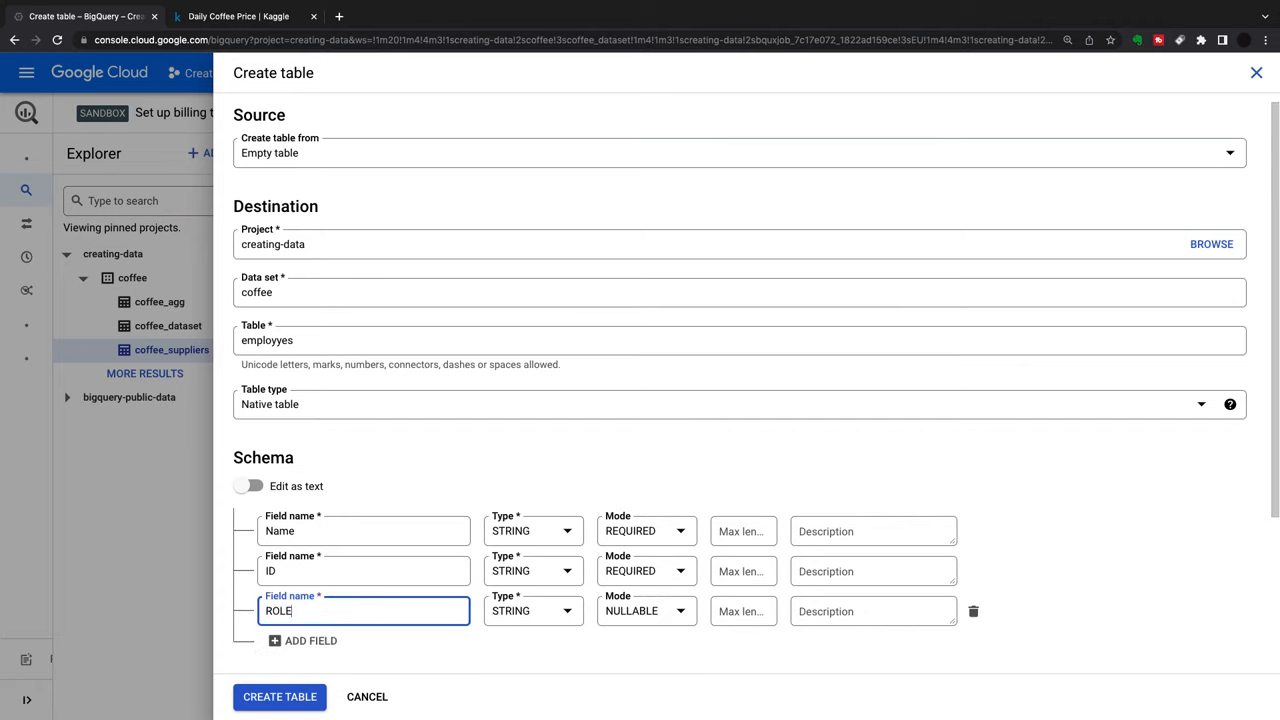
pyautogui.moveTo(694, 597)
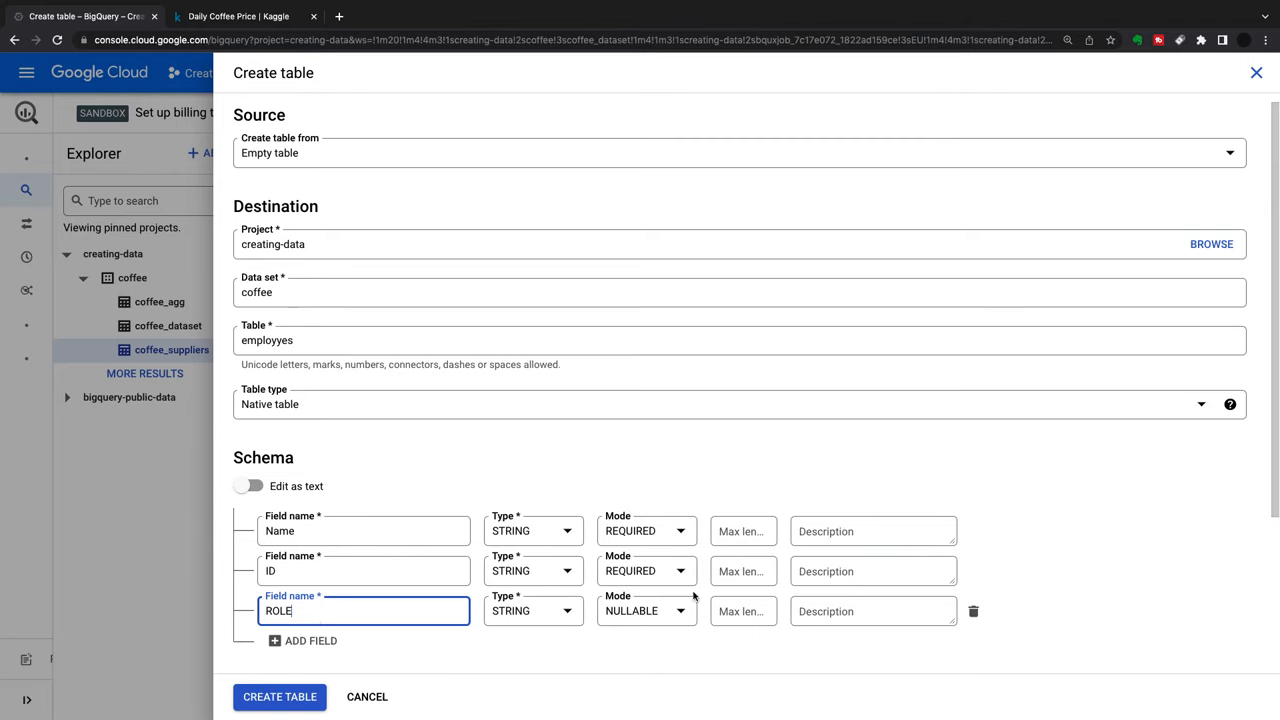
pyautogui.click(309, 641)
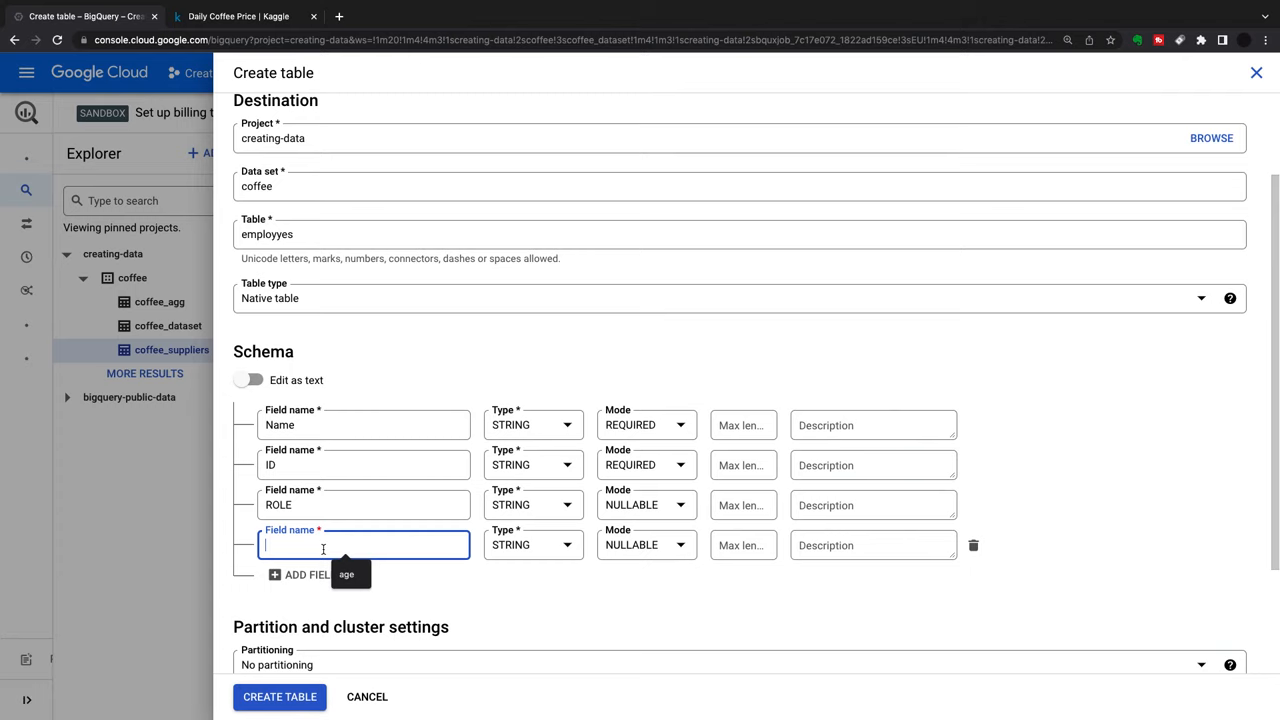
pyautogui.write('Email')
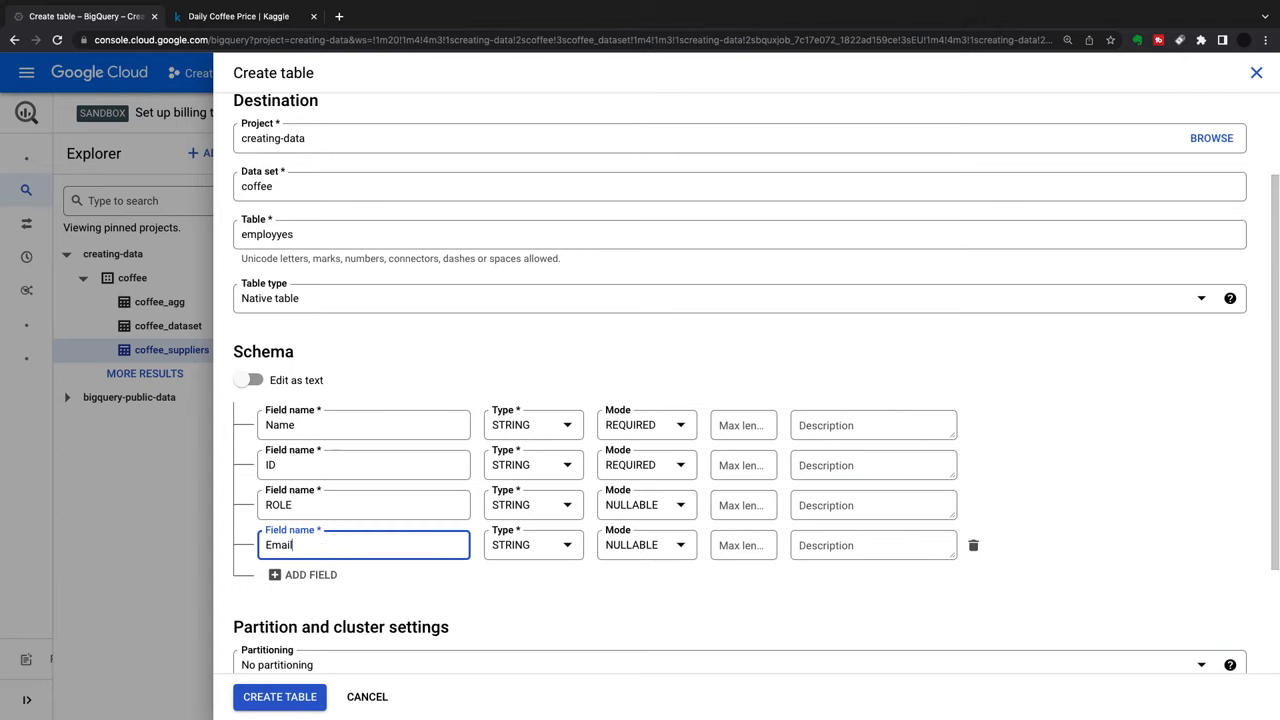
pyautogui.moveTo(302, 574)
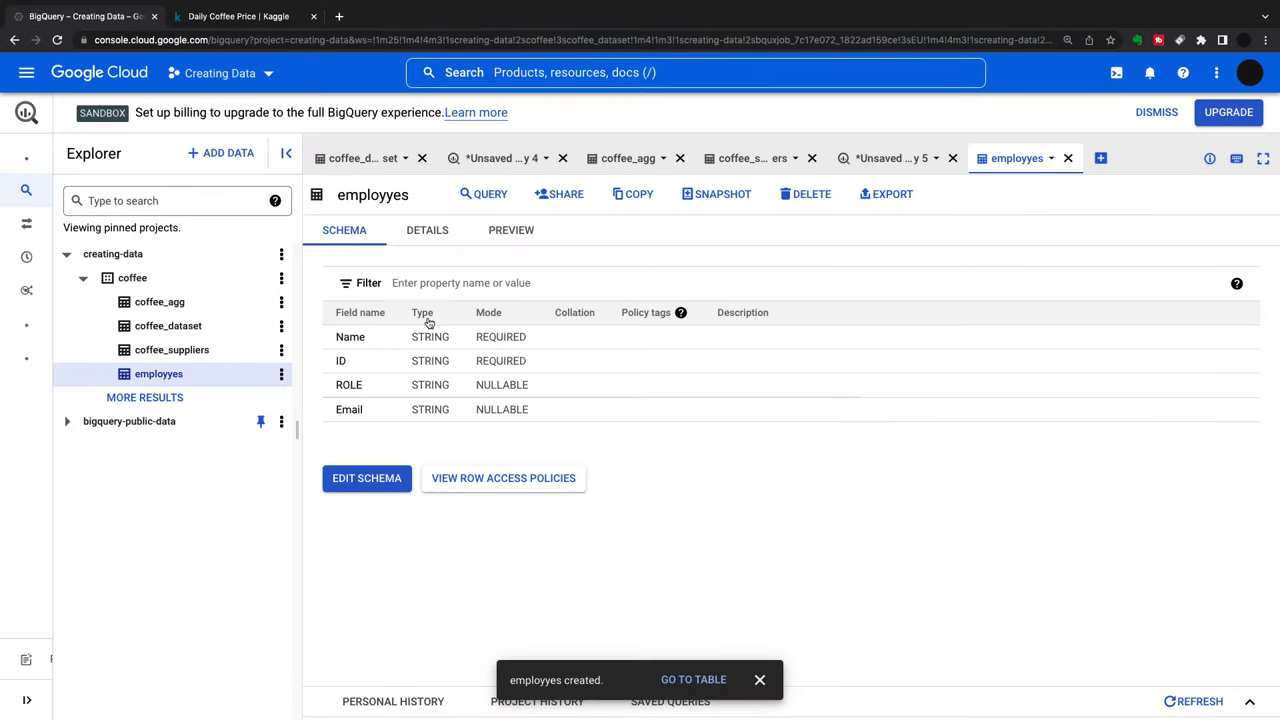
pyautogui.moveTo(197, 302)
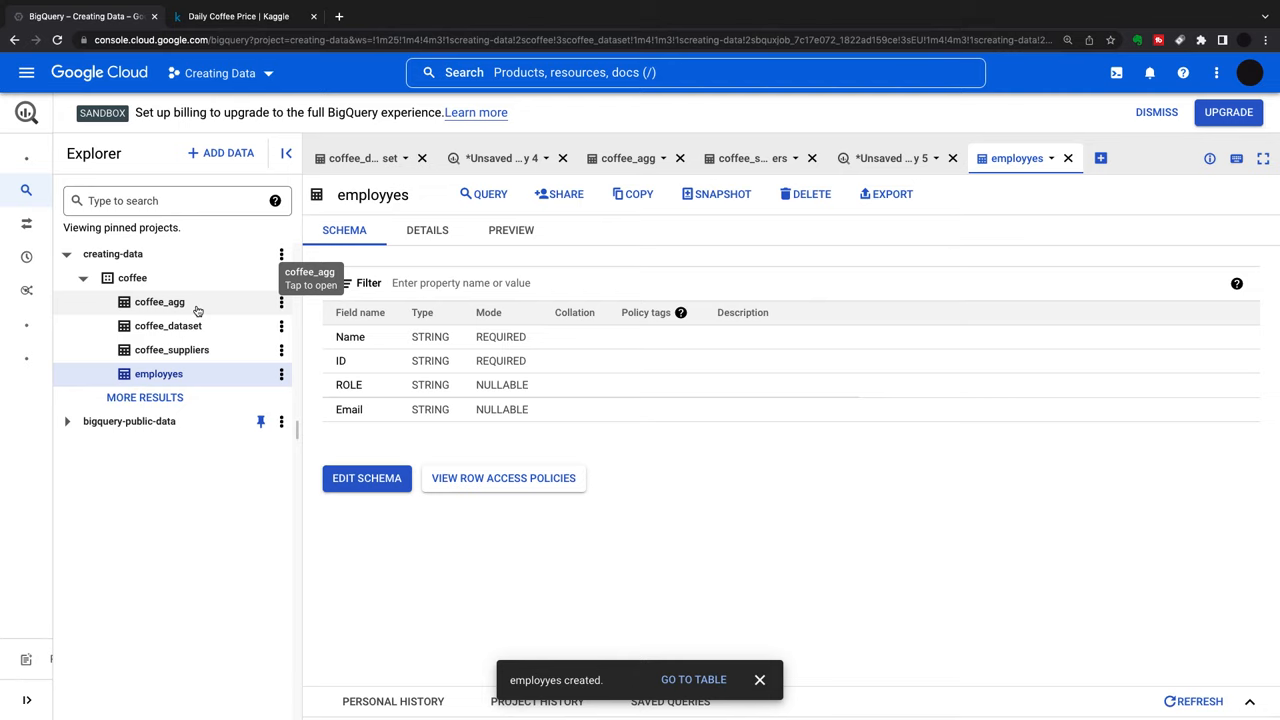
pyautogui.moveTo(197, 308)
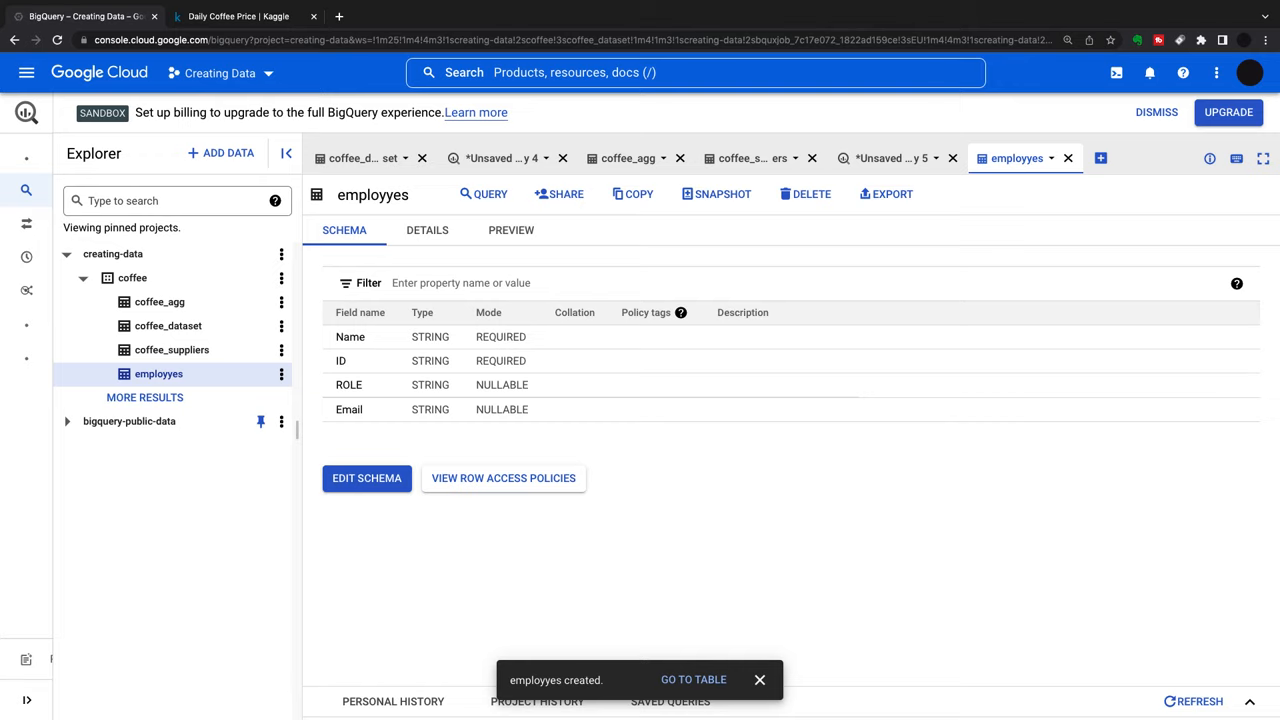